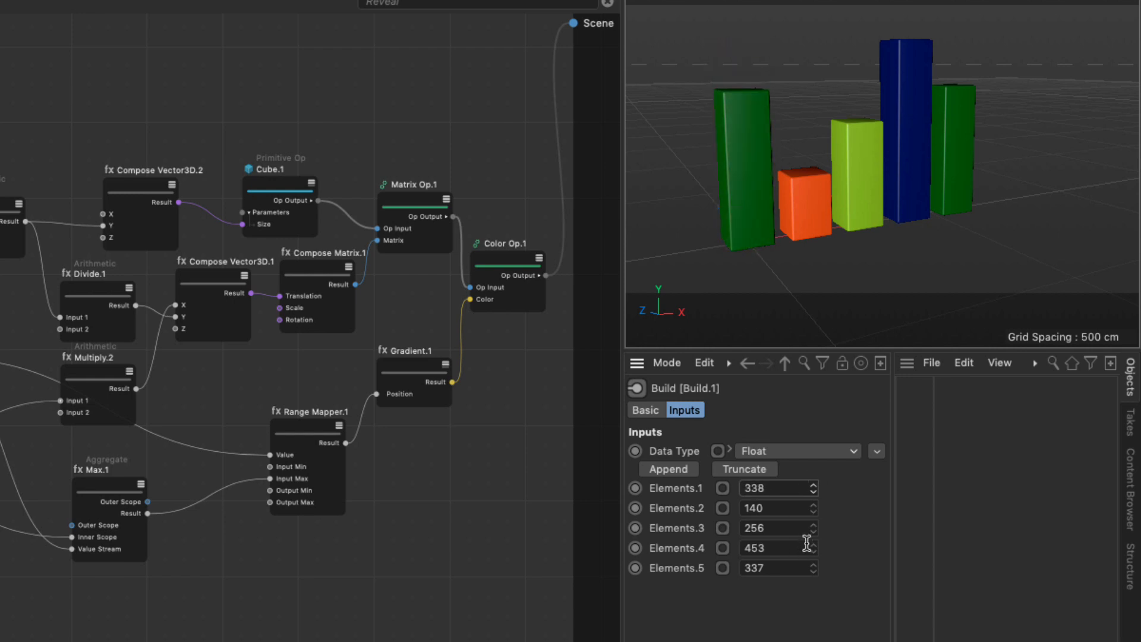
# Append a sixth Build element of 510 and set Elements.2 to 152.
pyautogui.click(668, 468)
pyautogui.write('188')
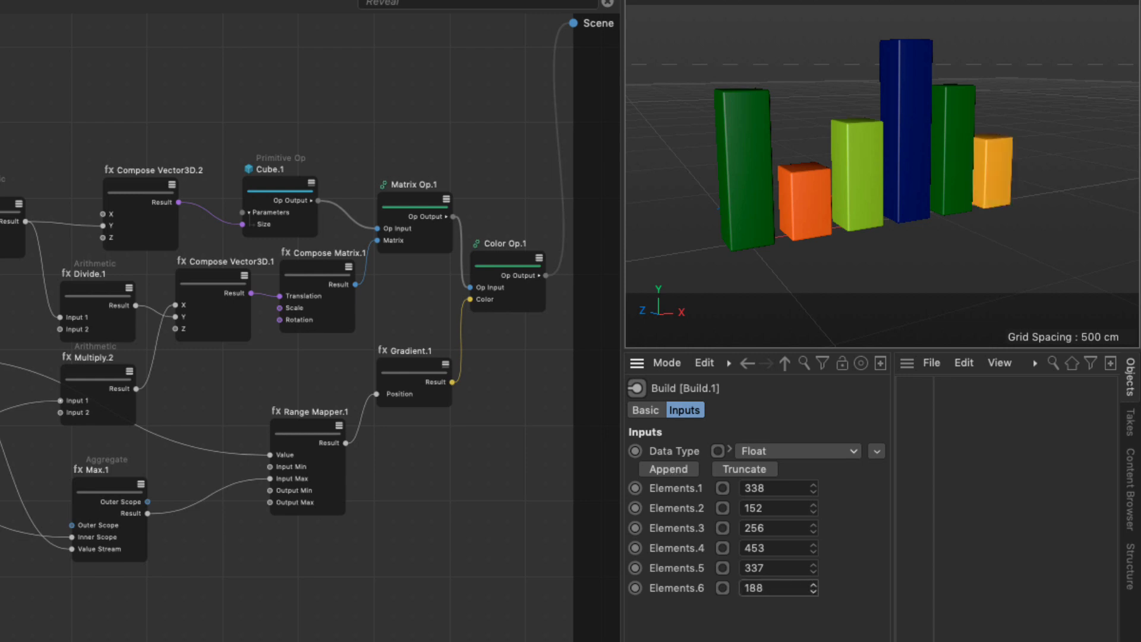
pyautogui.write('538')
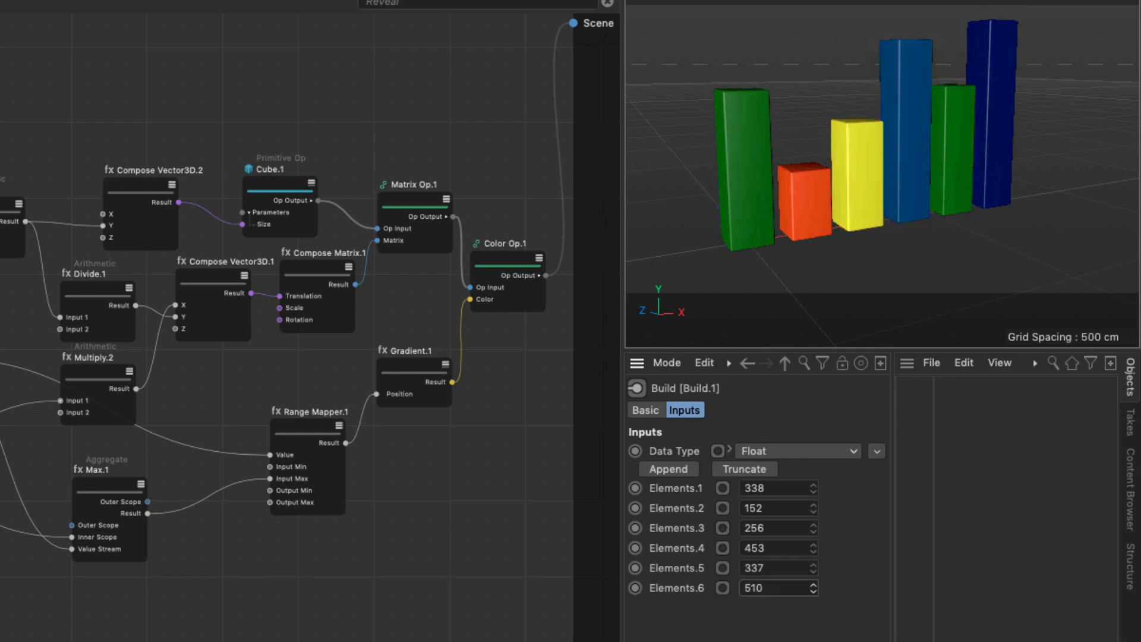
pyautogui.click(413, 367)
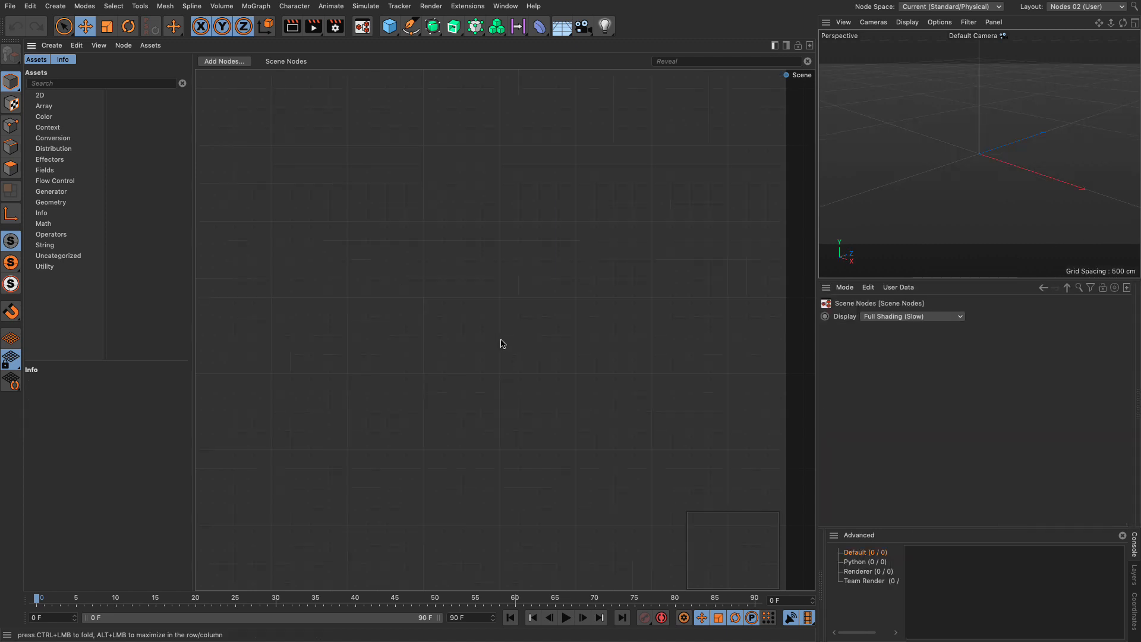
pyautogui.moveTo(430, 239)
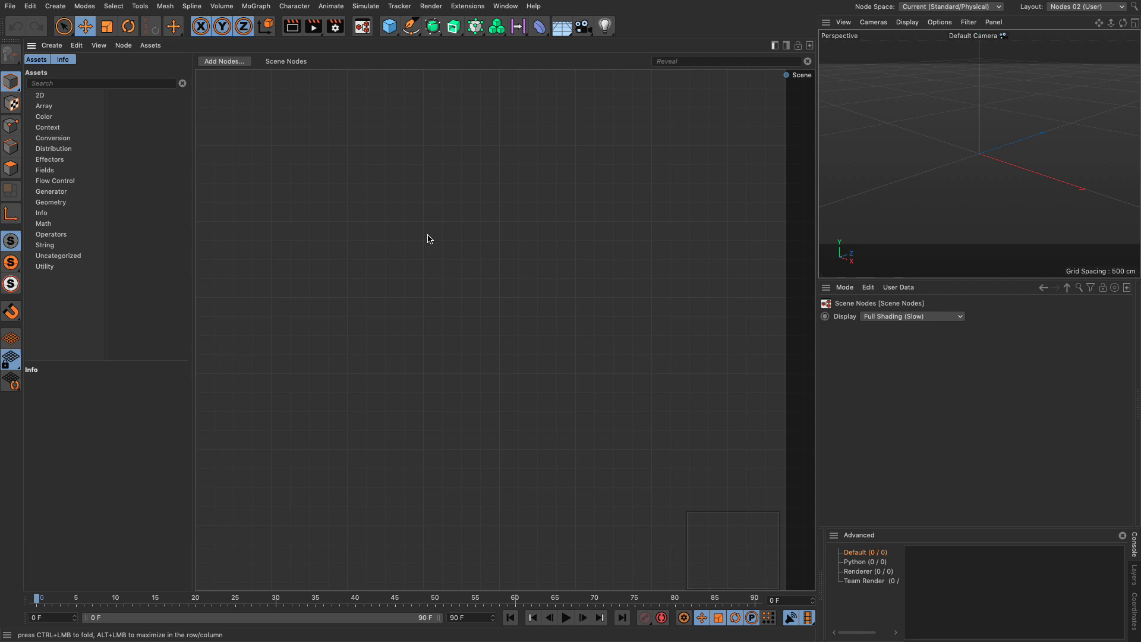
# Add a Primitive Op cube wired to Scene, with Fillet enabled at 5 cm radius.
pyautogui.write('primit')
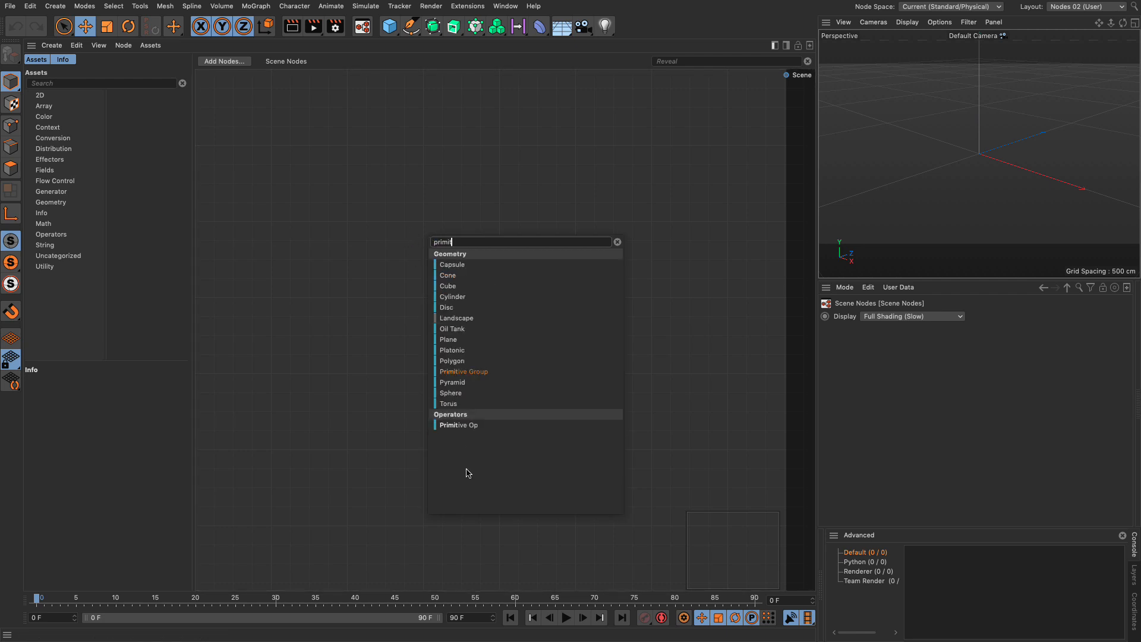
pyautogui.click(459, 425)
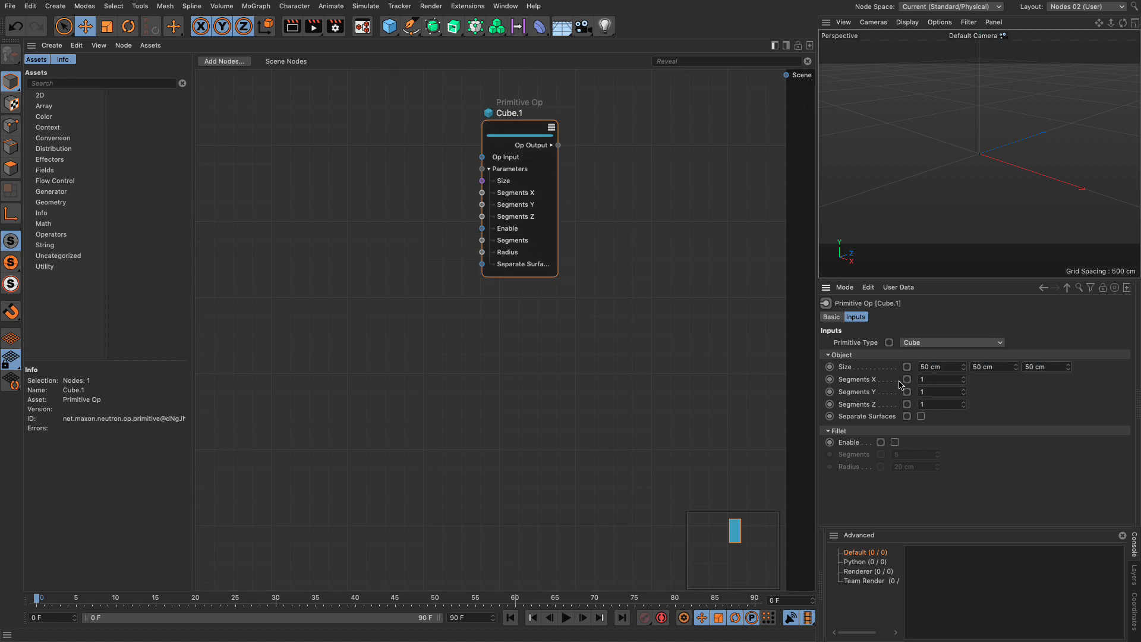
pyautogui.moveTo(558, 145); pyautogui.dragTo(785, 75)
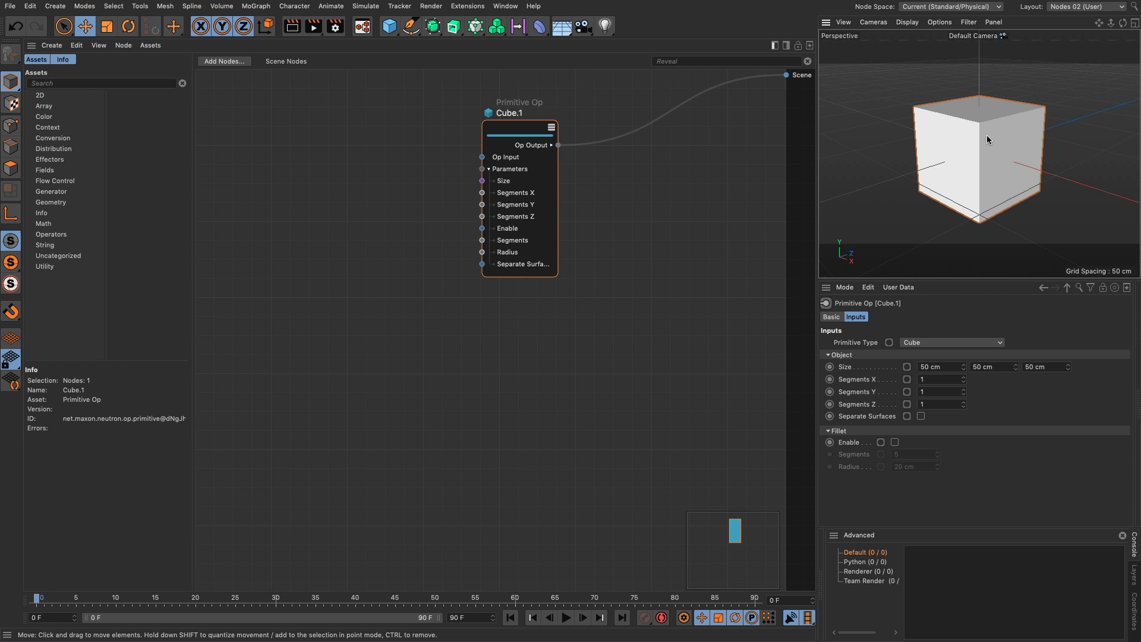
pyautogui.click(895, 442)
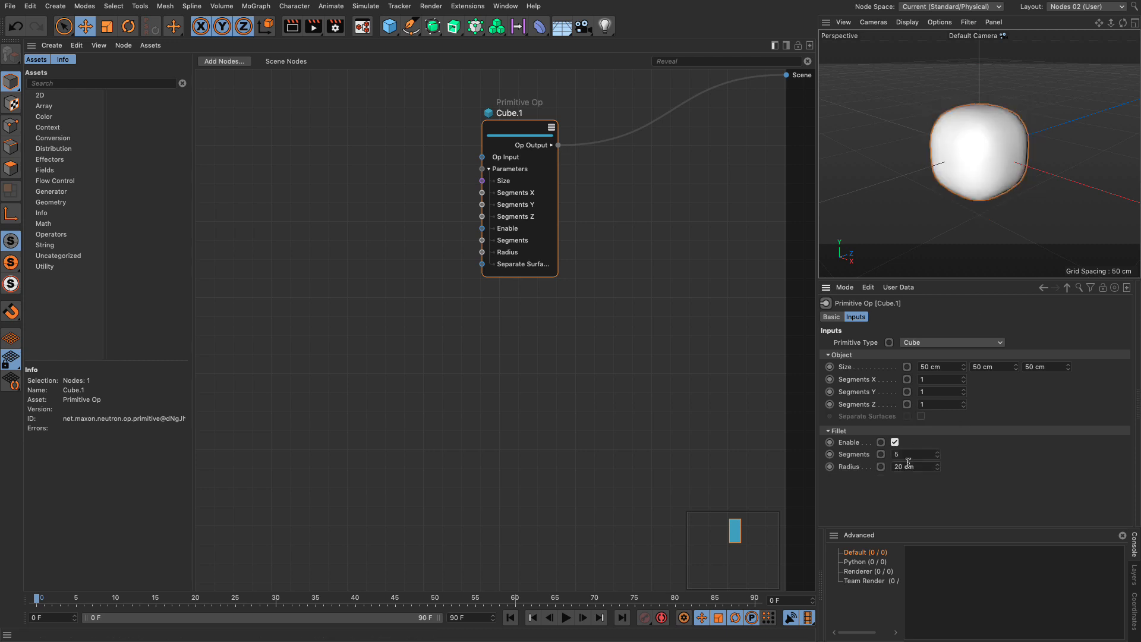
pyautogui.write('5 cm')
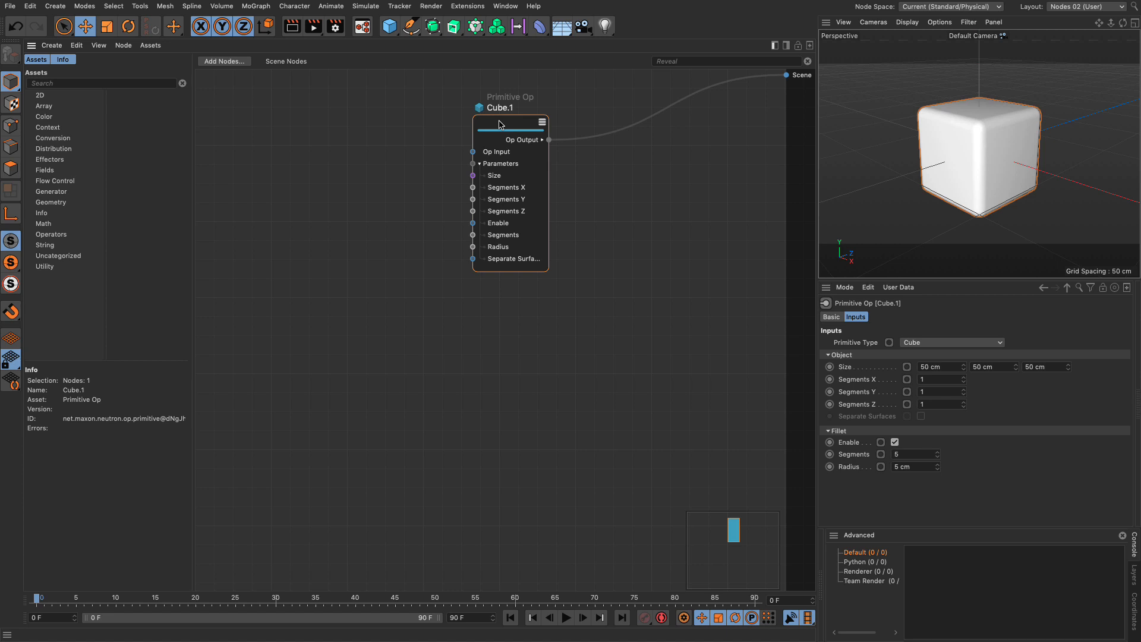
pyautogui.moveTo(300, 194)
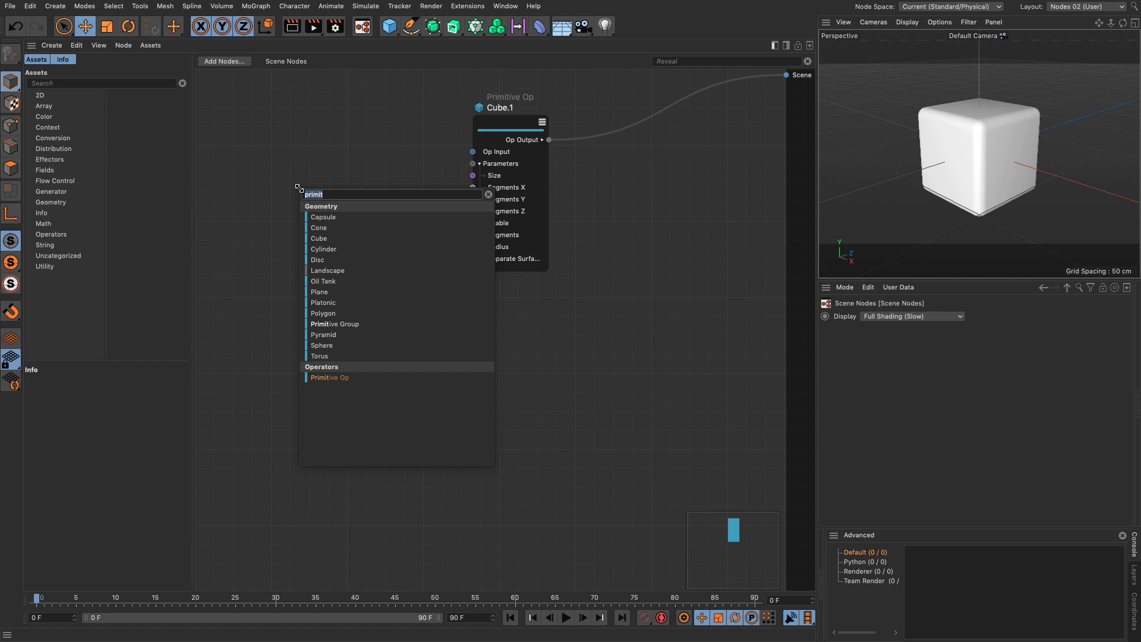
# Add a Float-type Build array node and append two elements for six total.
pyautogui.write('array')
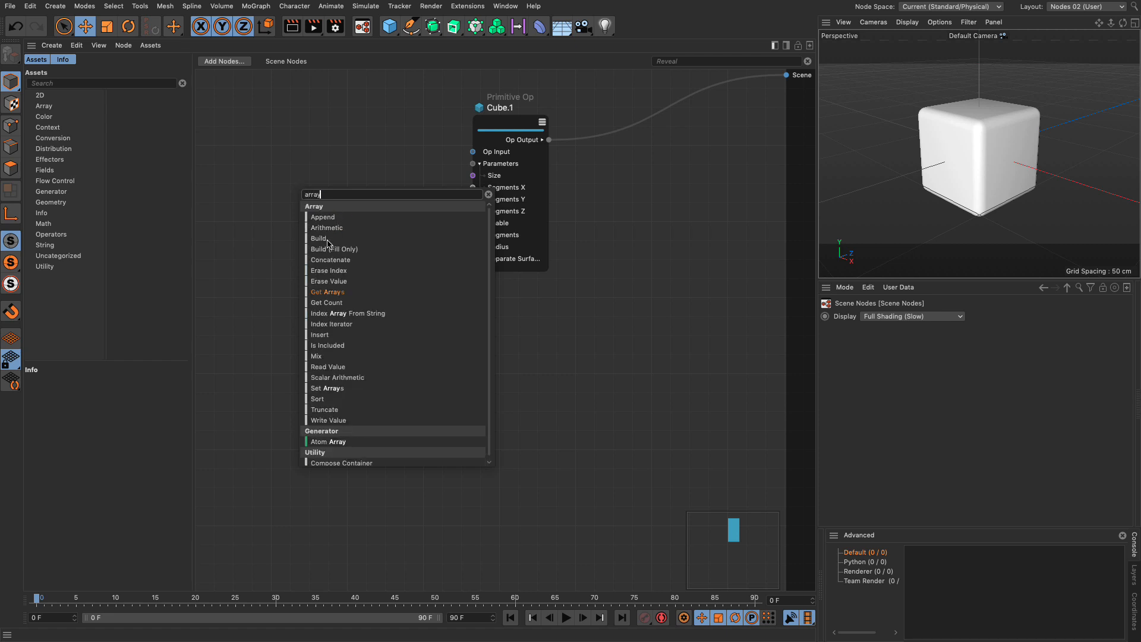
pyautogui.click(318, 238)
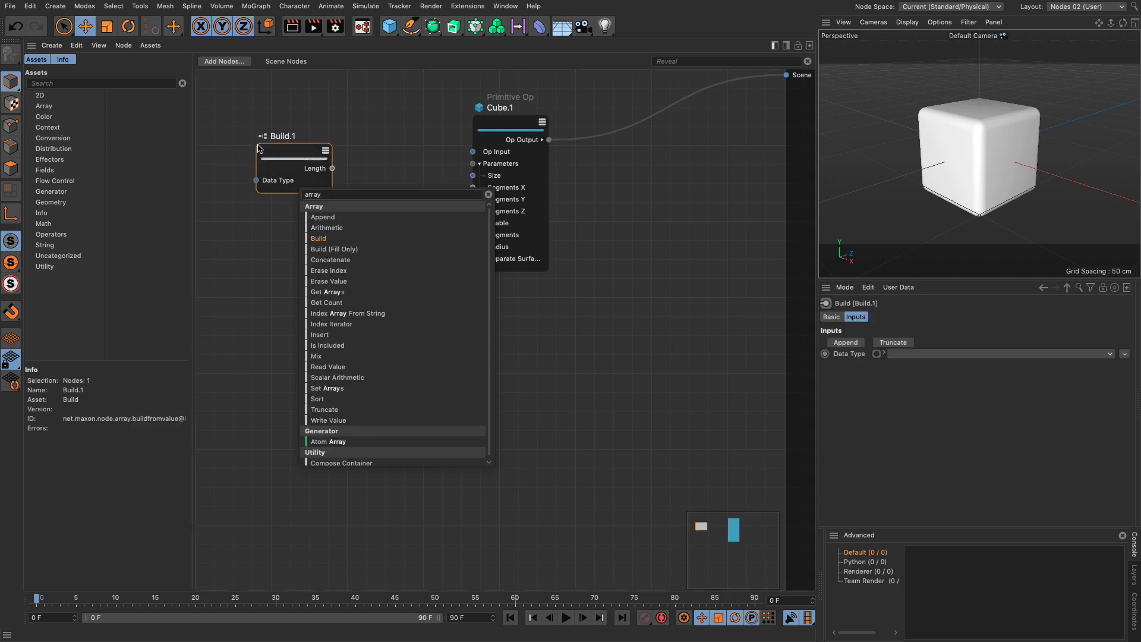
pyautogui.click(1000, 354)
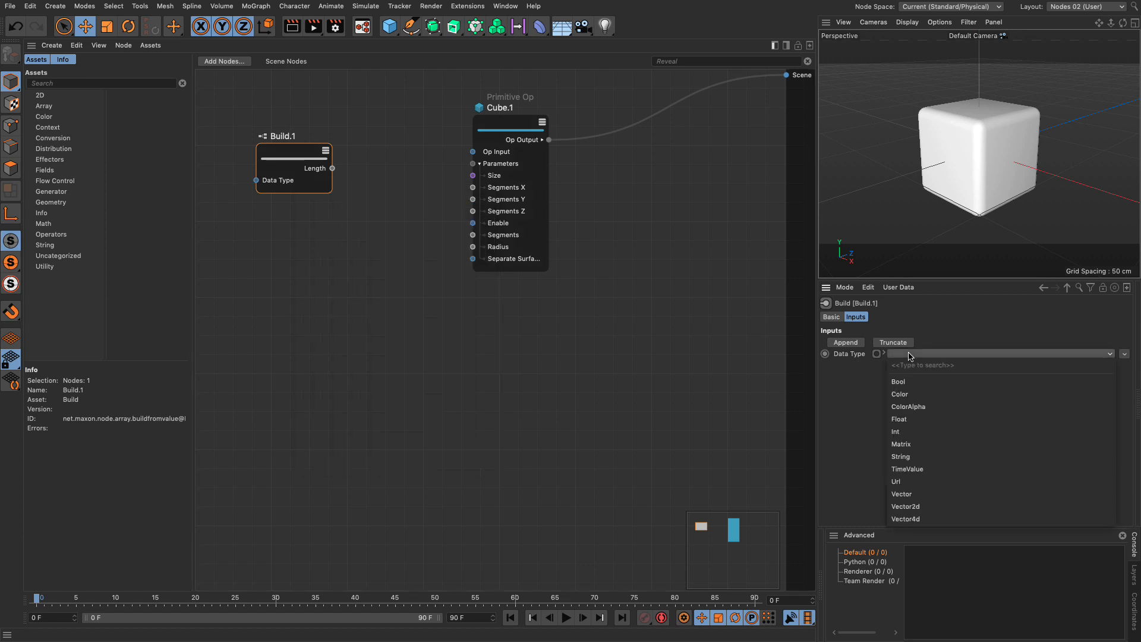
pyautogui.click(899, 419)
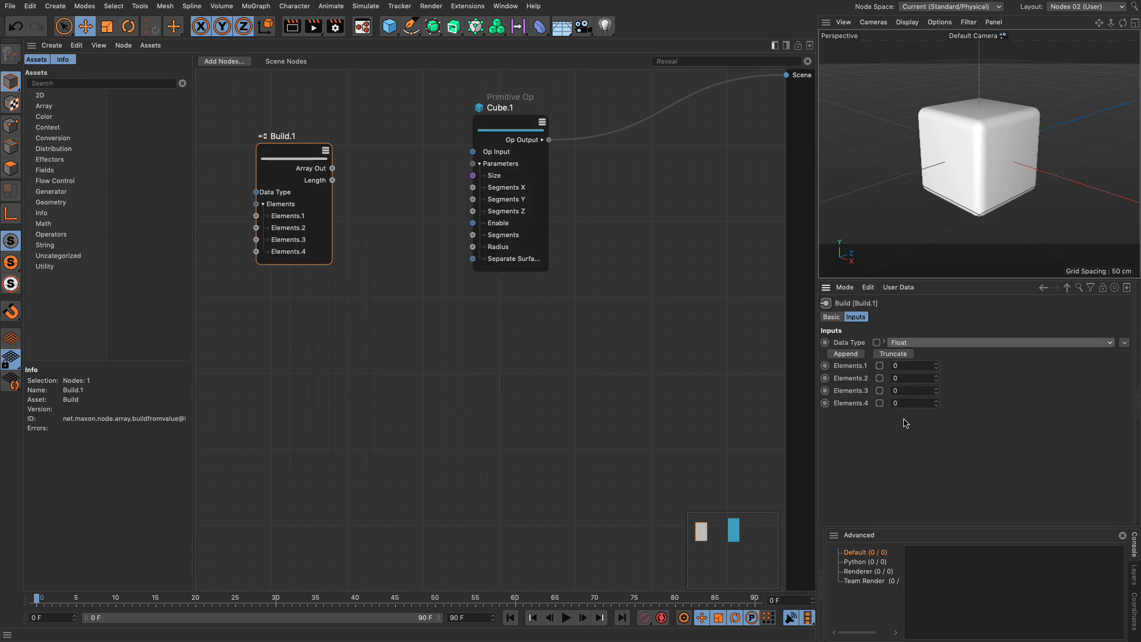
pyautogui.click(845, 354)
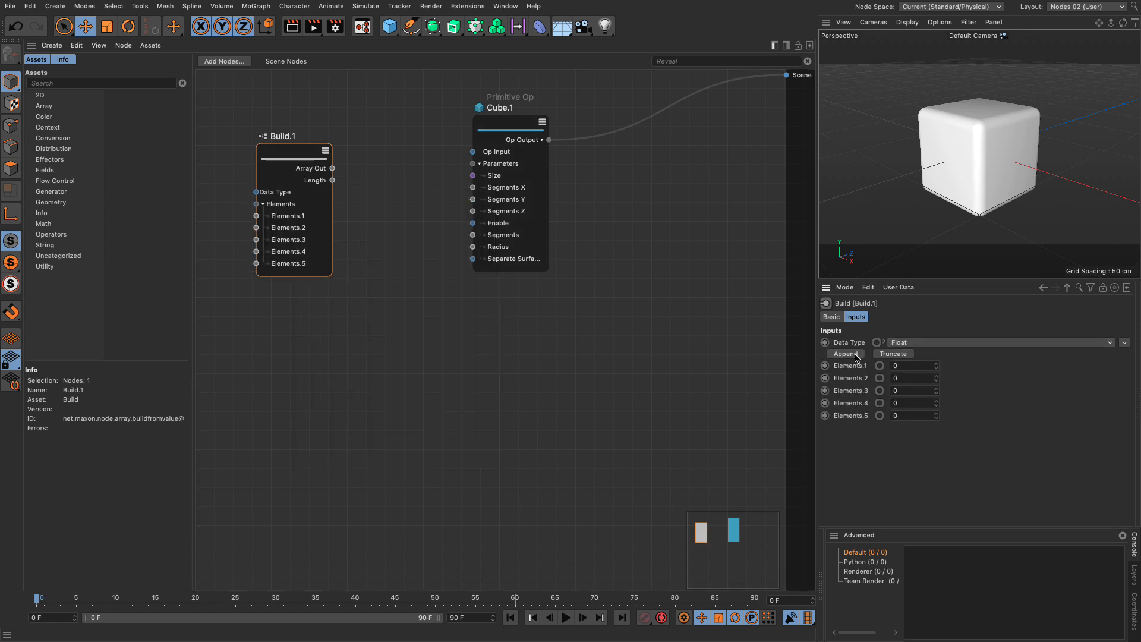
pyautogui.click(846, 354)
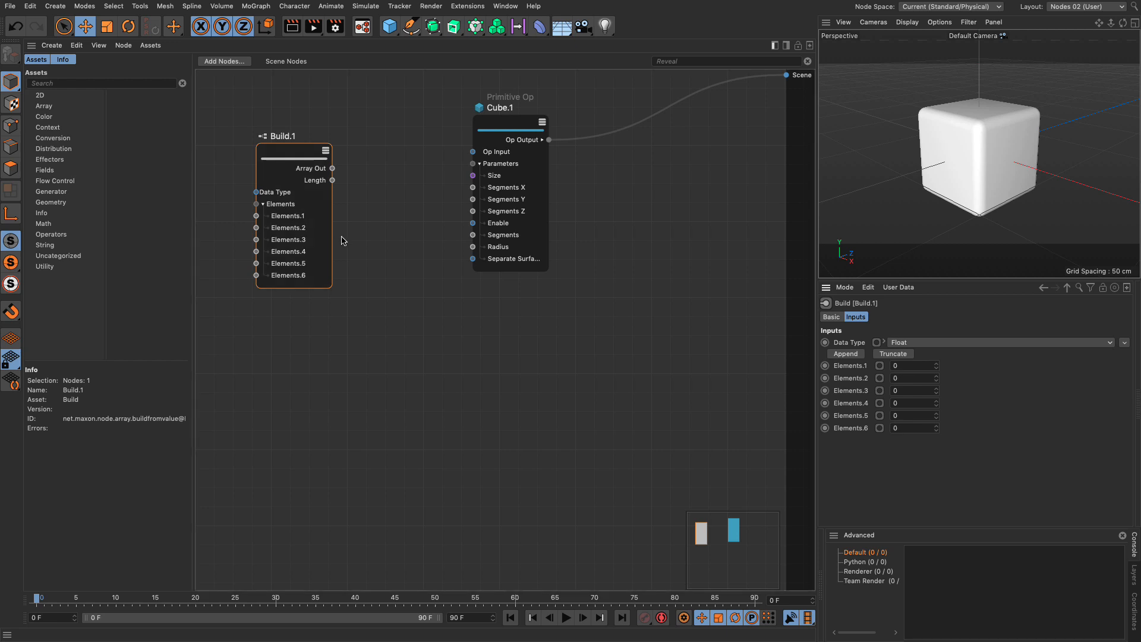
pyautogui.moveTo(505, 130)
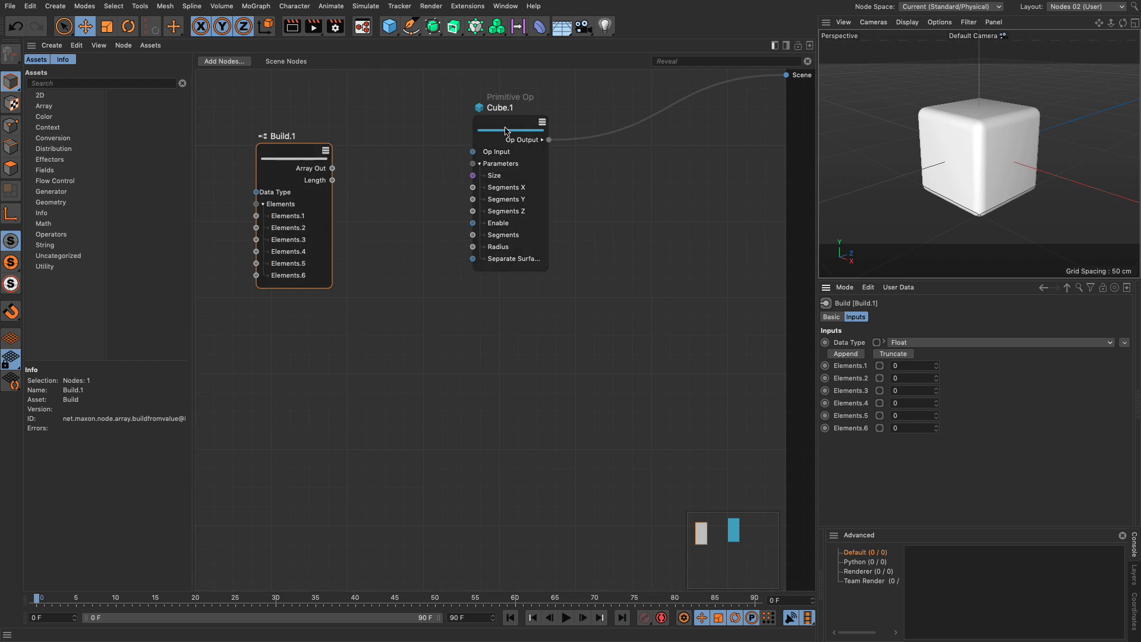
pyautogui.click(507, 108)
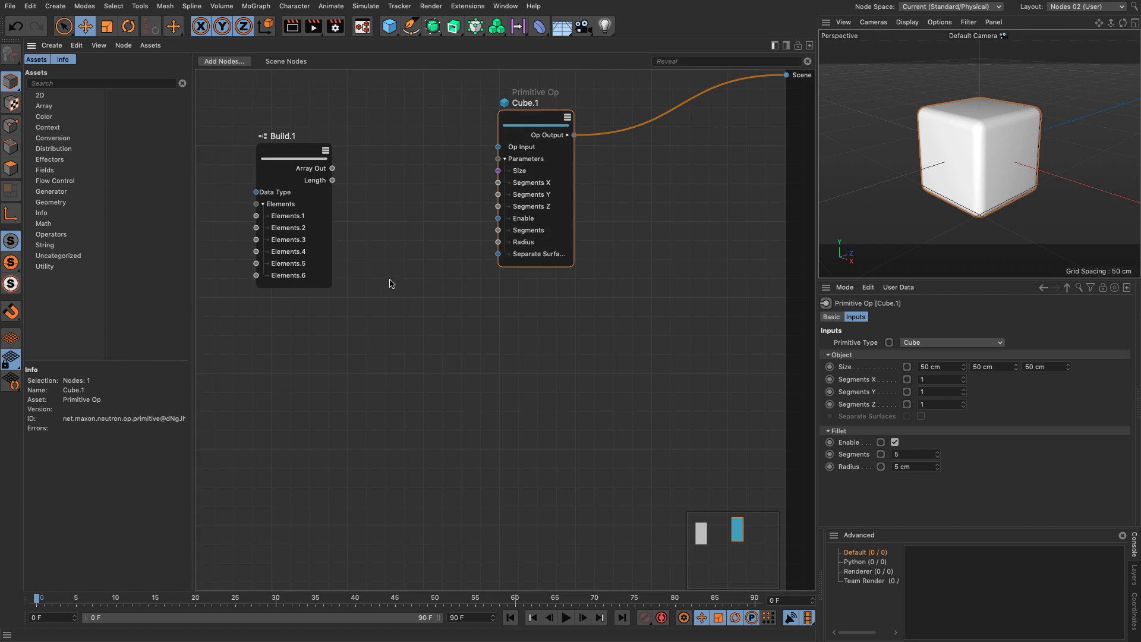
pyautogui.moveTo(621, 244)
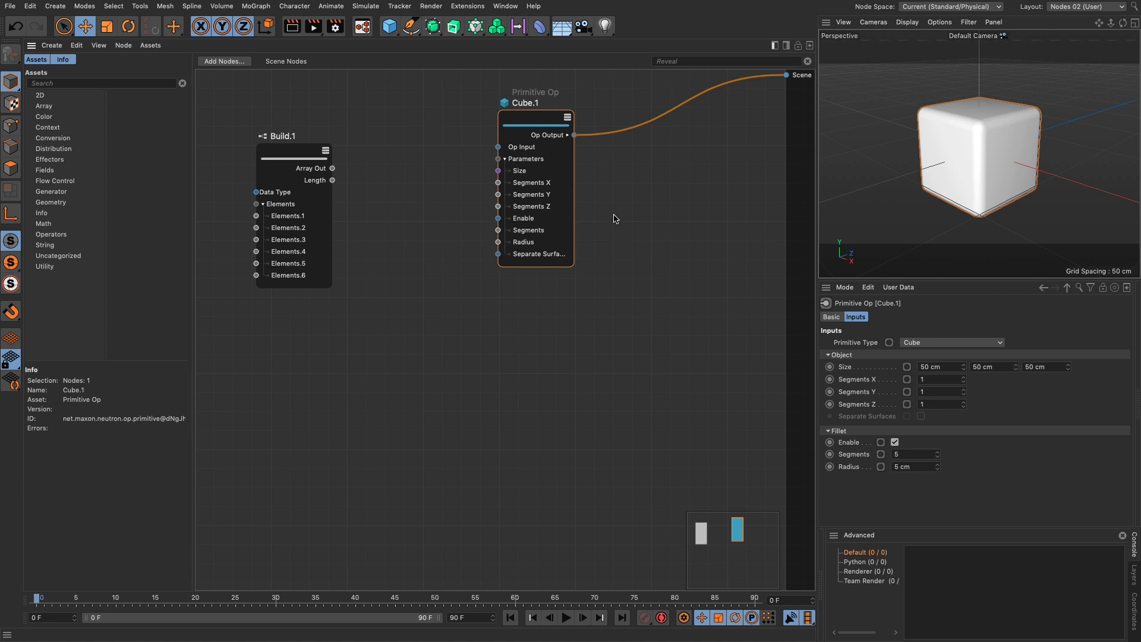
# Add a Matrix Op node to the graph.
pyautogui.write('n')
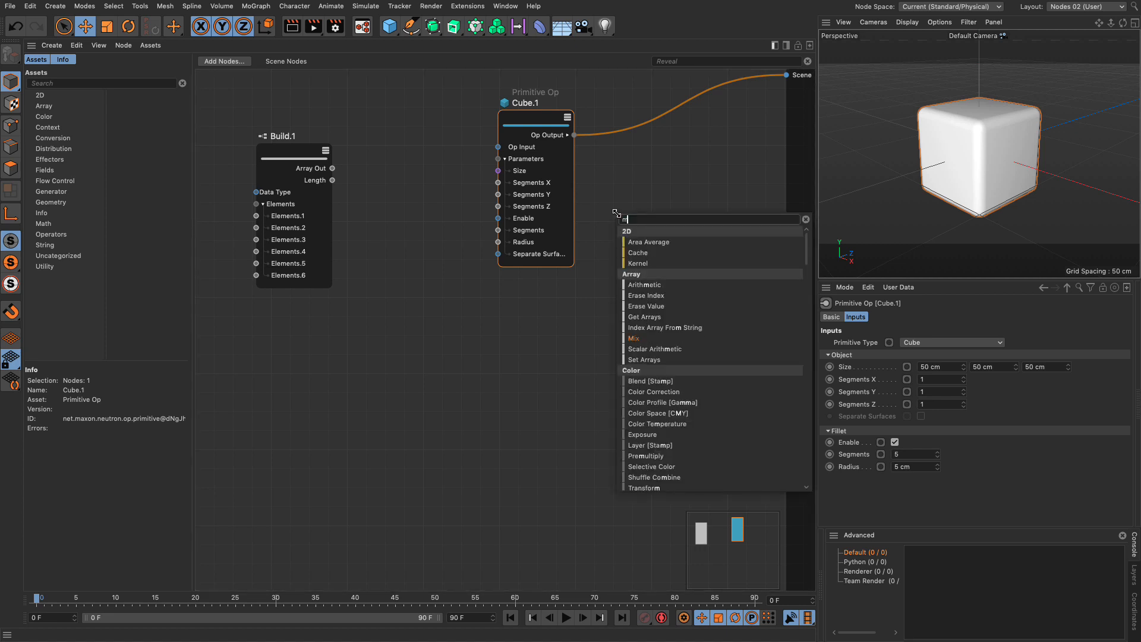
pyautogui.write('matrix')
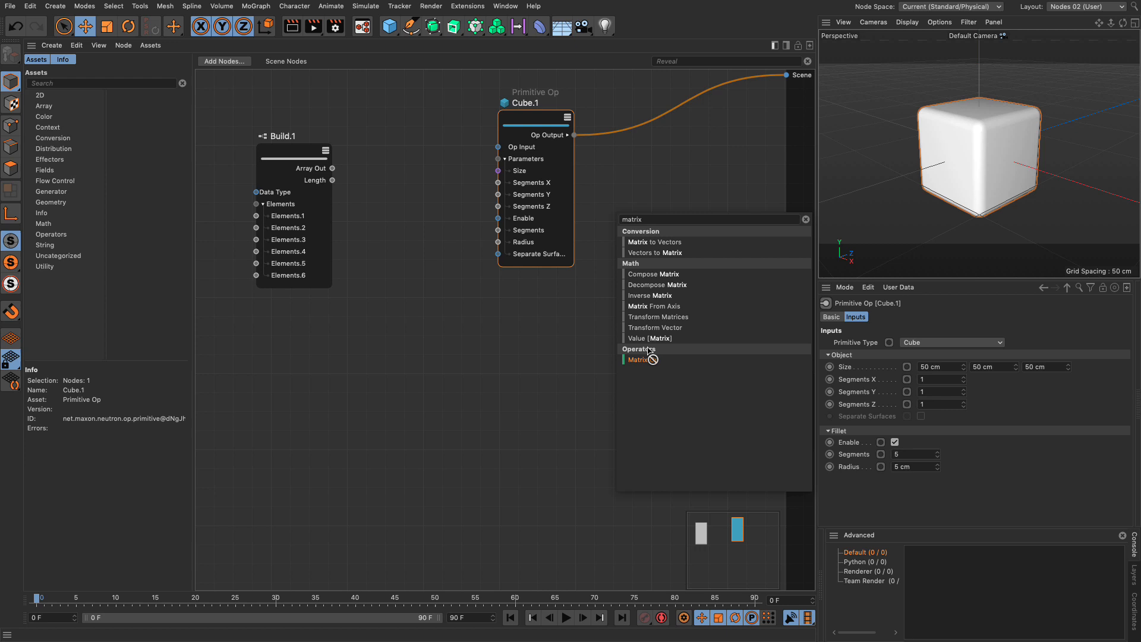
pyautogui.click(637, 360)
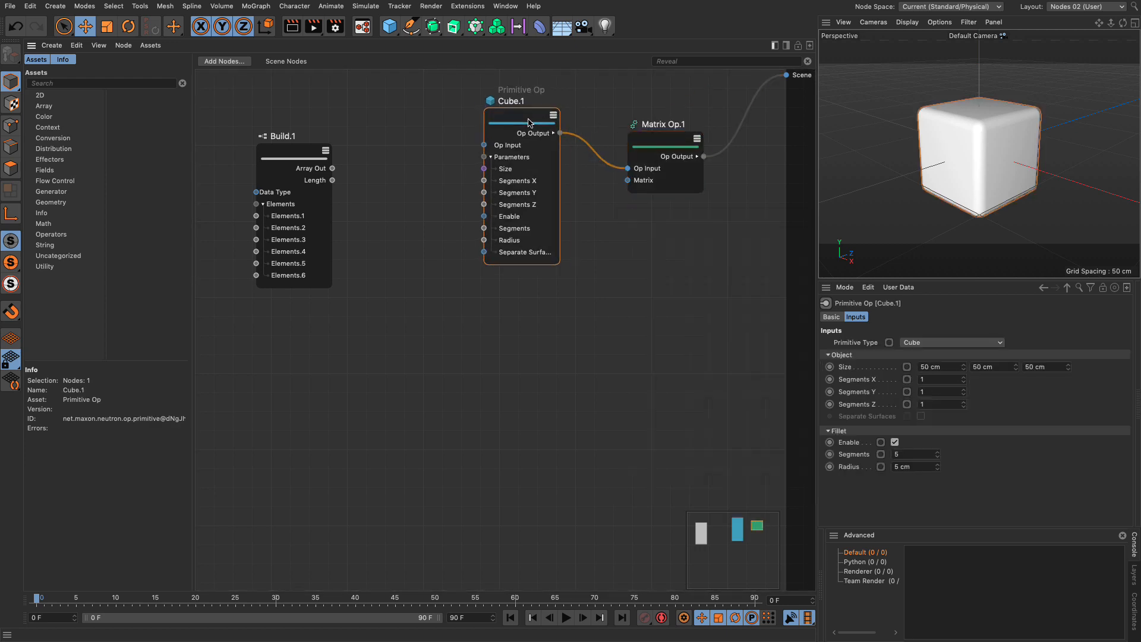
pyautogui.click(665, 124)
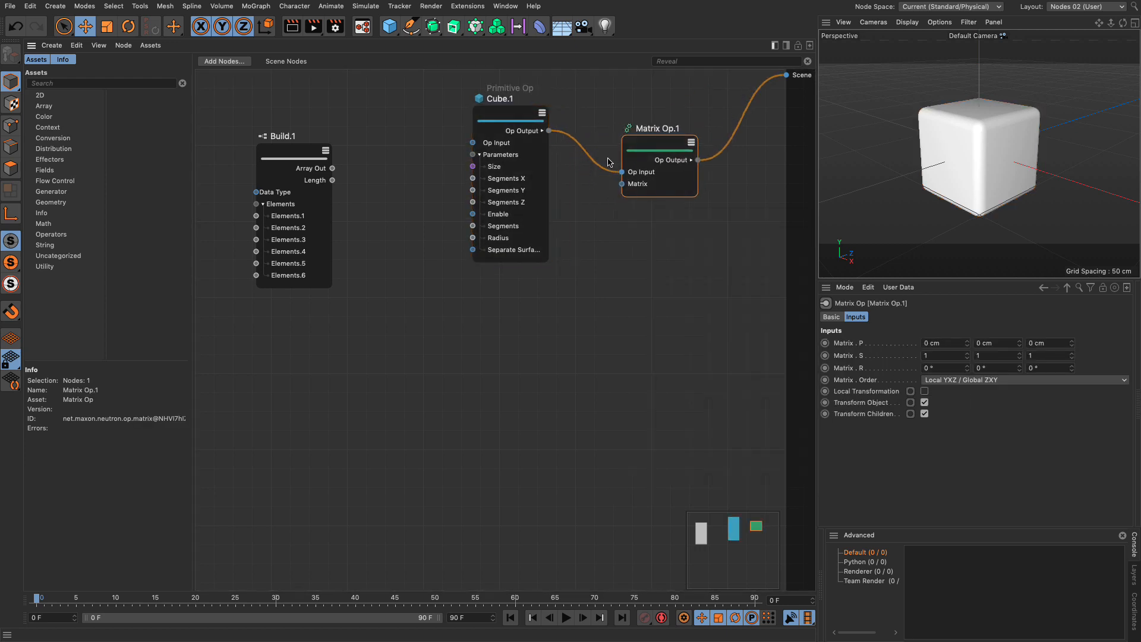
pyautogui.click(264, 157)
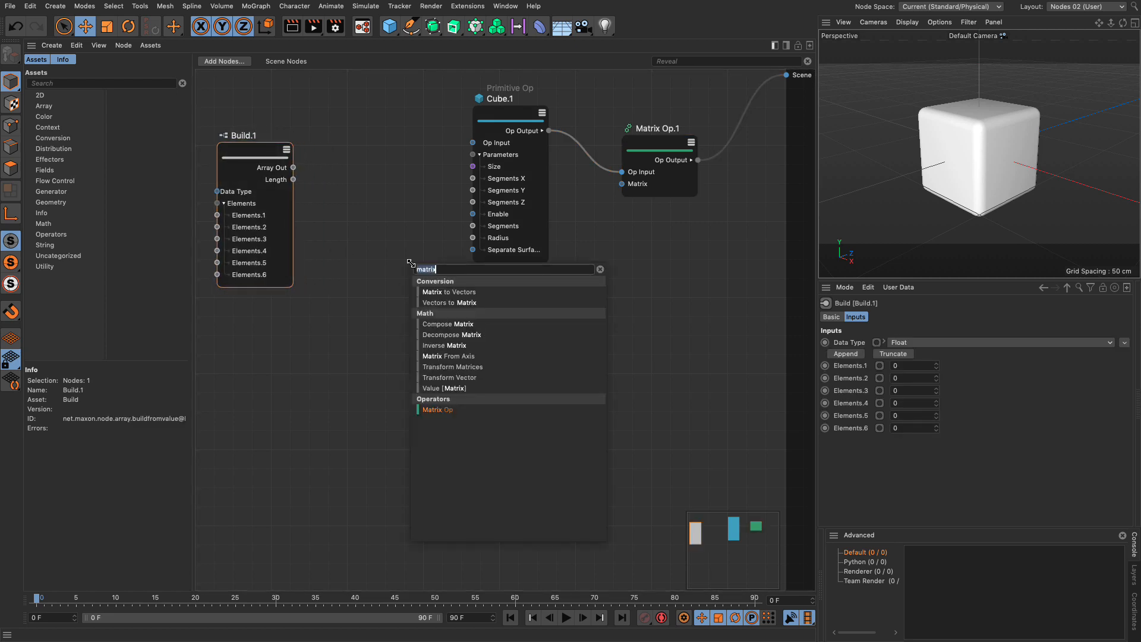
# Add a Read Value node fed by the Build array, plus a Range node.
pyautogui.write('read')
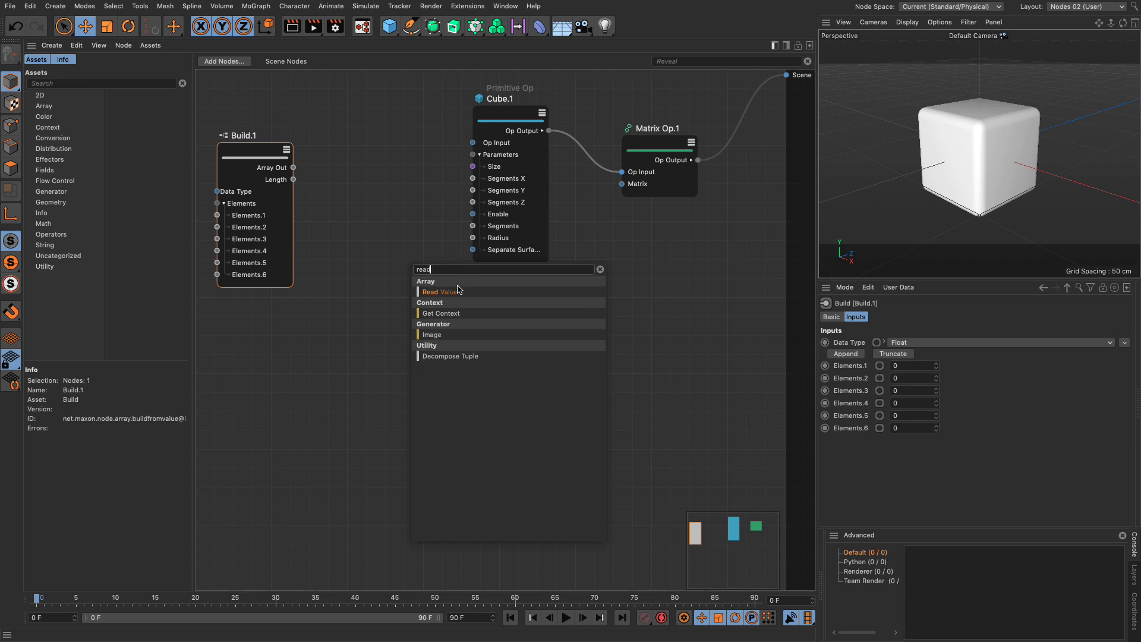
pyautogui.click(439, 291)
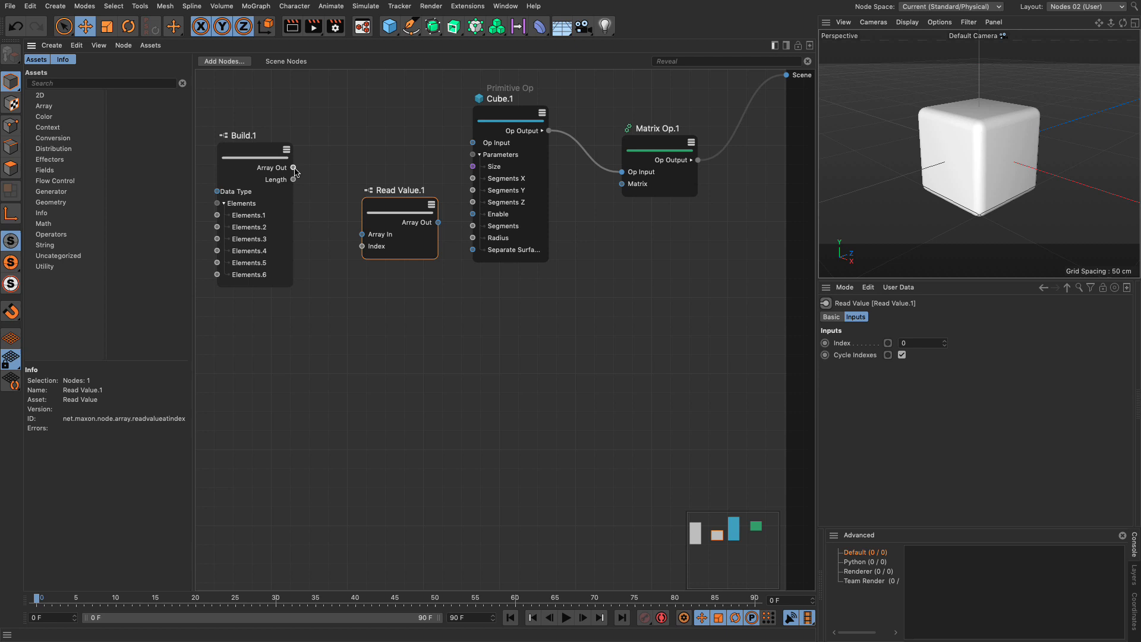
pyautogui.moveTo(292, 168); pyautogui.dragTo(362, 246)
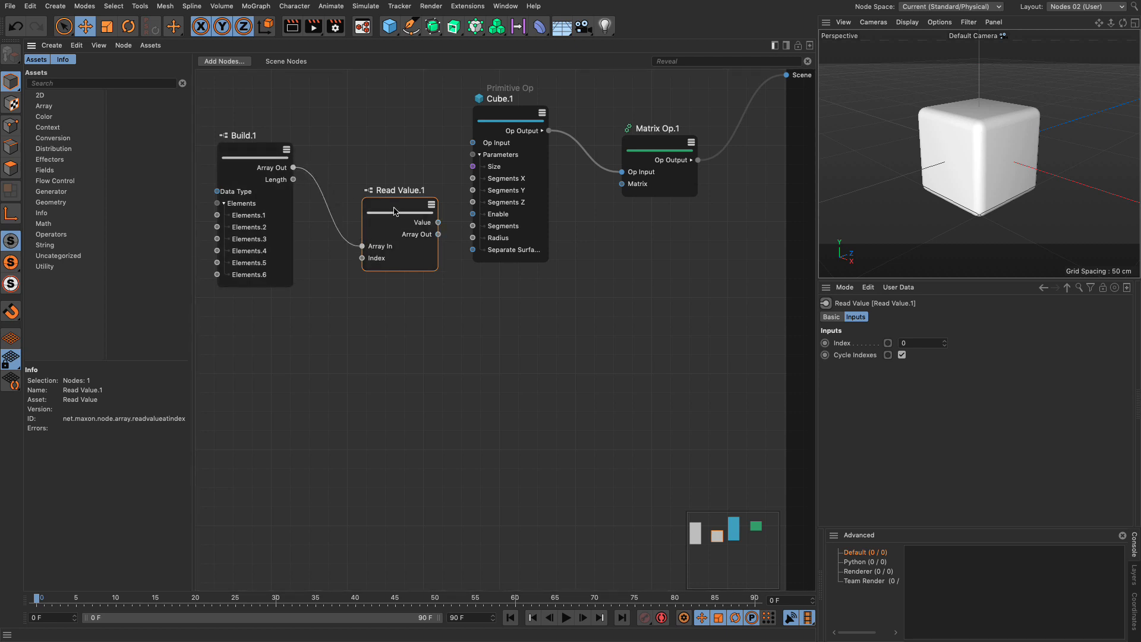
pyautogui.write('read')
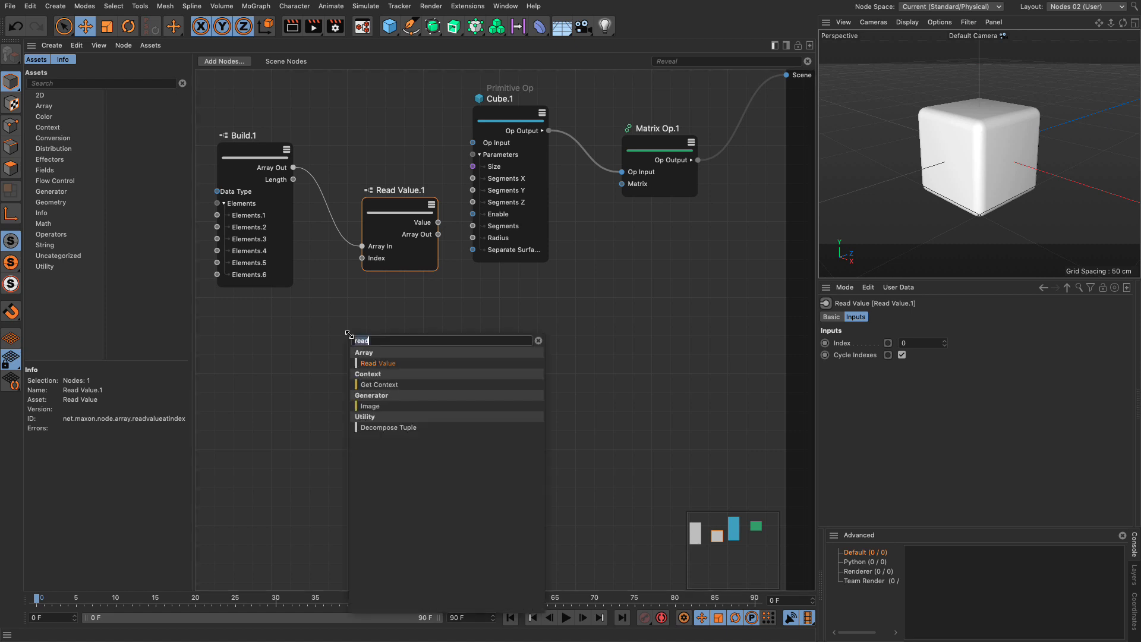
pyautogui.write('range')
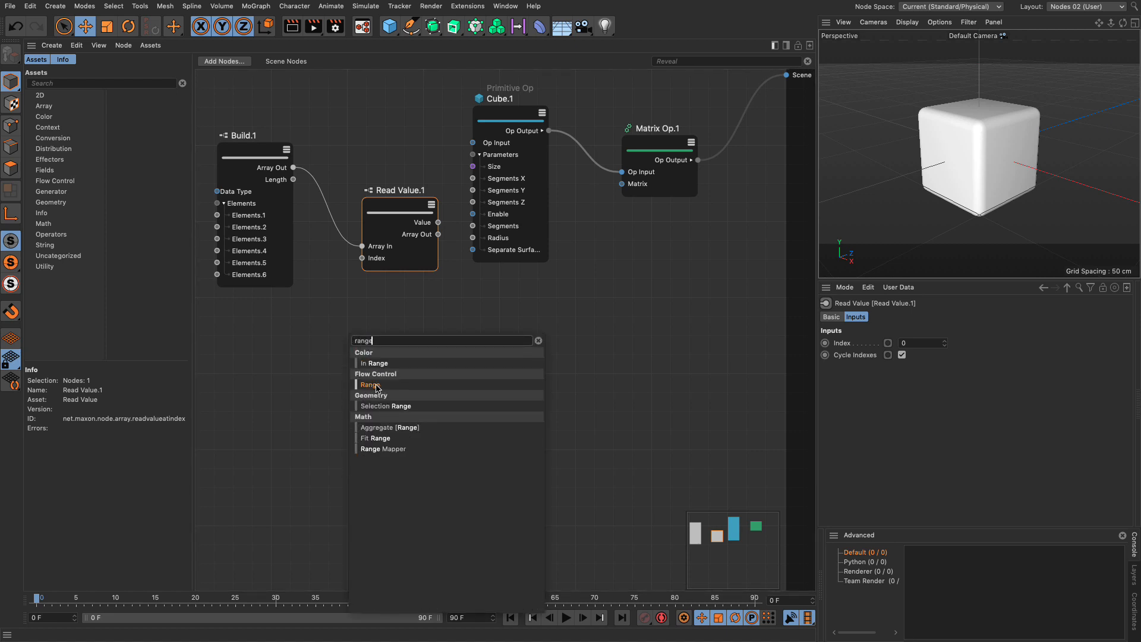
pyautogui.click(371, 384)
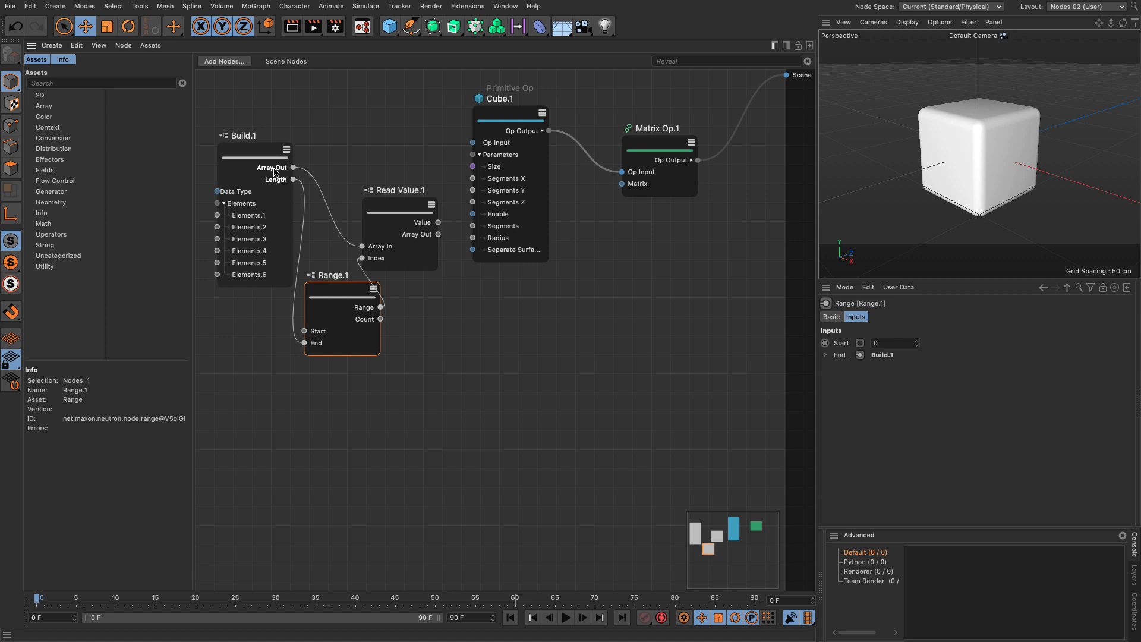
# Set Build elements 5 and 6 to 50 and 100.
pyautogui.click(242, 135)
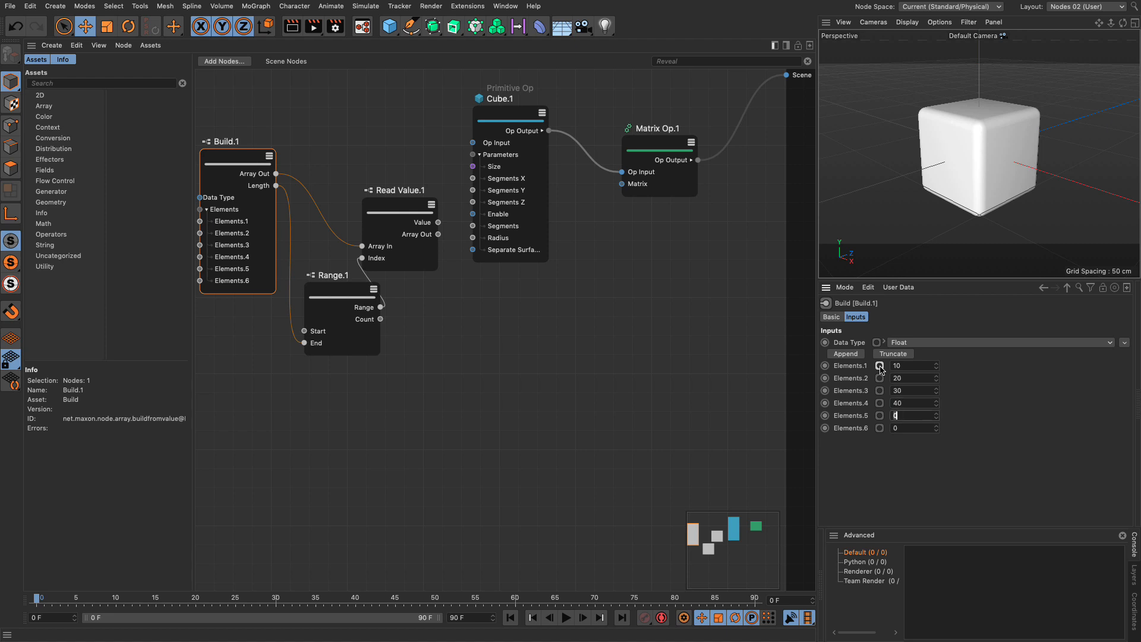
pyautogui.write('50')
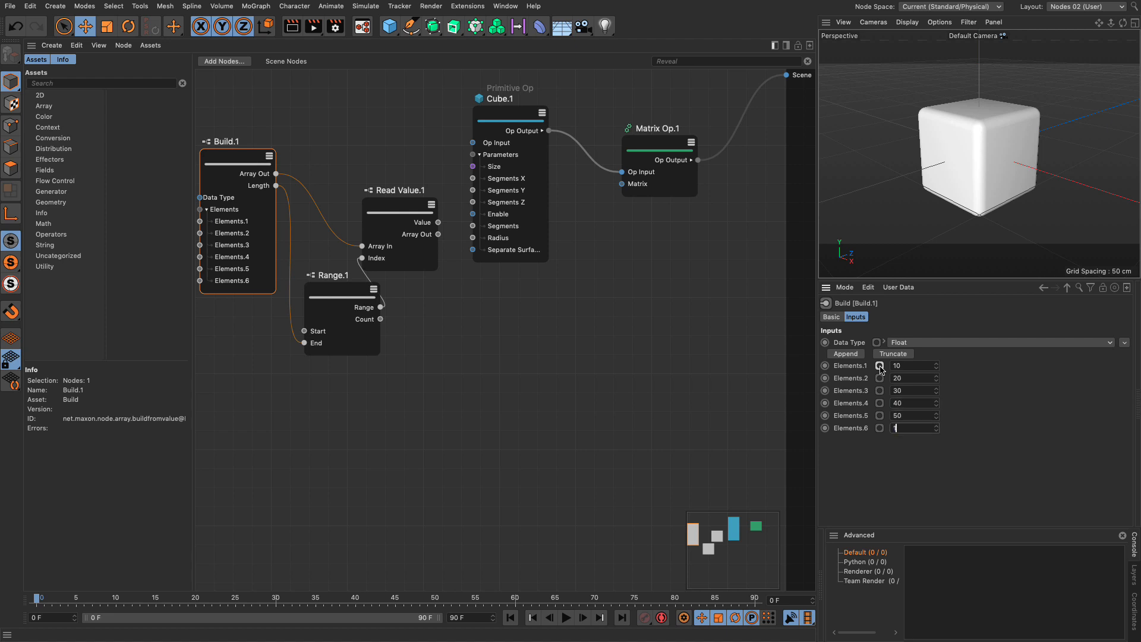
pyautogui.write('100')
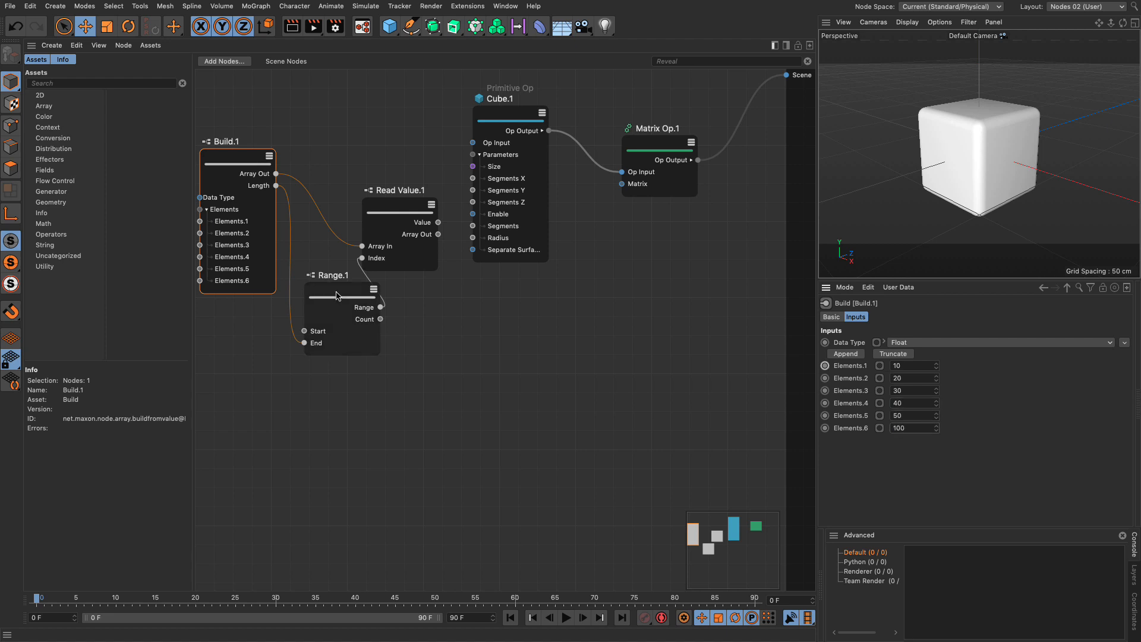
pyautogui.moveTo(371, 234)
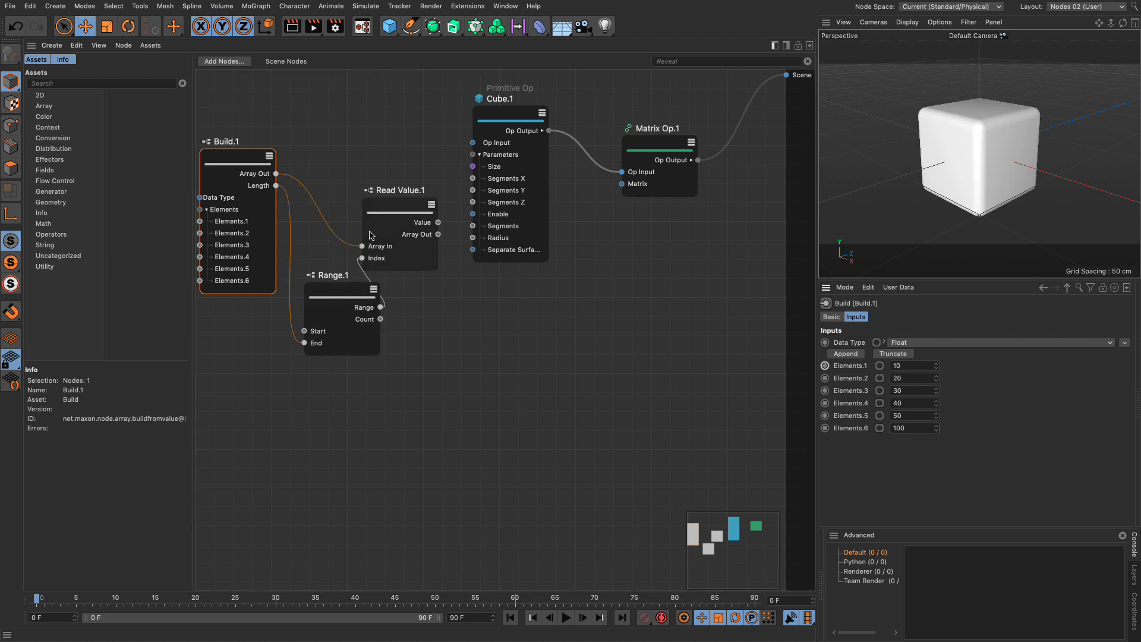
pyautogui.moveTo(345, 292)
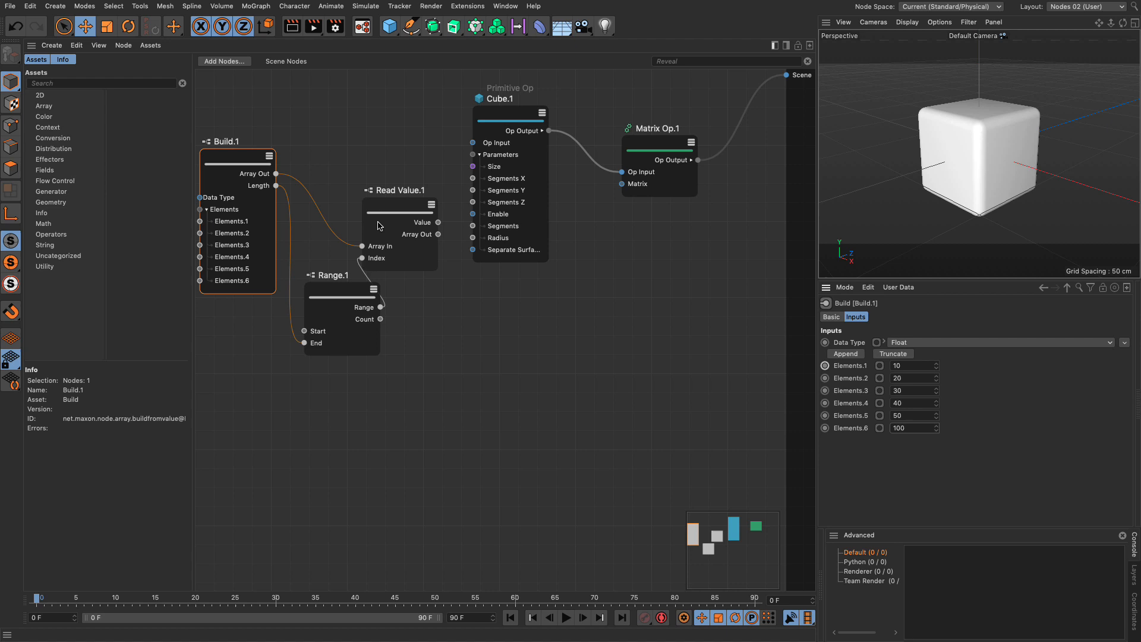
# Drive the cube's size with a Compose Vector3D node (20, 5, 20) and set fillet radius to 2 cm.
pyautogui.click(338, 294)
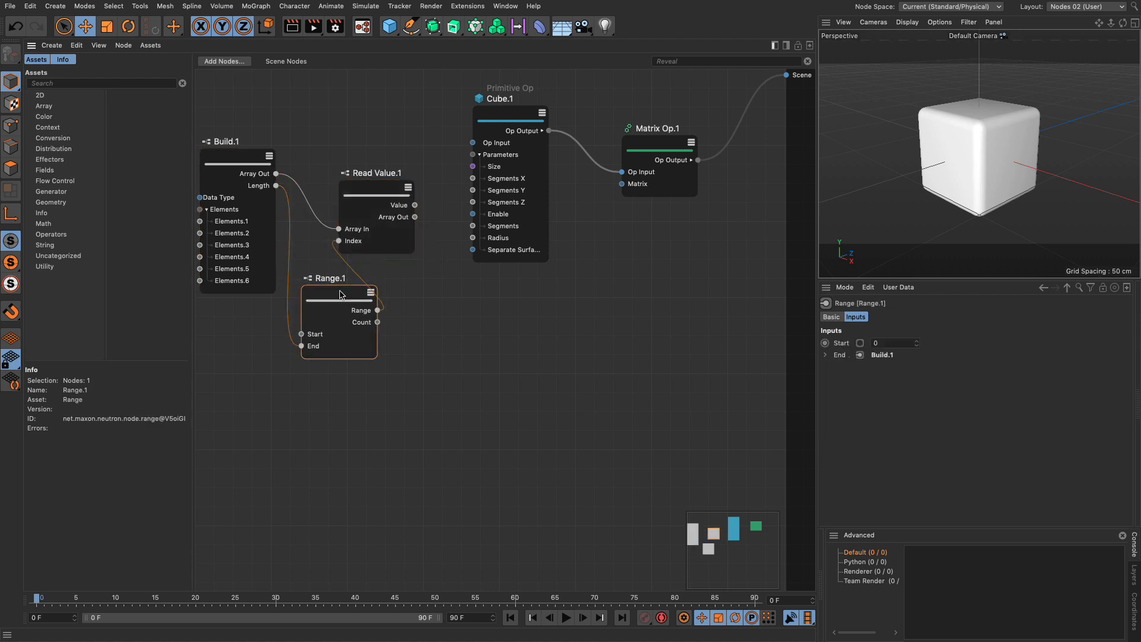
pyautogui.click(511, 113)
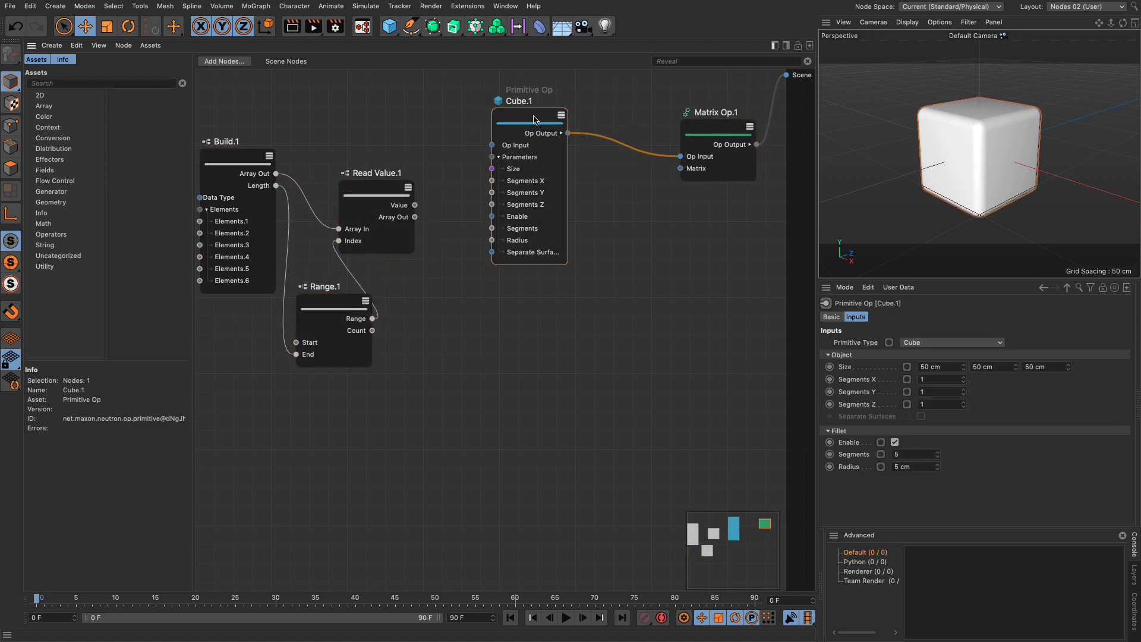
pyautogui.moveTo(529, 114); pyautogui.dragTo(609, 99)
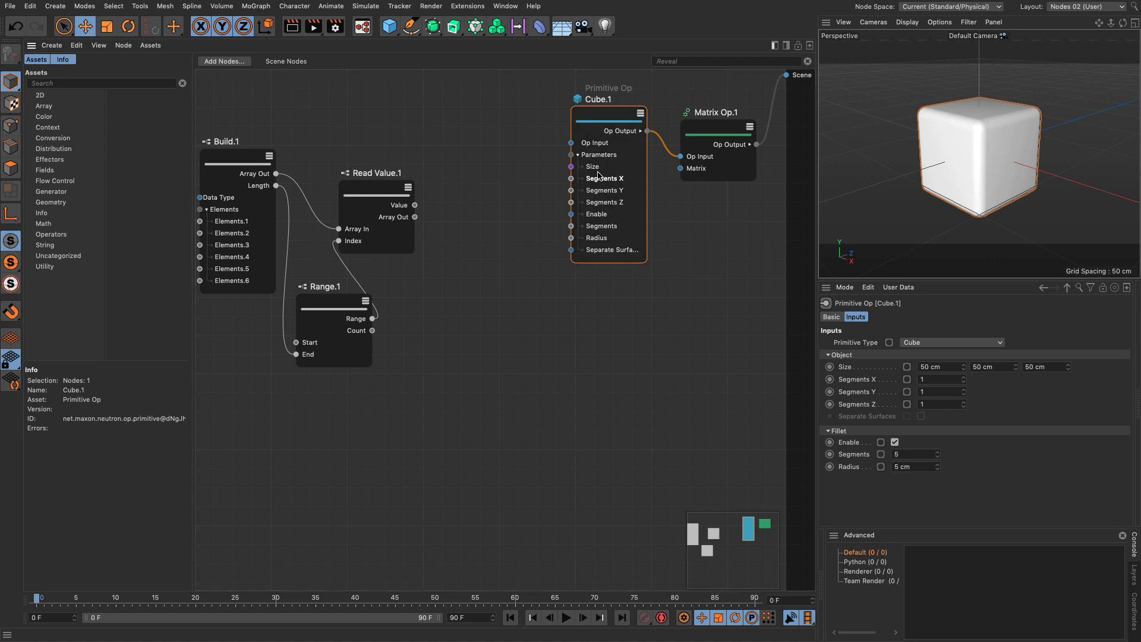
pyautogui.moveTo(851, 369)
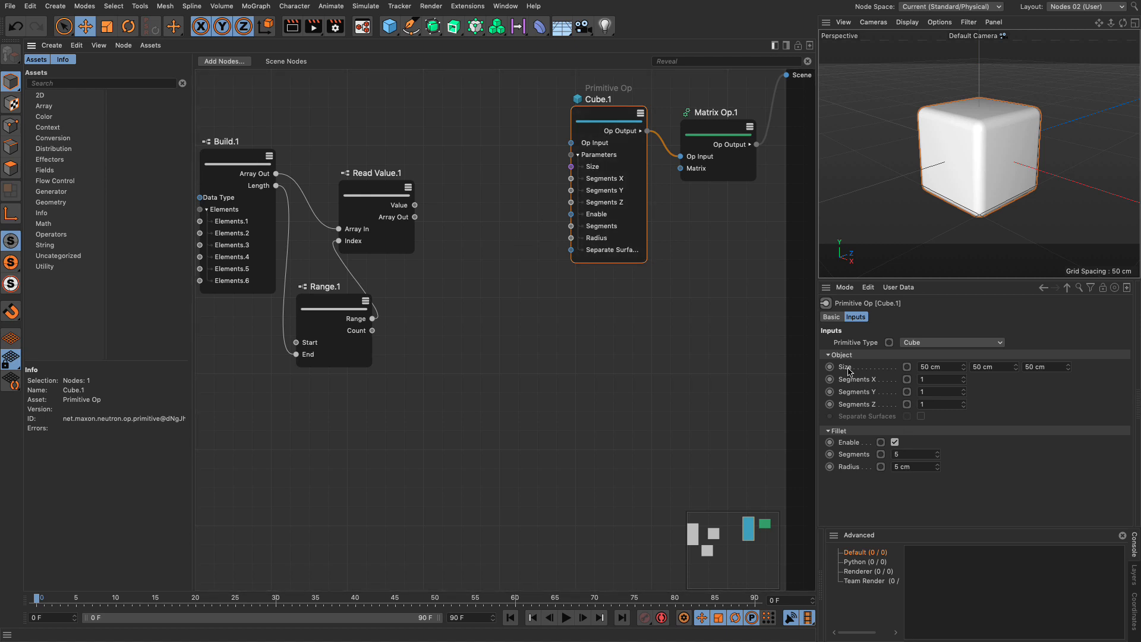
pyautogui.moveTo(934, 363)
pyautogui.write('compose')
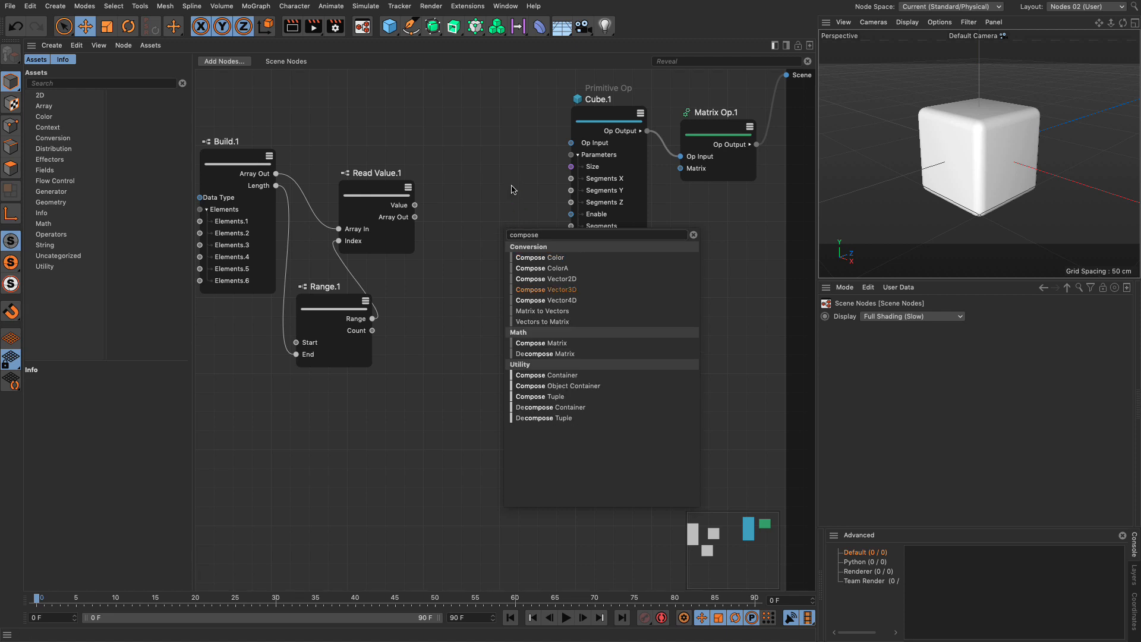
pyautogui.click(546, 289)
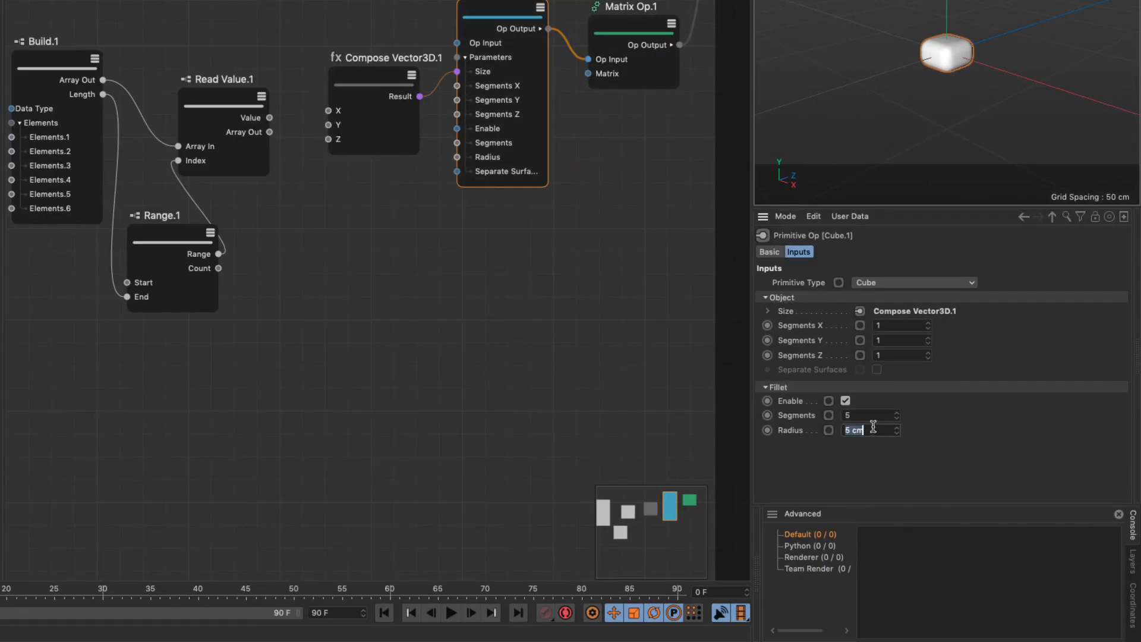
pyautogui.write('2 cm')
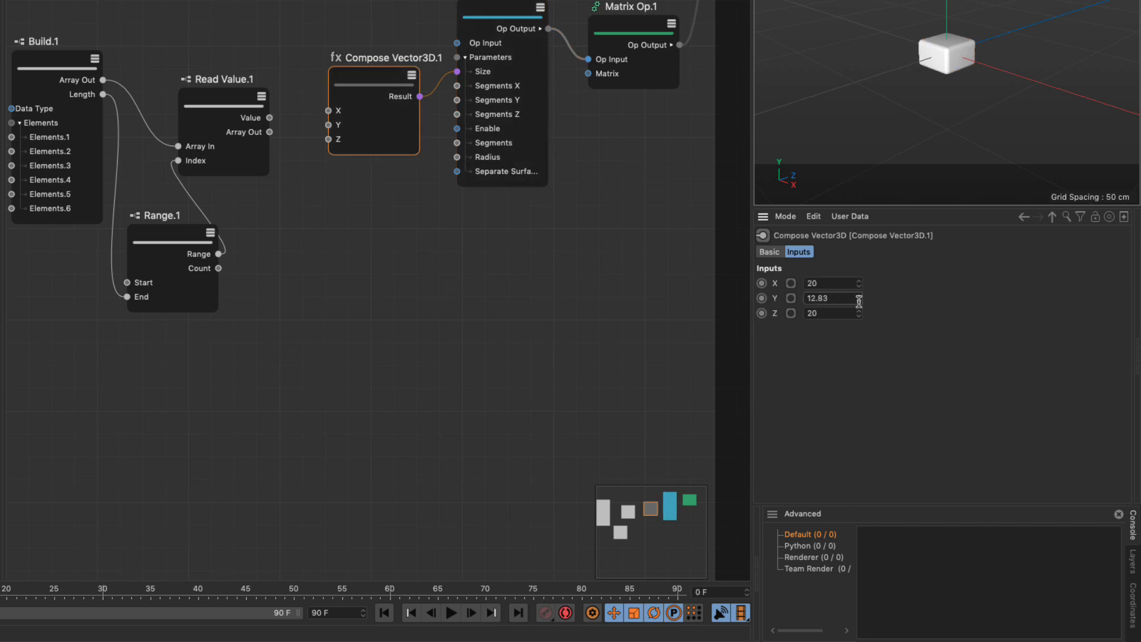
pyautogui.write('5')
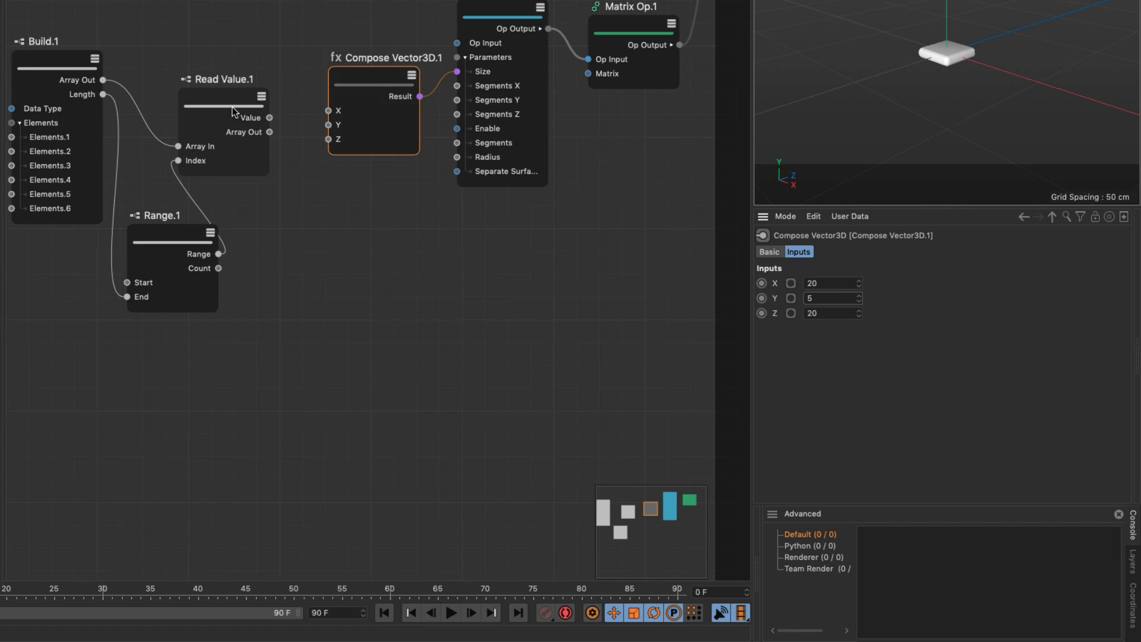
pyautogui.moveTo(957, 71)
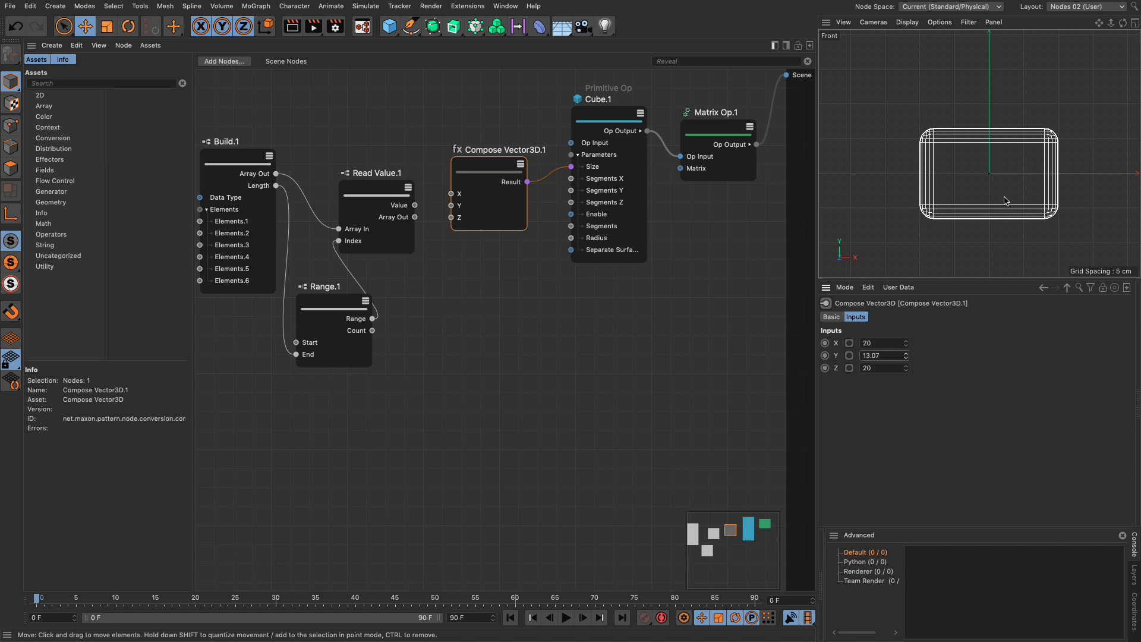
pyautogui.moveTo(938, 226)
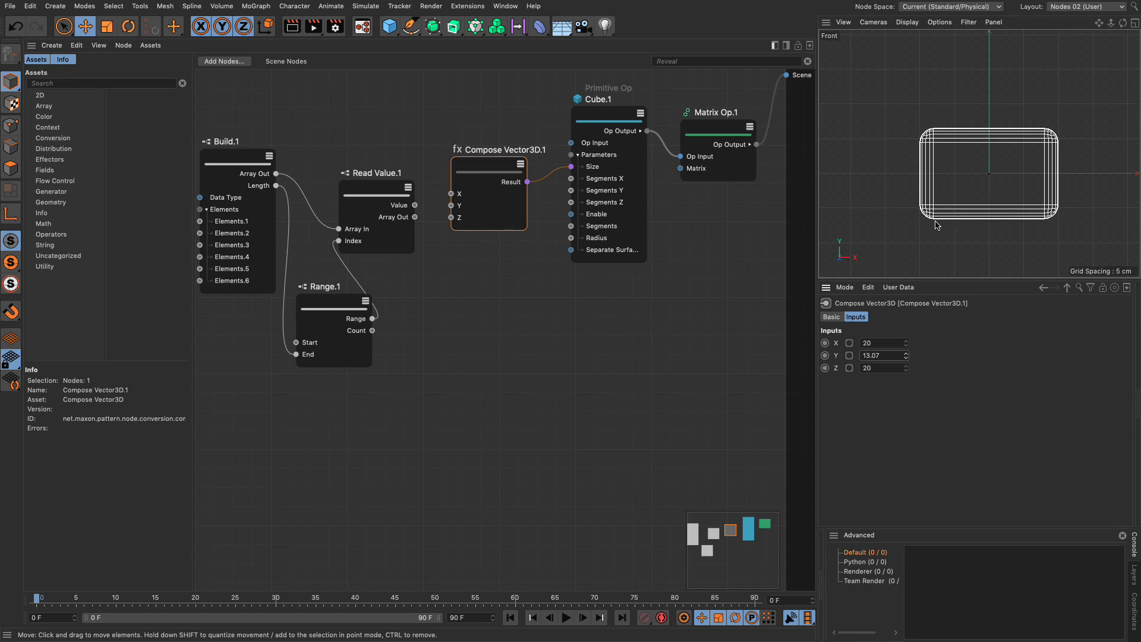
pyautogui.moveTo(1009, 220)
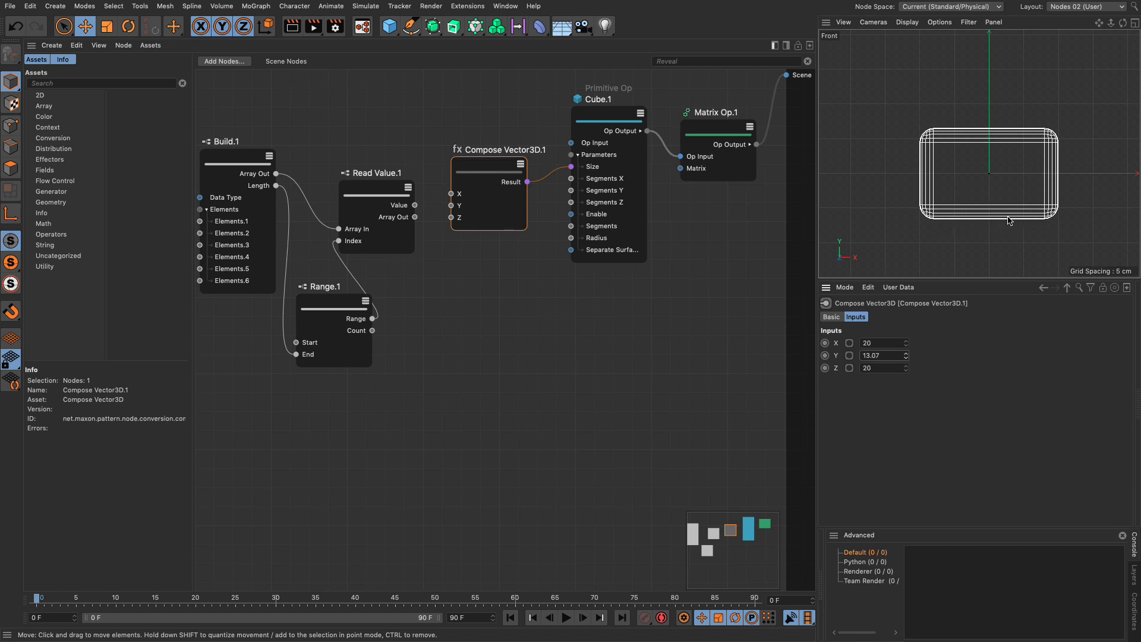
pyautogui.moveTo(961, 220)
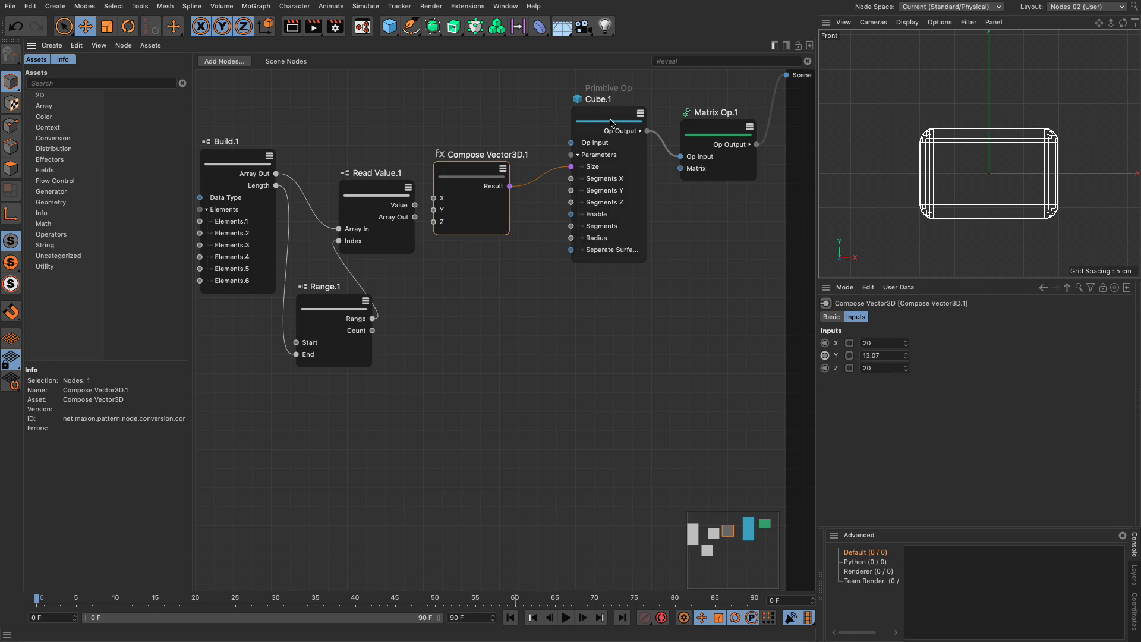
# Add a Compose Matrix node feeding Matrix Op.1's Matrix input.
pyautogui.click(601, 117)
pyautogui.write('compose')
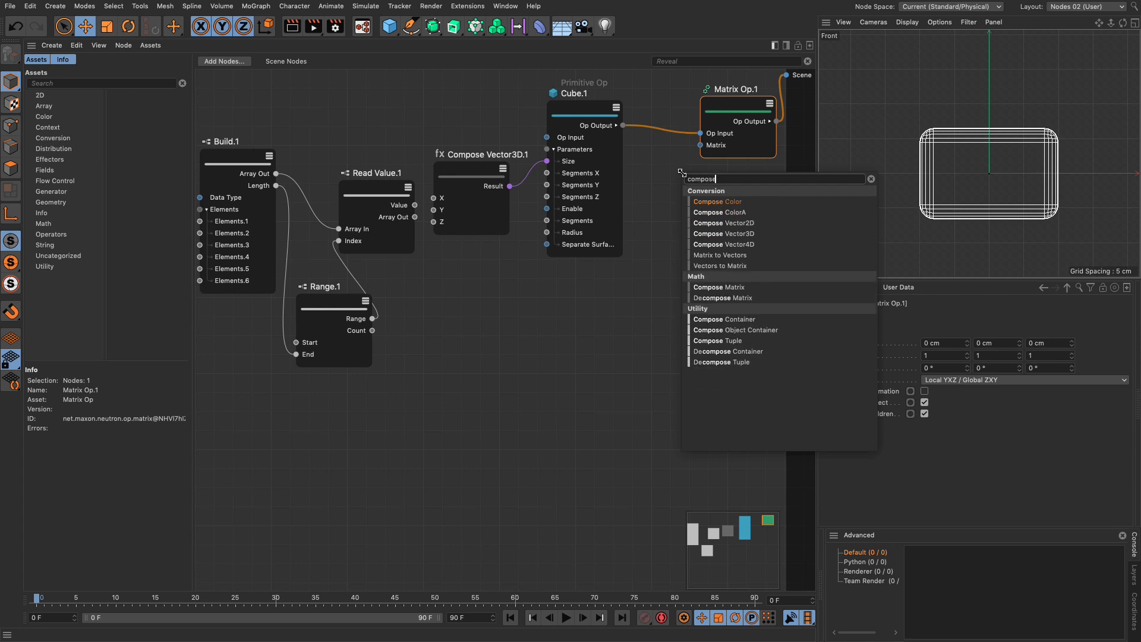
pyautogui.click(719, 287)
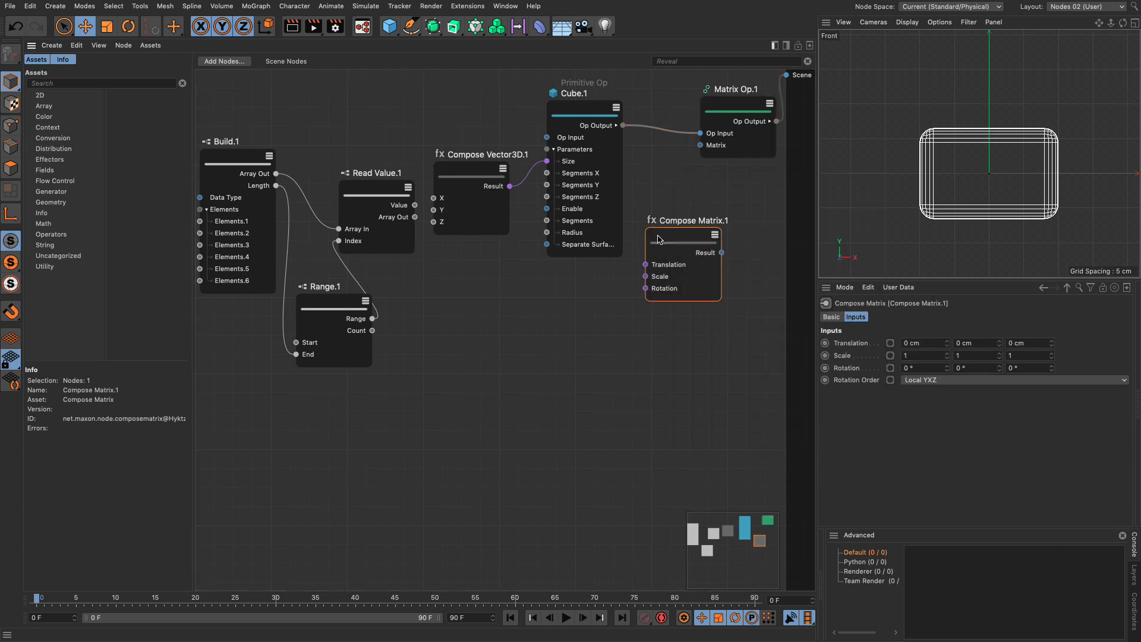
pyautogui.moveTo(718, 253); pyautogui.dragTo(697, 145)
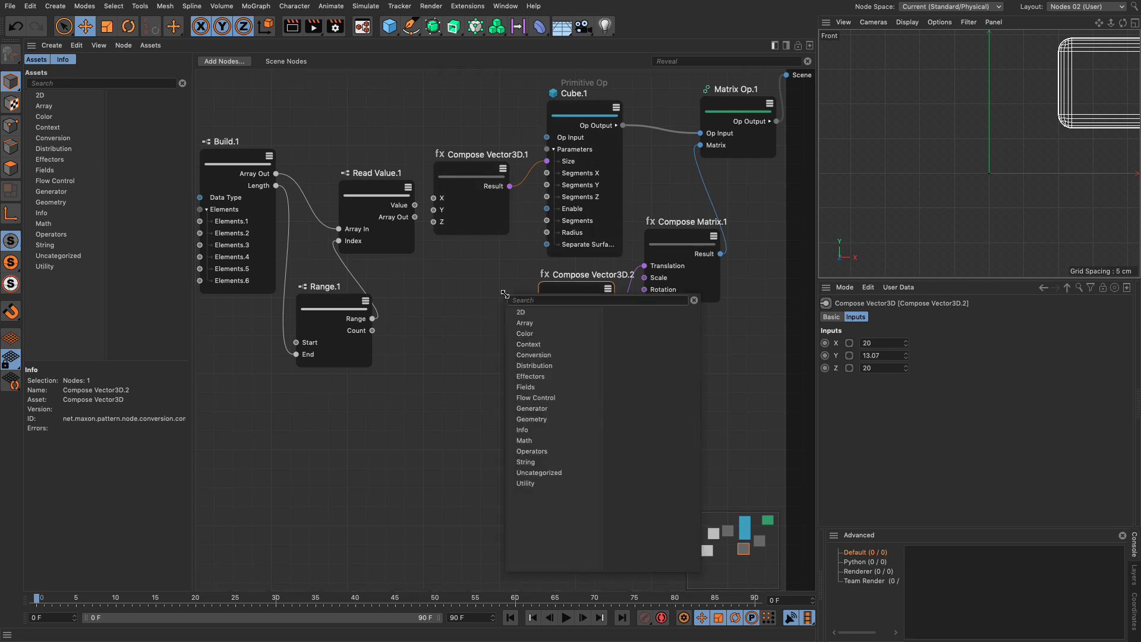
# Add a Divide arithmetic node and a Float Value node to the graph.
pyautogui.write('divide')
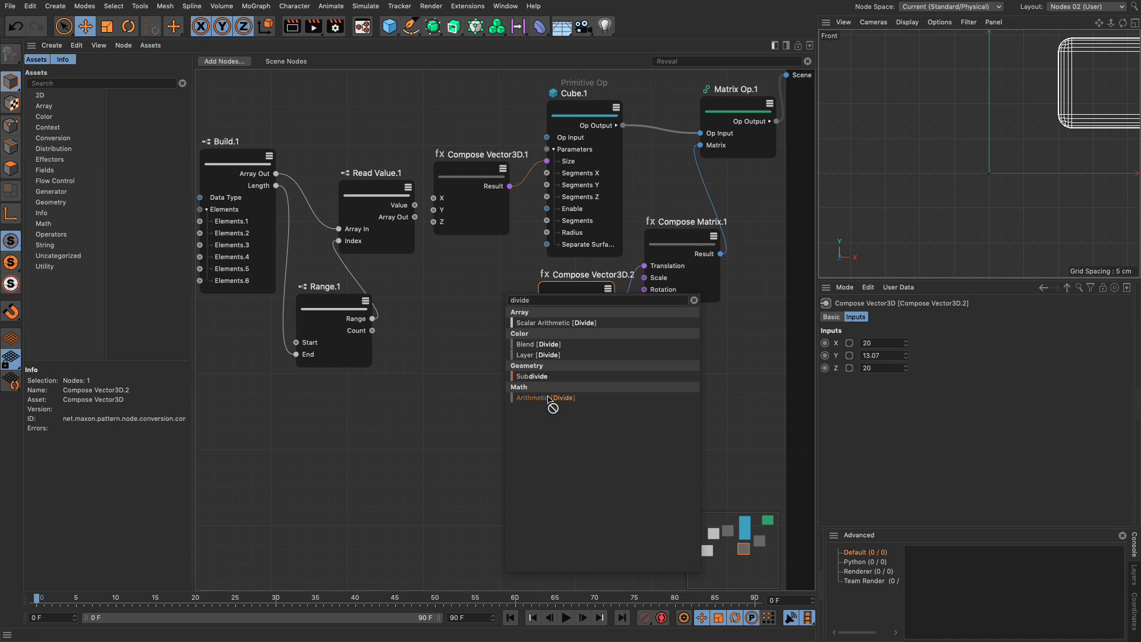
pyautogui.click(545, 398)
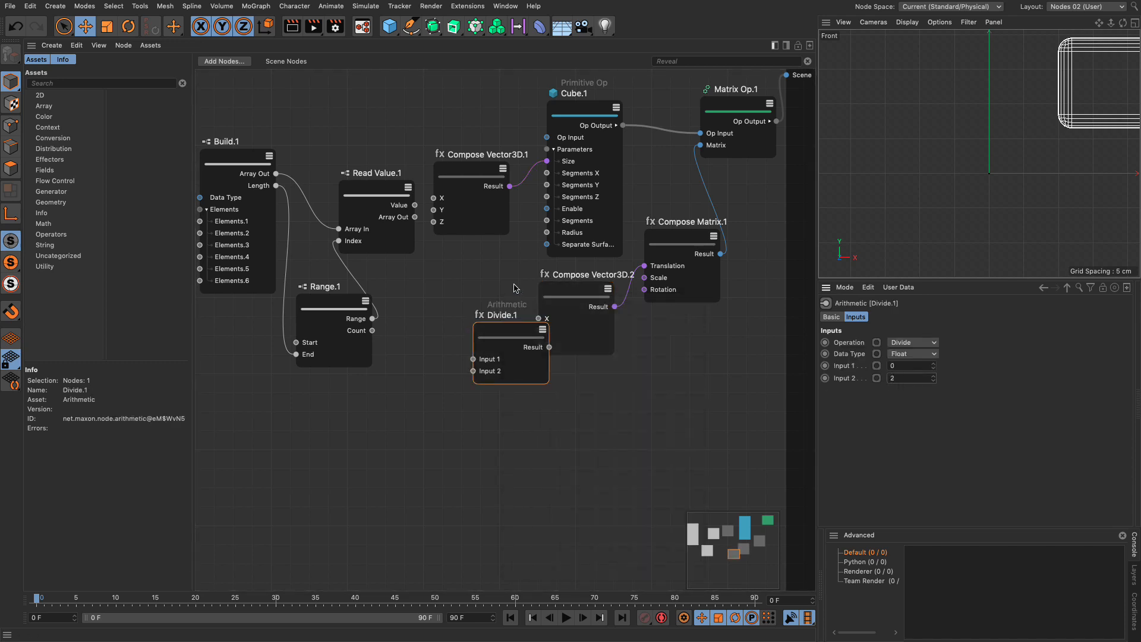
pyautogui.click(467, 167)
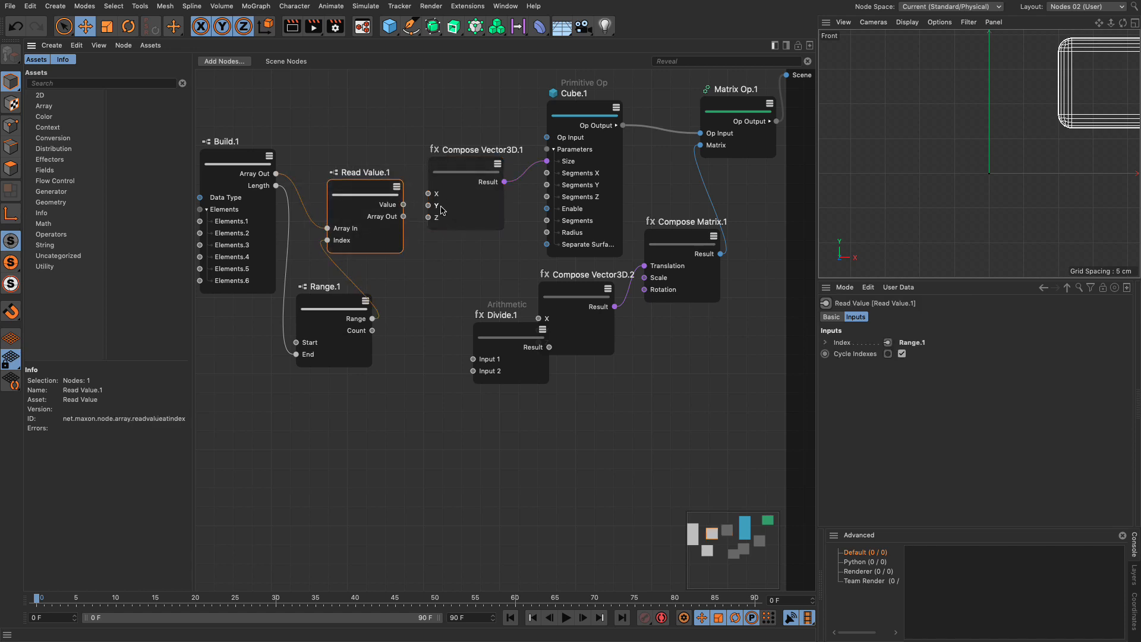
pyautogui.moveTo(429, 205)
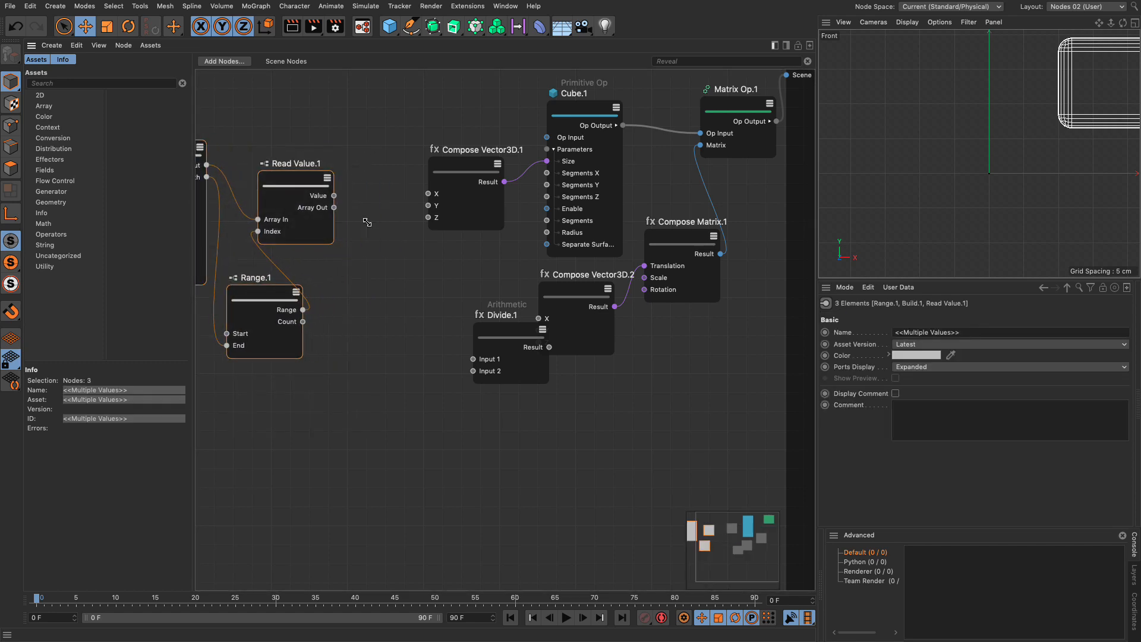
pyautogui.write('va')
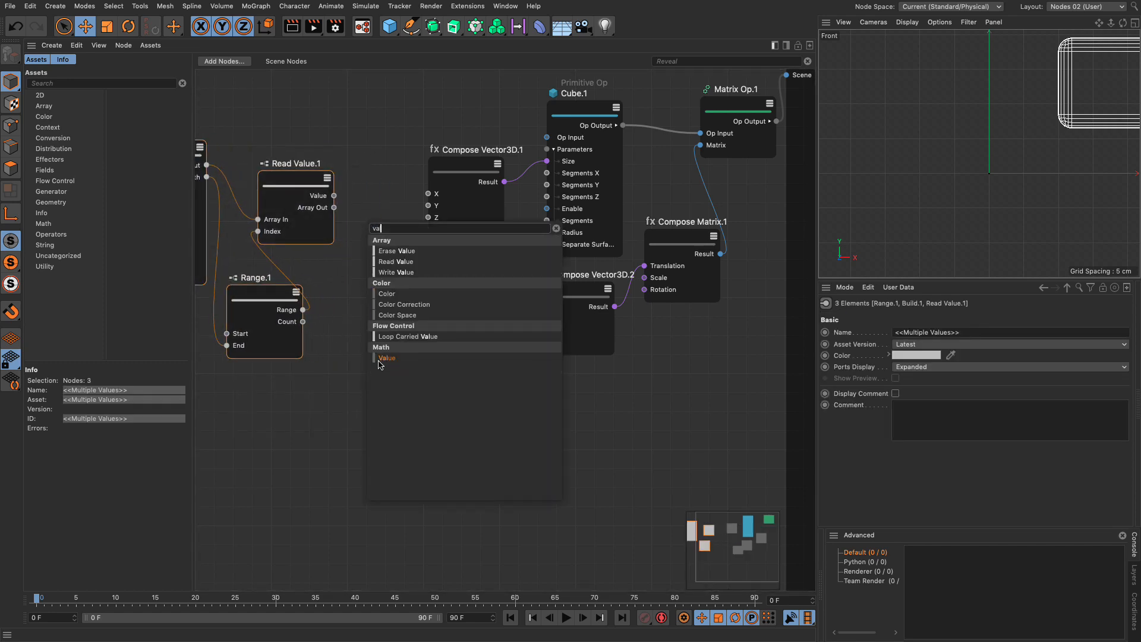
pyautogui.click(387, 358)
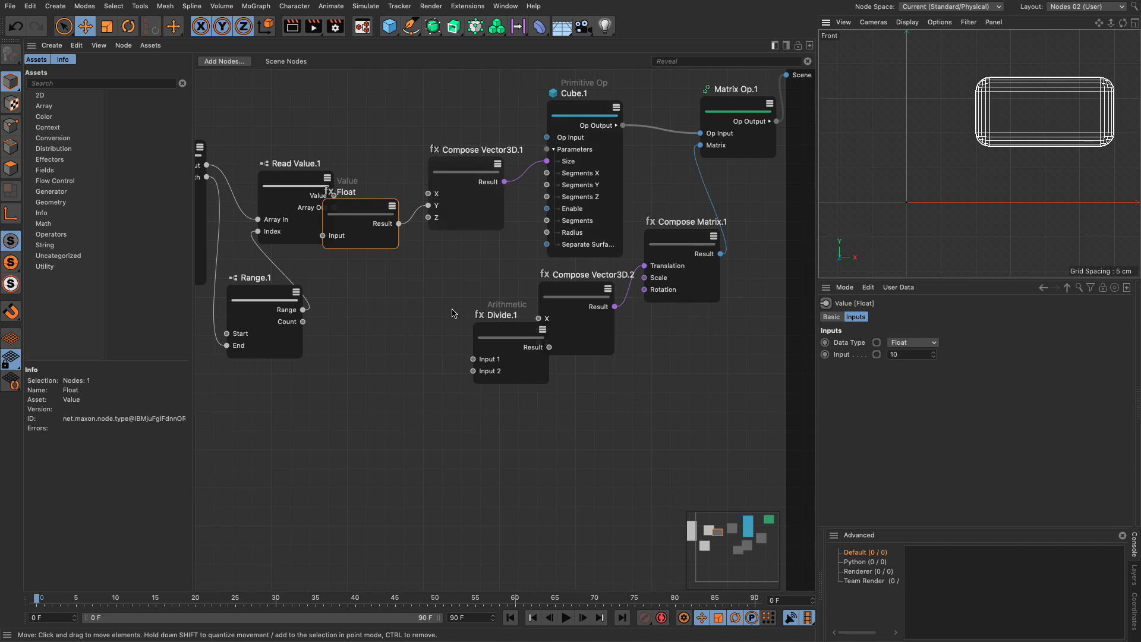
pyautogui.moveTo(518, 336)
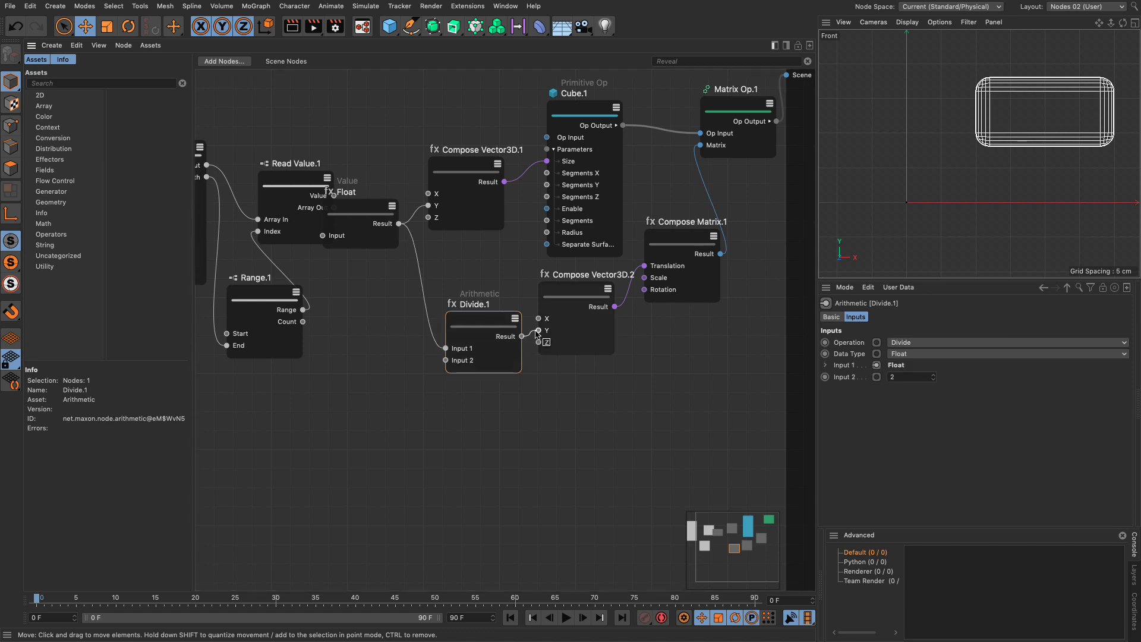
# Set the translation vector's X and Z to 0 and the Float height to 17.
pyautogui.click(576, 287)
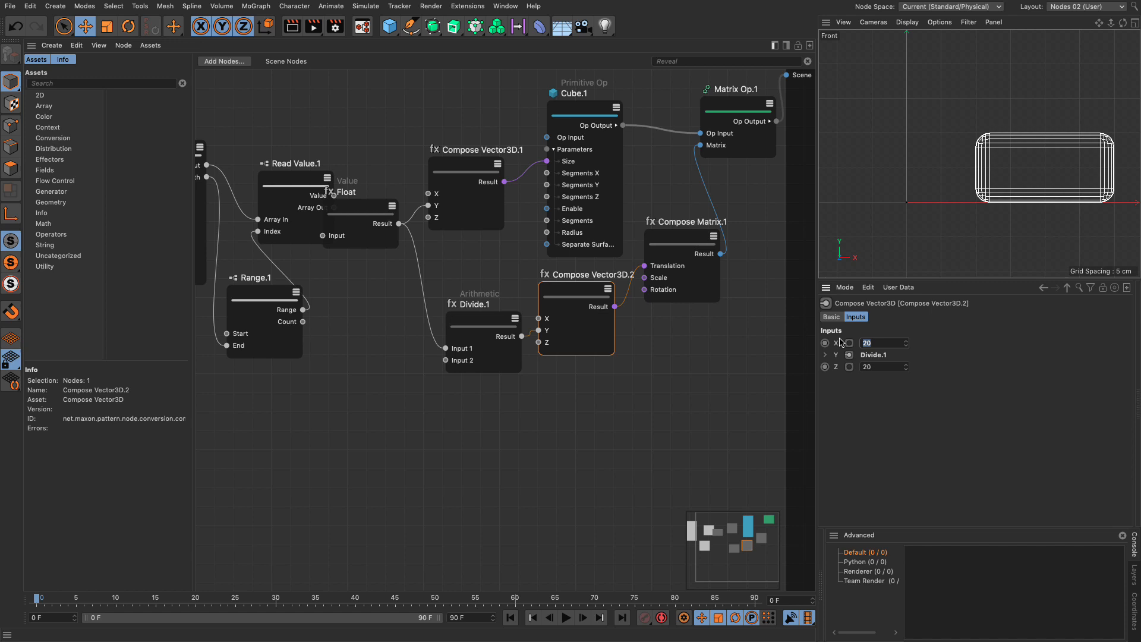
pyautogui.write('0')
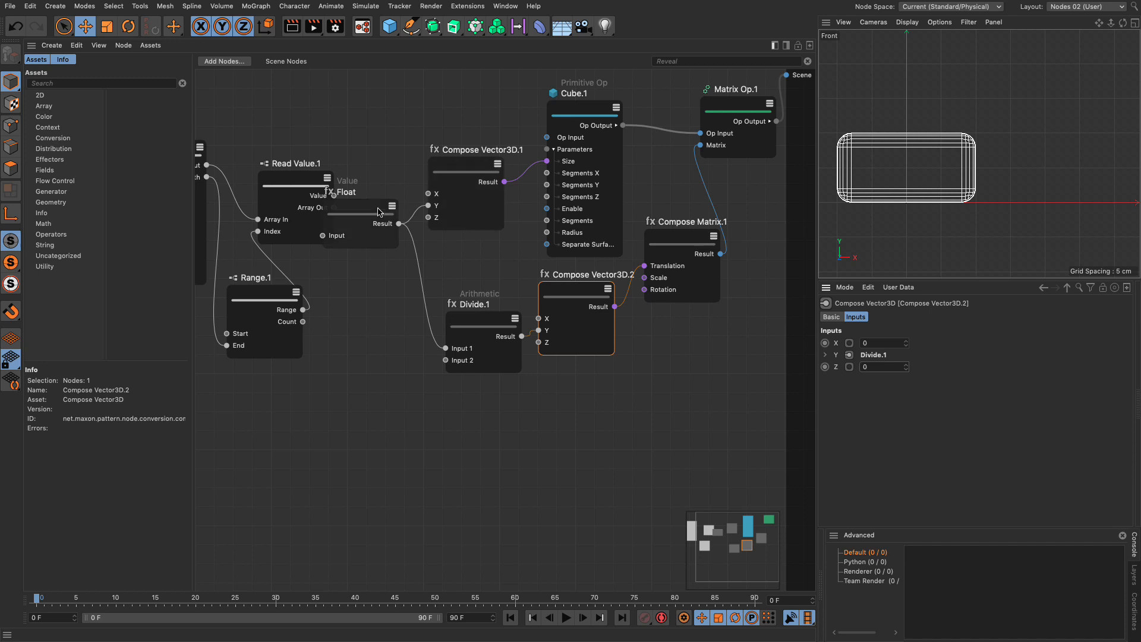
pyautogui.click(357, 209)
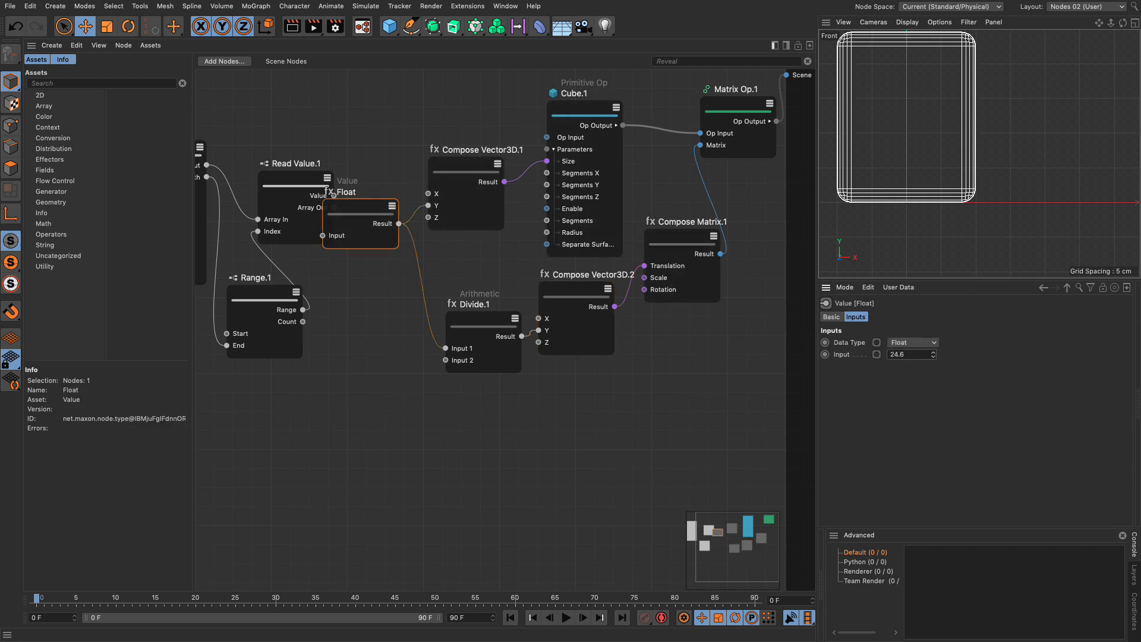
pyautogui.write('17')
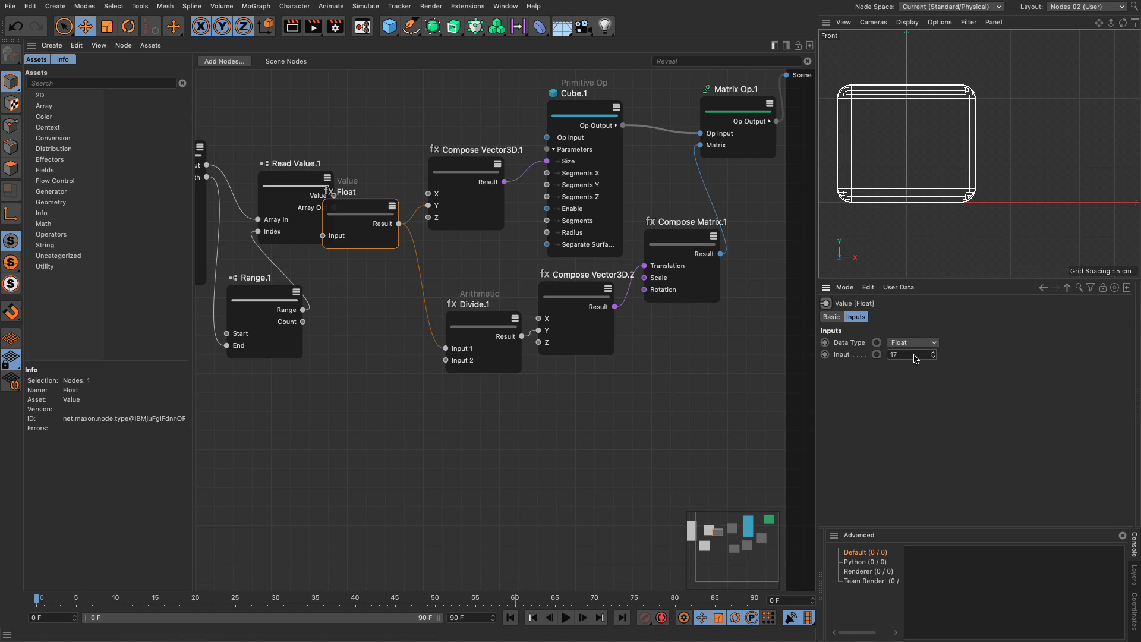
pyautogui.moveTo(909, 184)
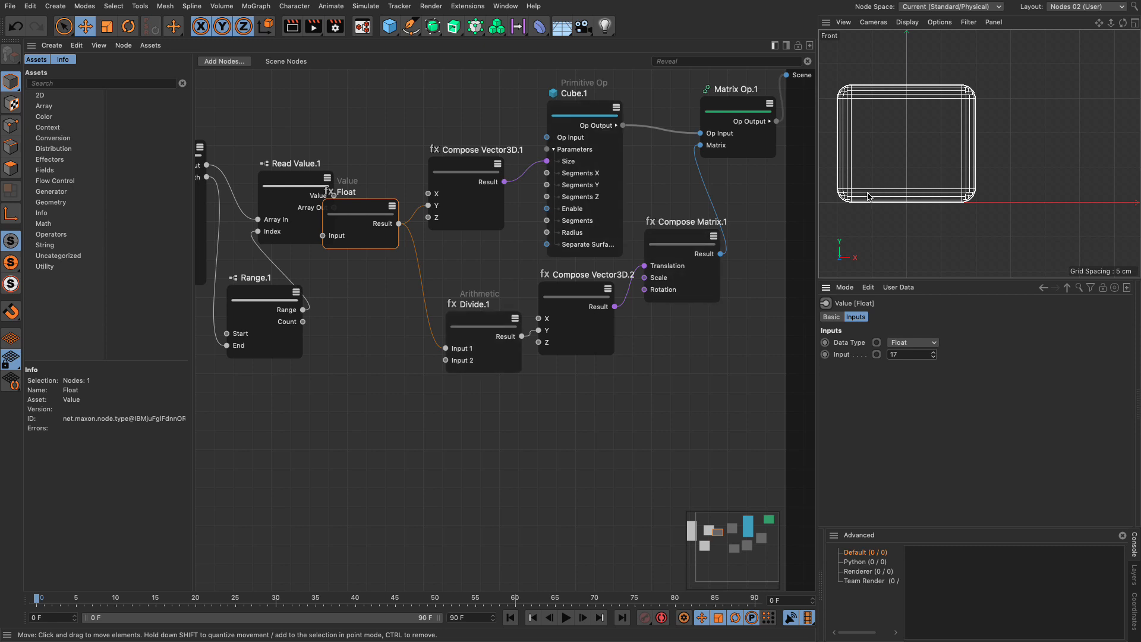
pyautogui.moveTo(1102, 74)
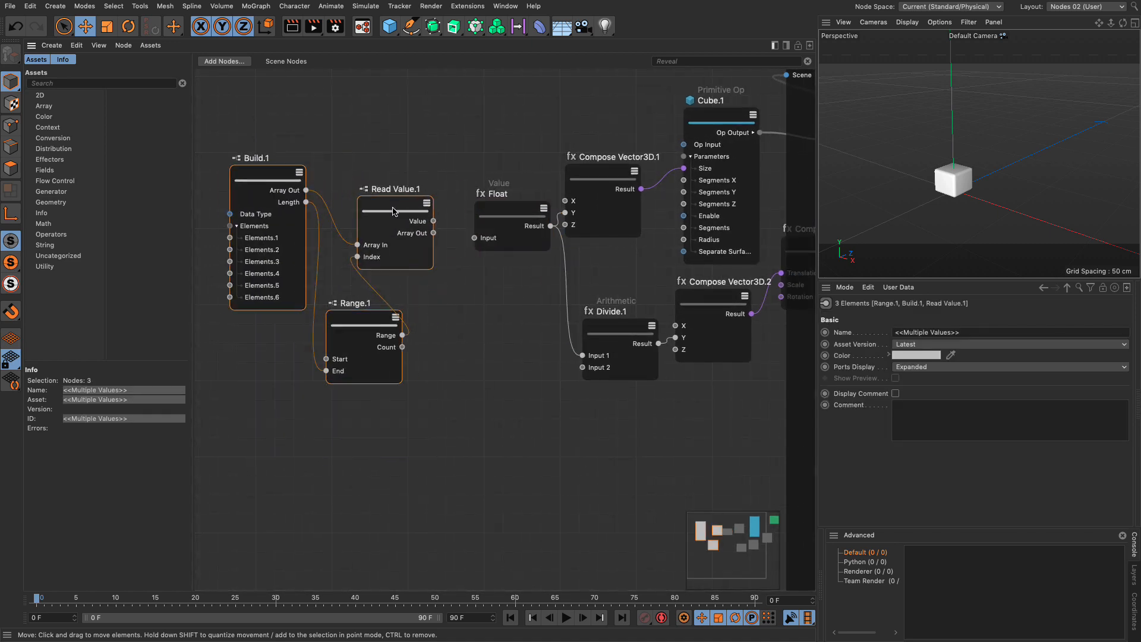
# Feed Read Value.1 into the Float node and show Gouraud Shading (Lines).
pyautogui.click(494, 208)
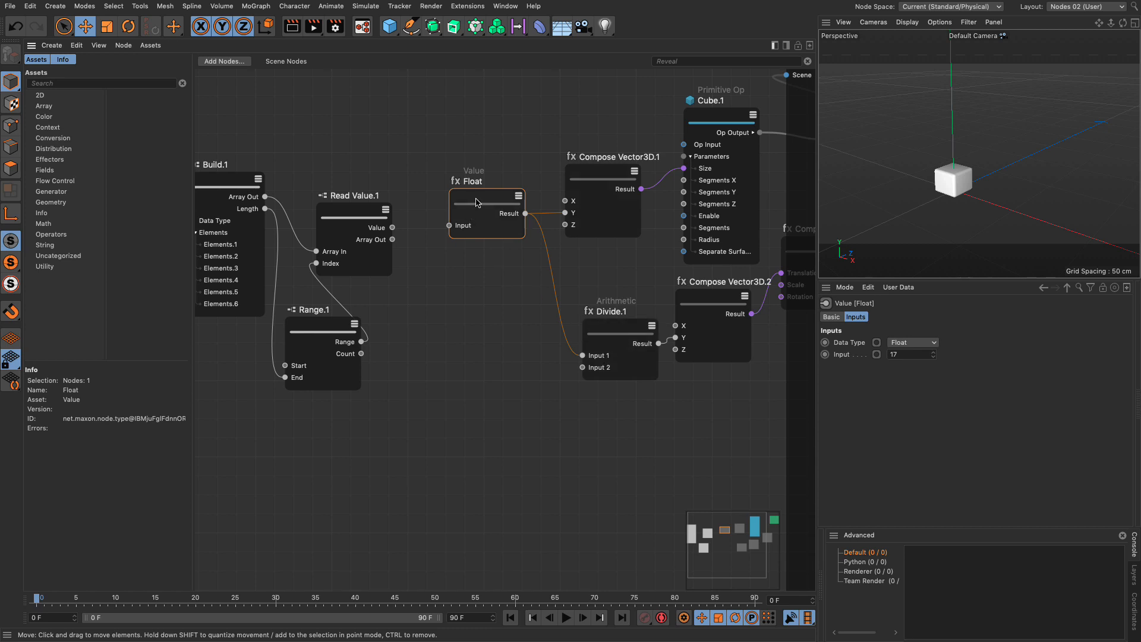
pyautogui.moveTo(420, 230)
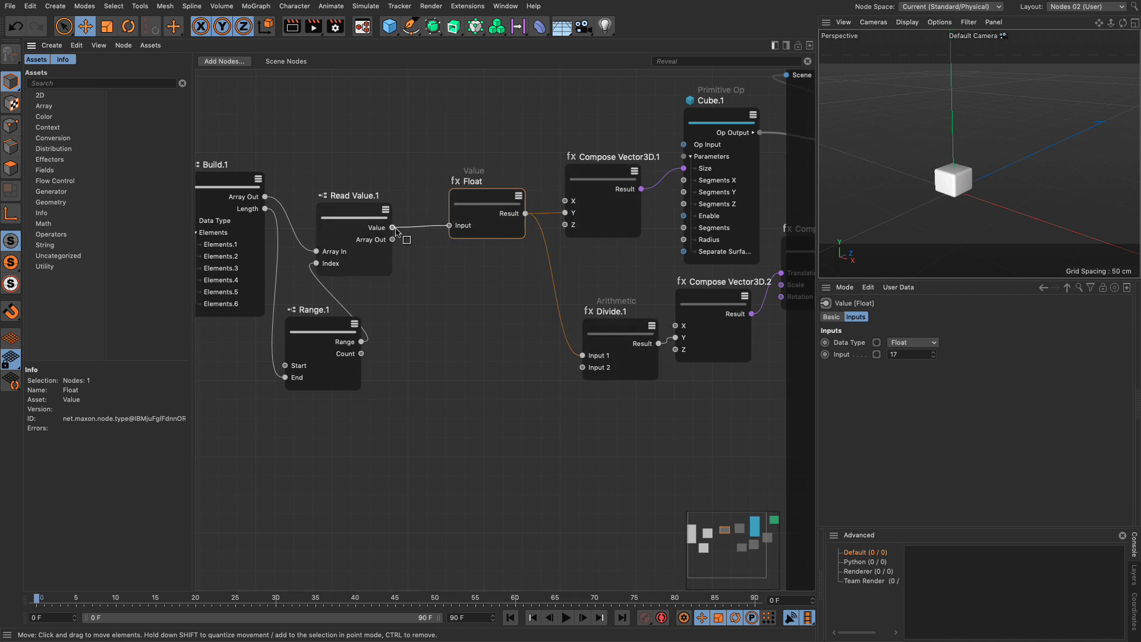
pyautogui.click(908, 22)
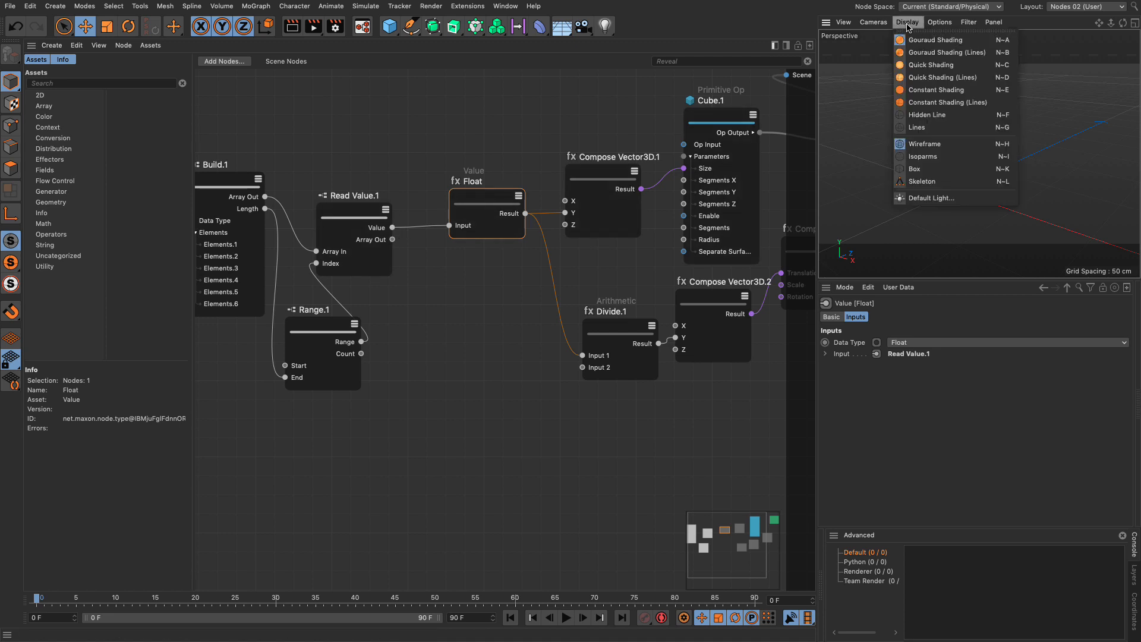
pyautogui.click(908, 22)
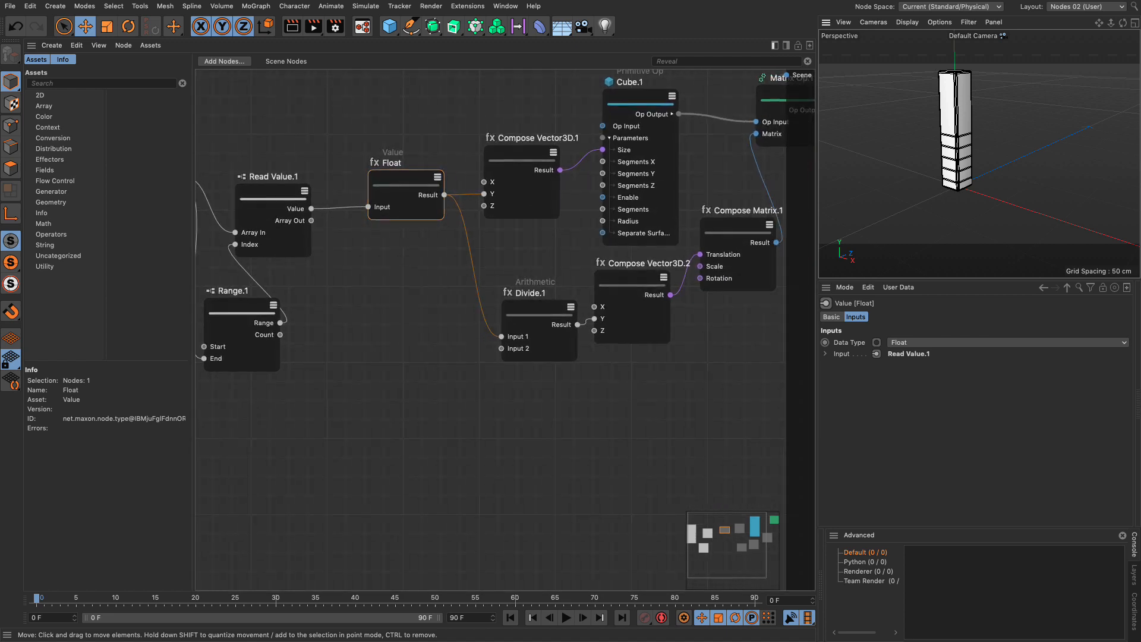
# Enter 0.45 and 0 in the translation vector node.
pyautogui.click(632, 277)
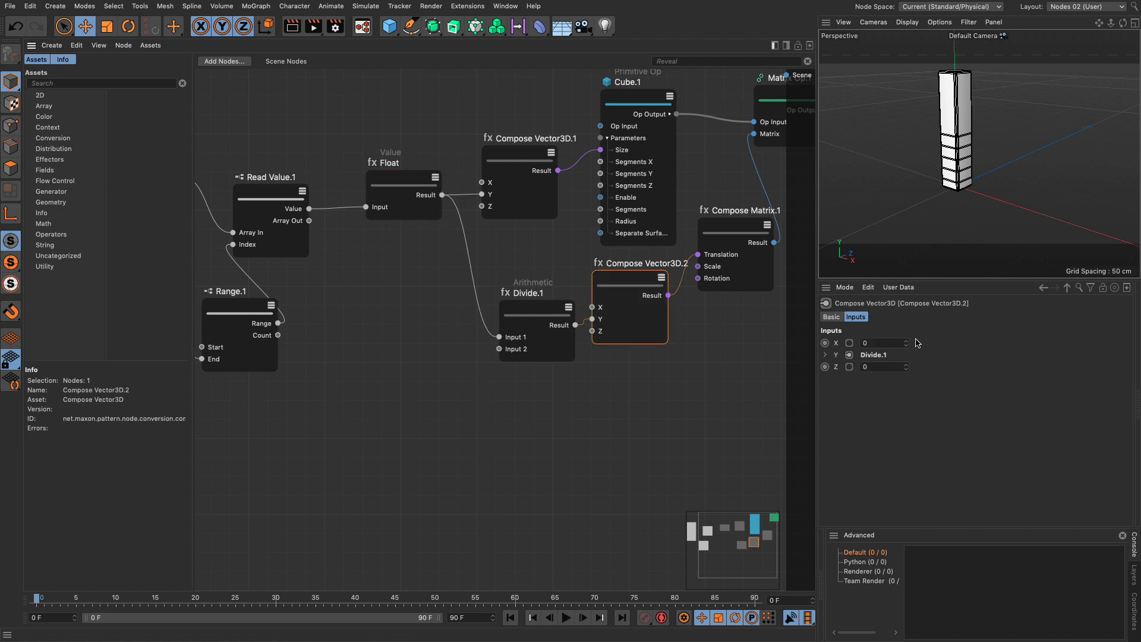
pyautogui.write('0.45')
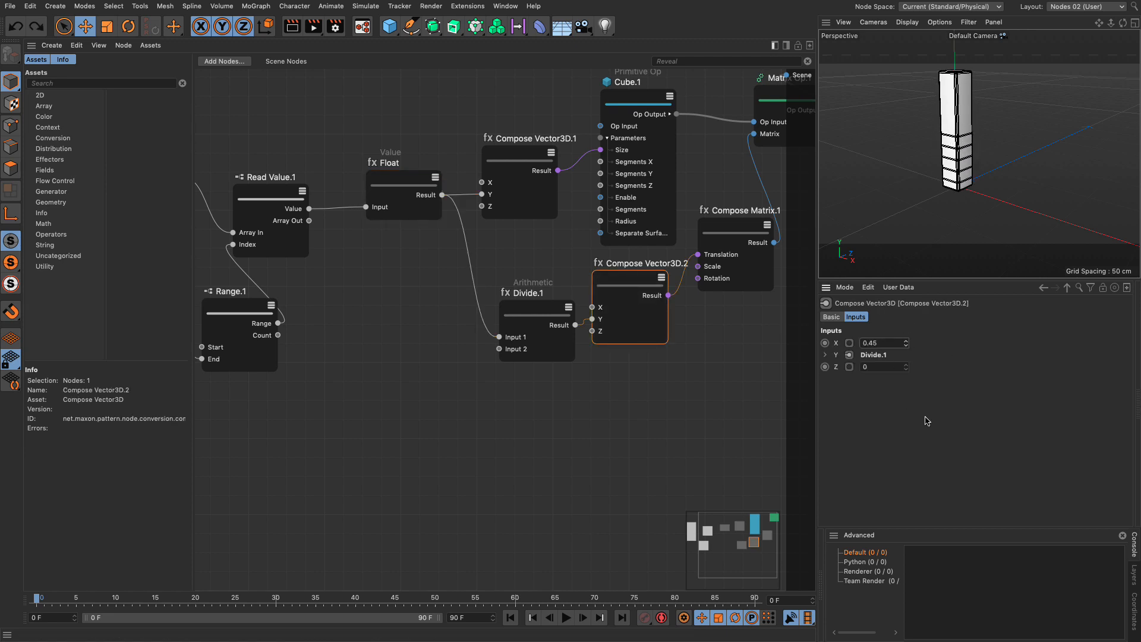
pyautogui.write('0')
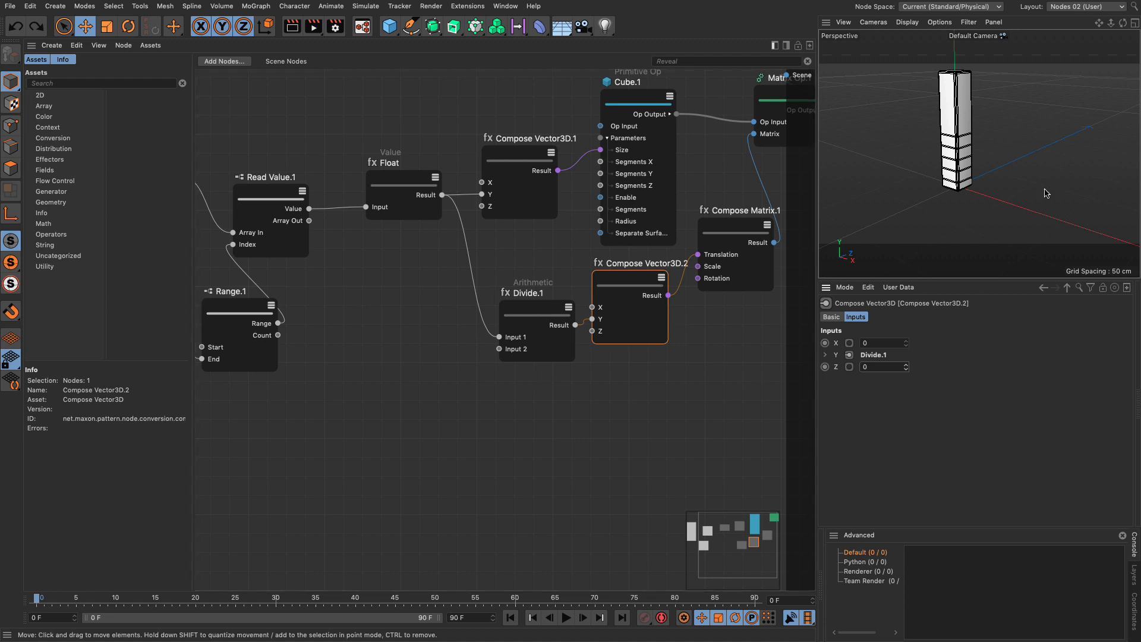
pyautogui.moveTo(373, 263)
pyautogui.write('va')
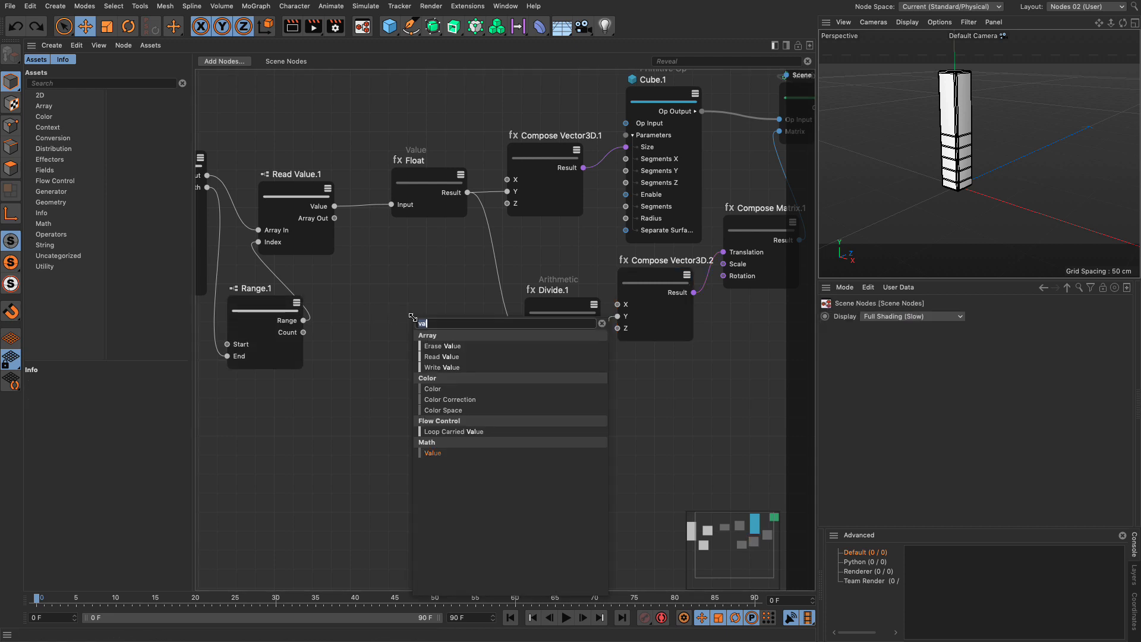
# Add a Math Multiply node fed by Range.1, entering a value of 50.
pyautogui.write('multiply')
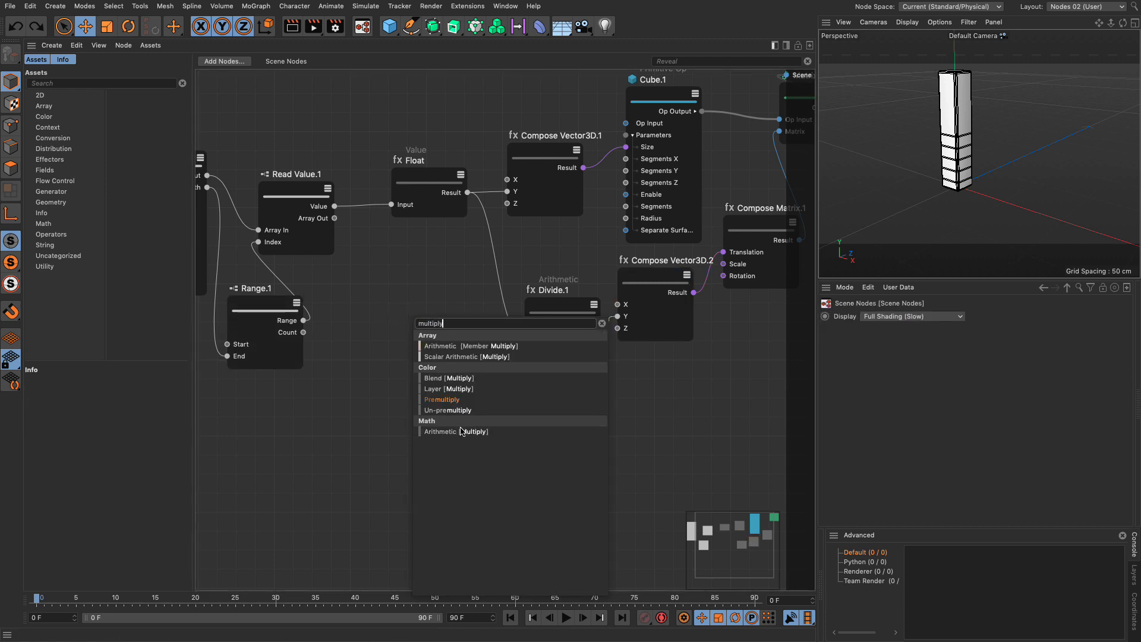
pyautogui.click(456, 431)
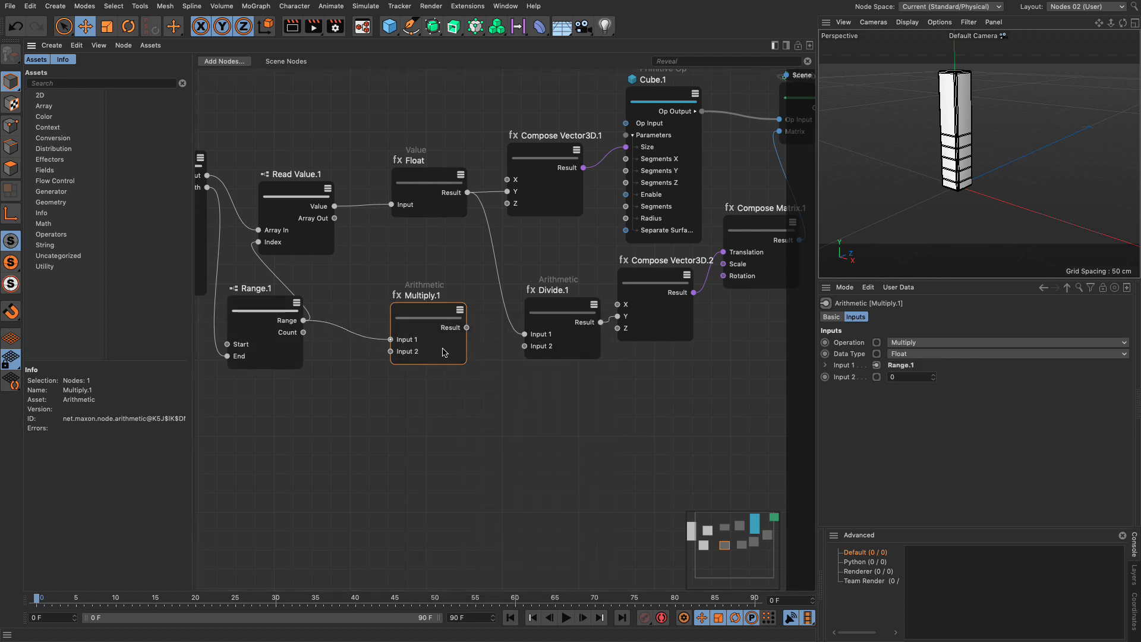
pyautogui.write('50')
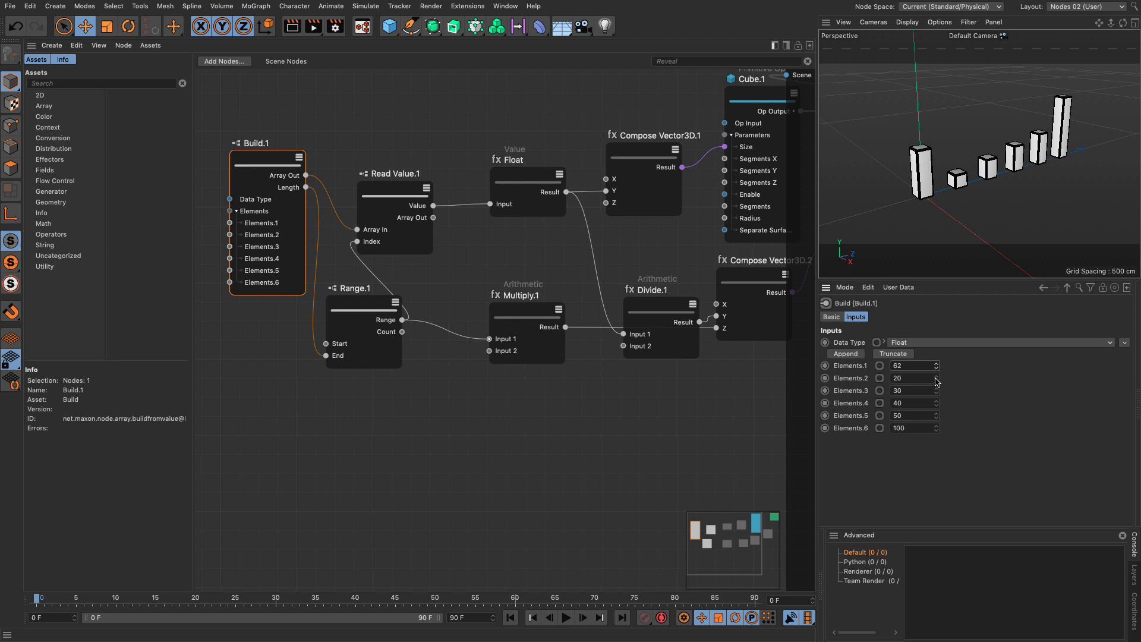
# Change the second Build array element to 16.
pyautogui.write('74')
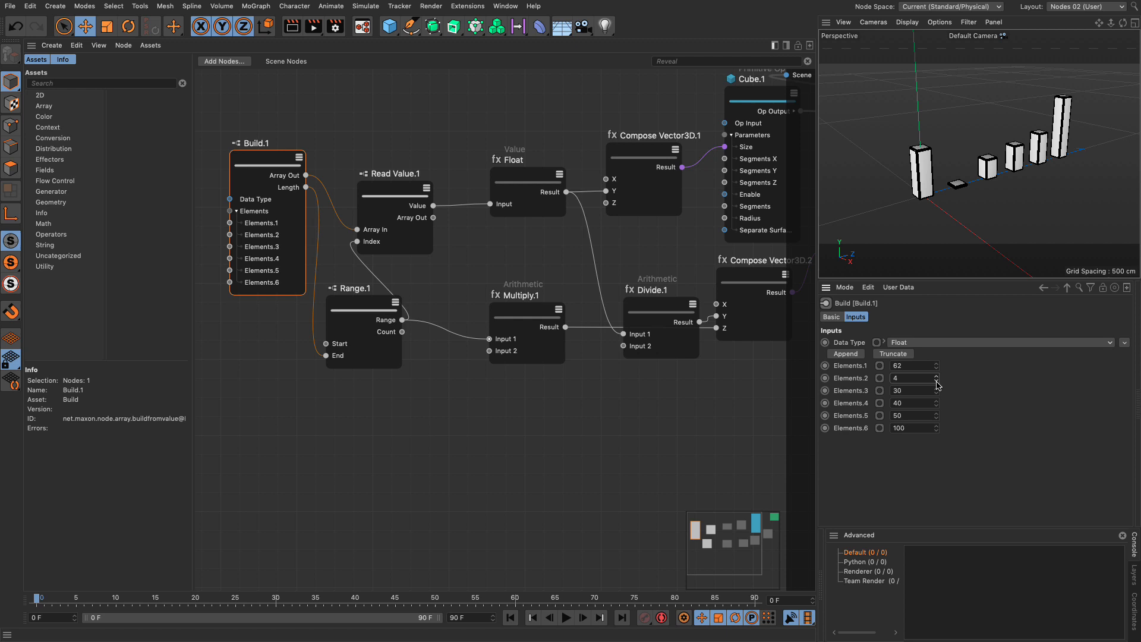
pyautogui.click(936, 381)
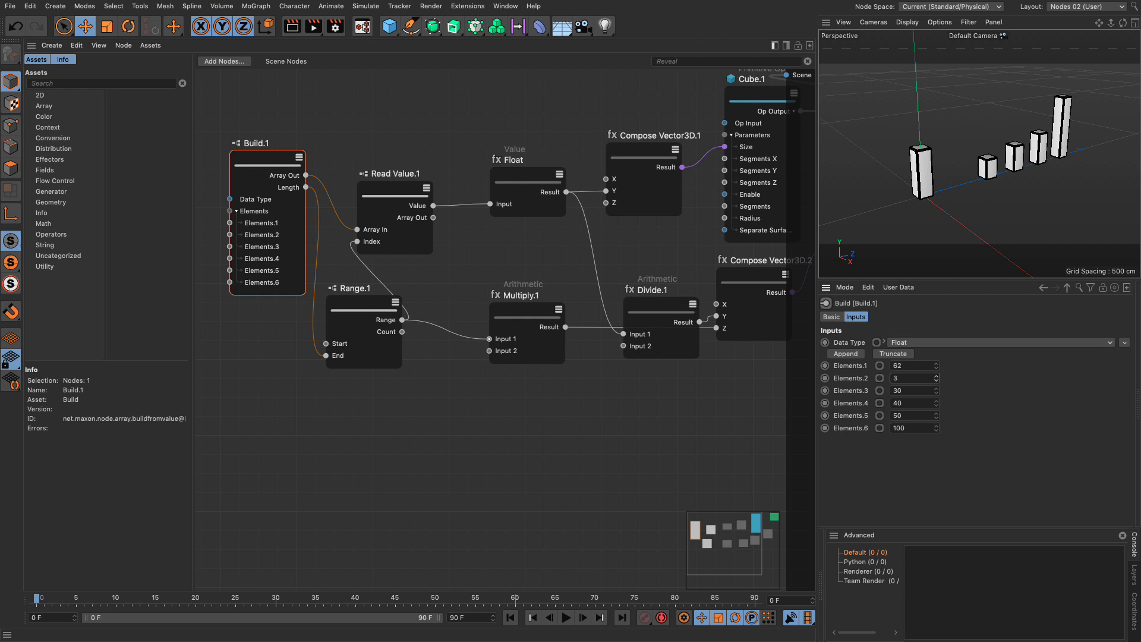
pyautogui.write('16')
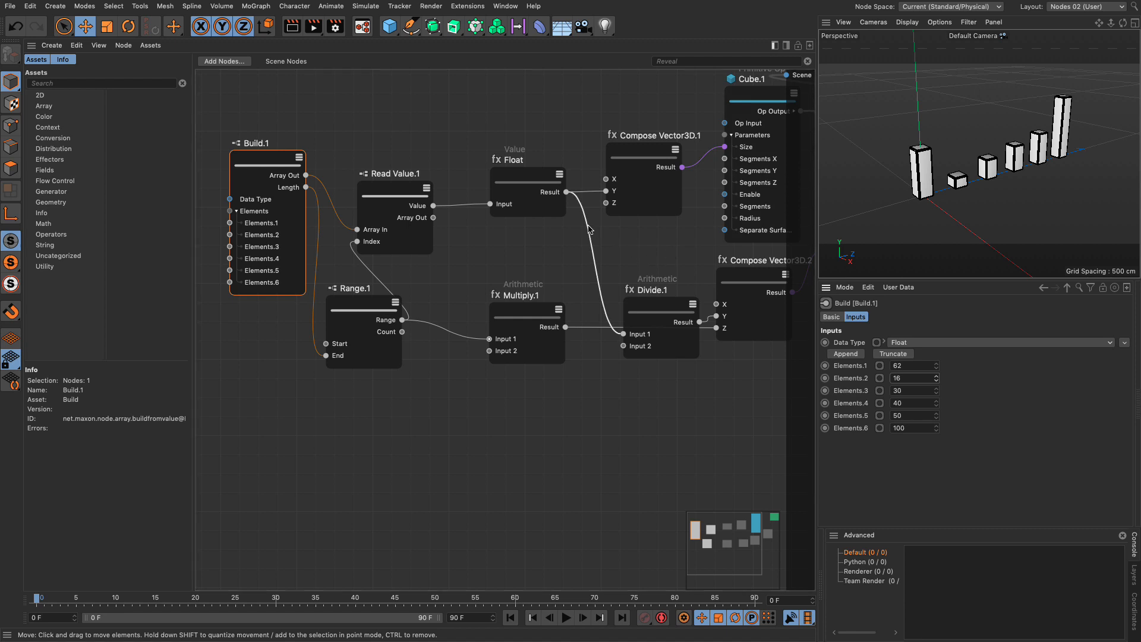
# Review the Float, Build.1 and cube size vector nodes, entering 0 on Build.
pyautogui.click(528, 185)
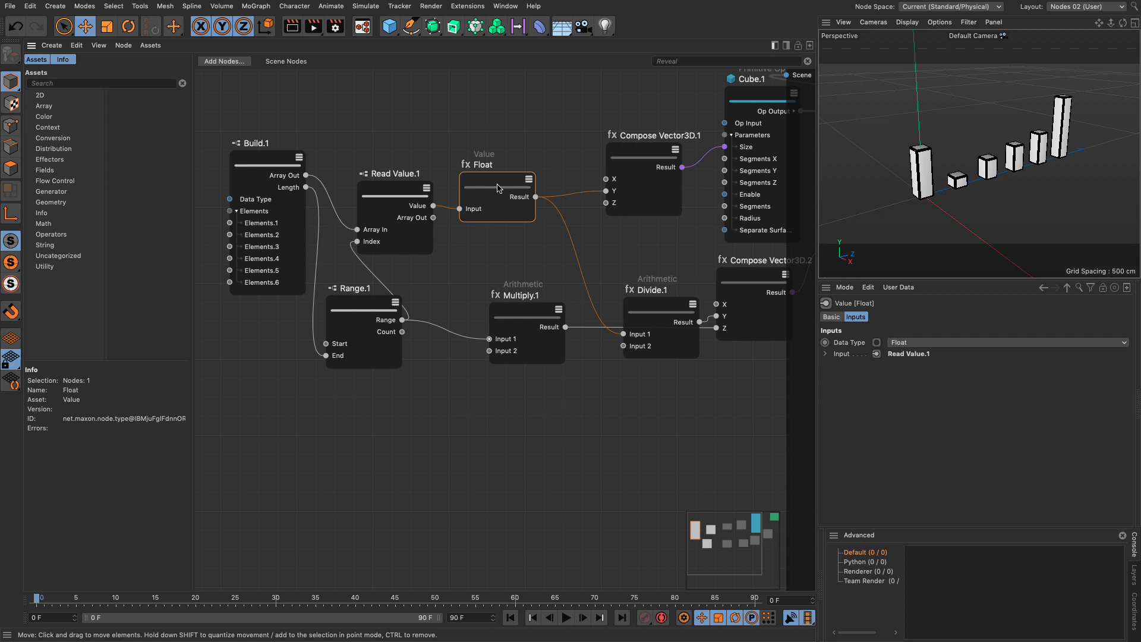
pyautogui.click(266, 144)
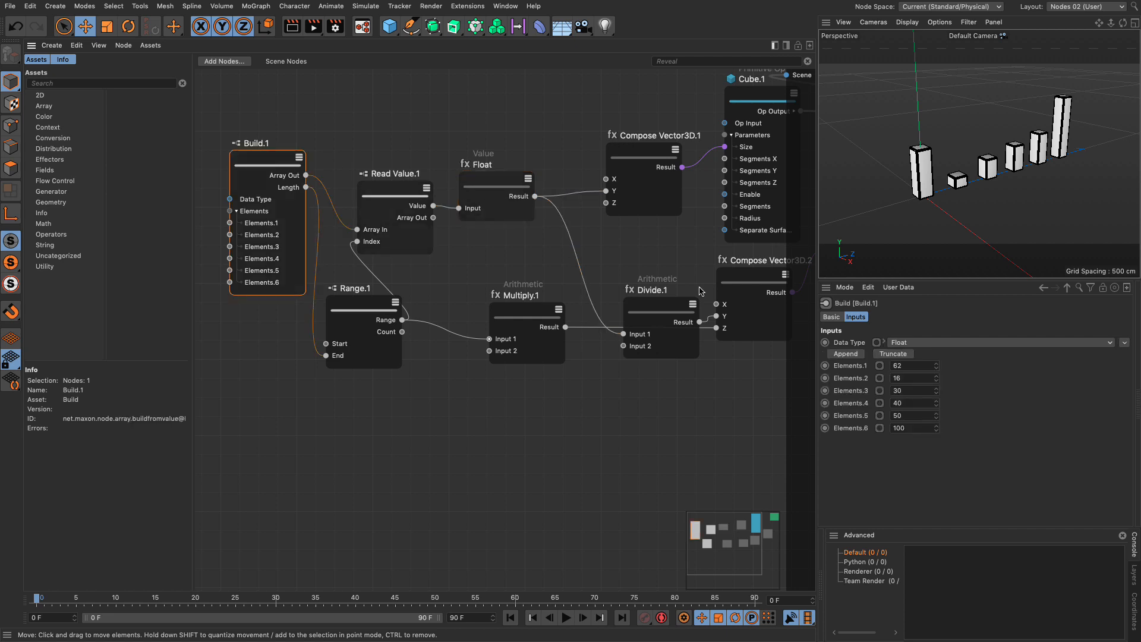
pyautogui.write('0')
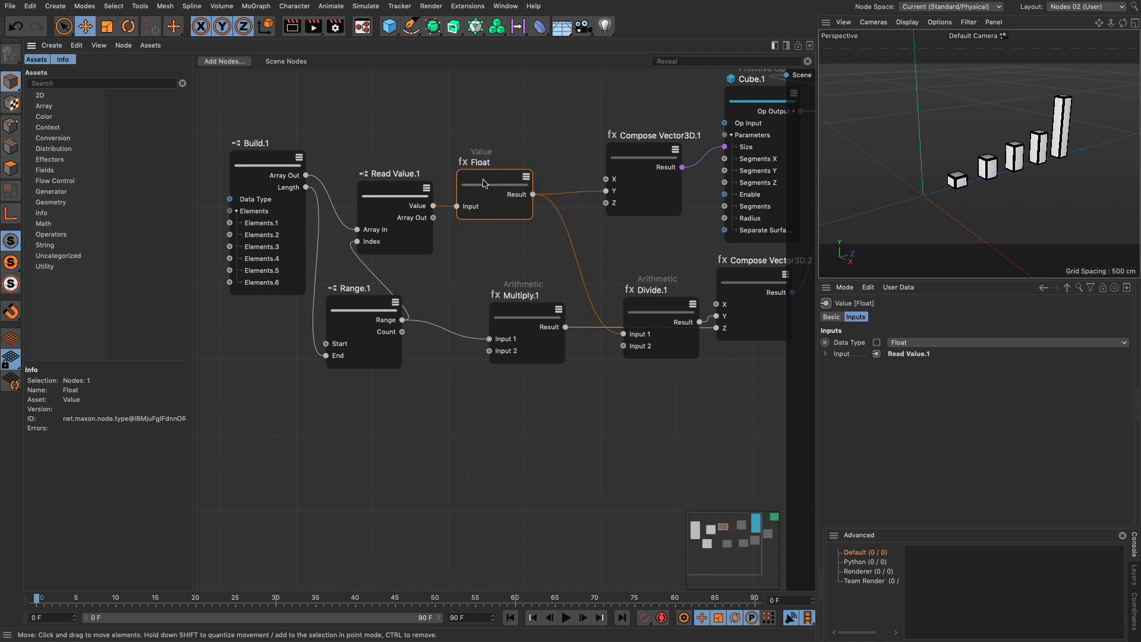
pyautogui.moveTo(638, 158)
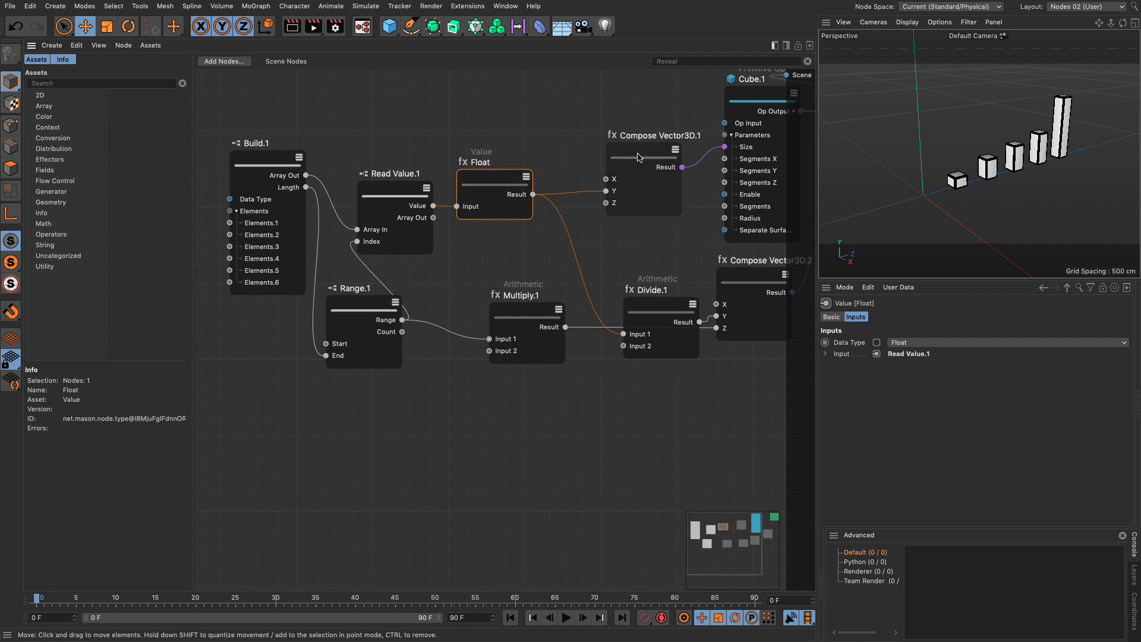
pyautogui.click(663, 140)
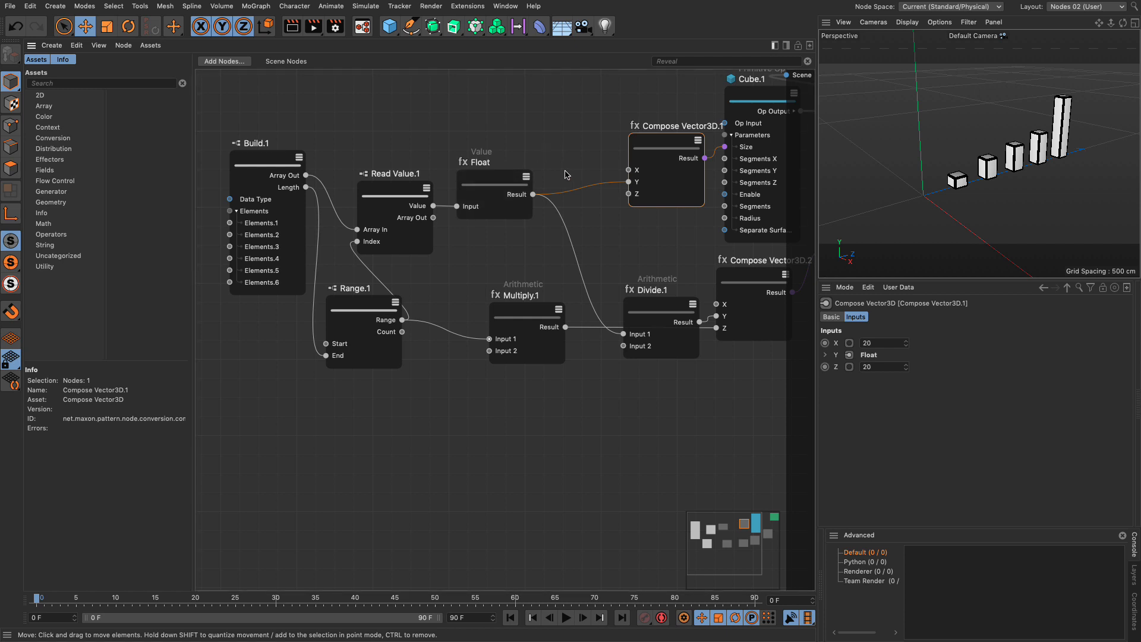
# Insert an Arithmetic Add node between Float and Compose Vector3D.1 with Input 2 set to 5.
pyautogui.write('multiply')
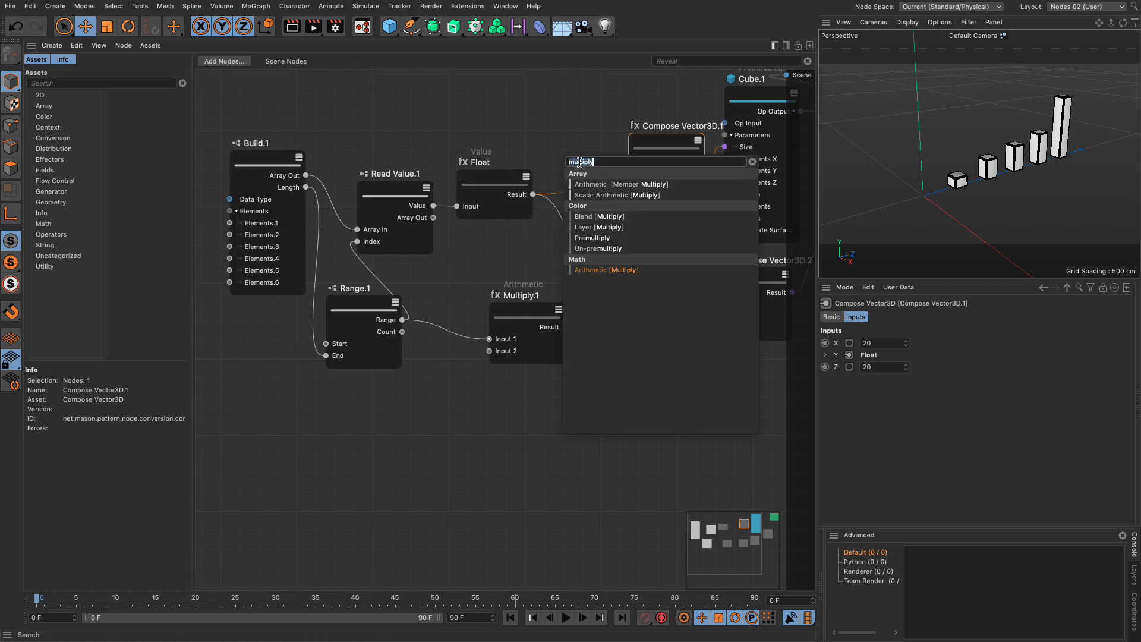
pyautogui.write('add')
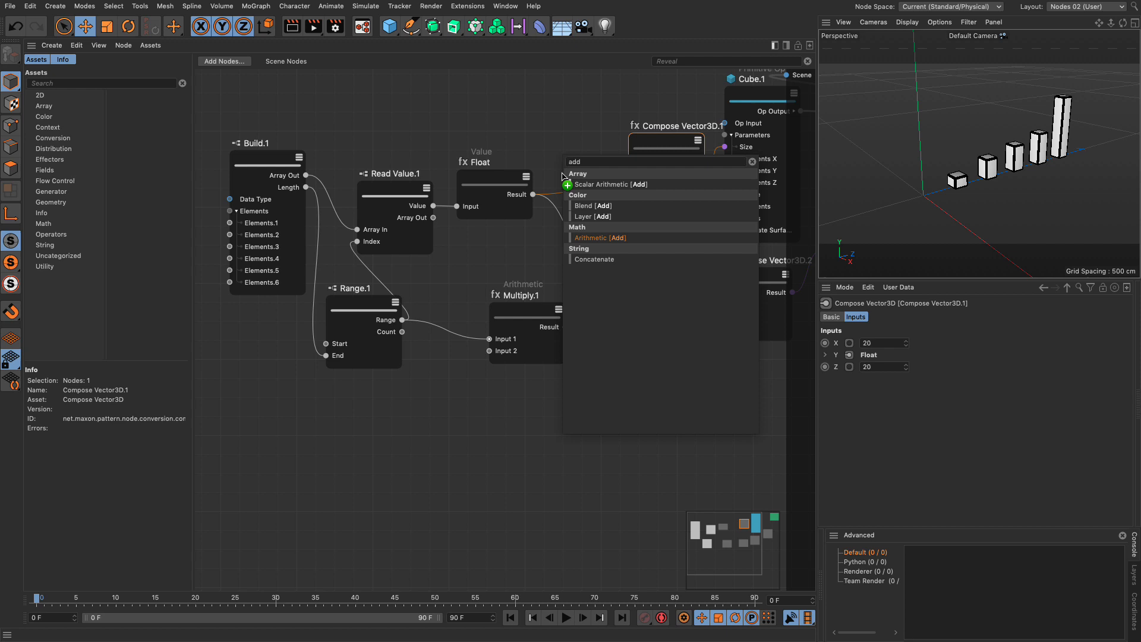
pyautogui.click(600, 238)
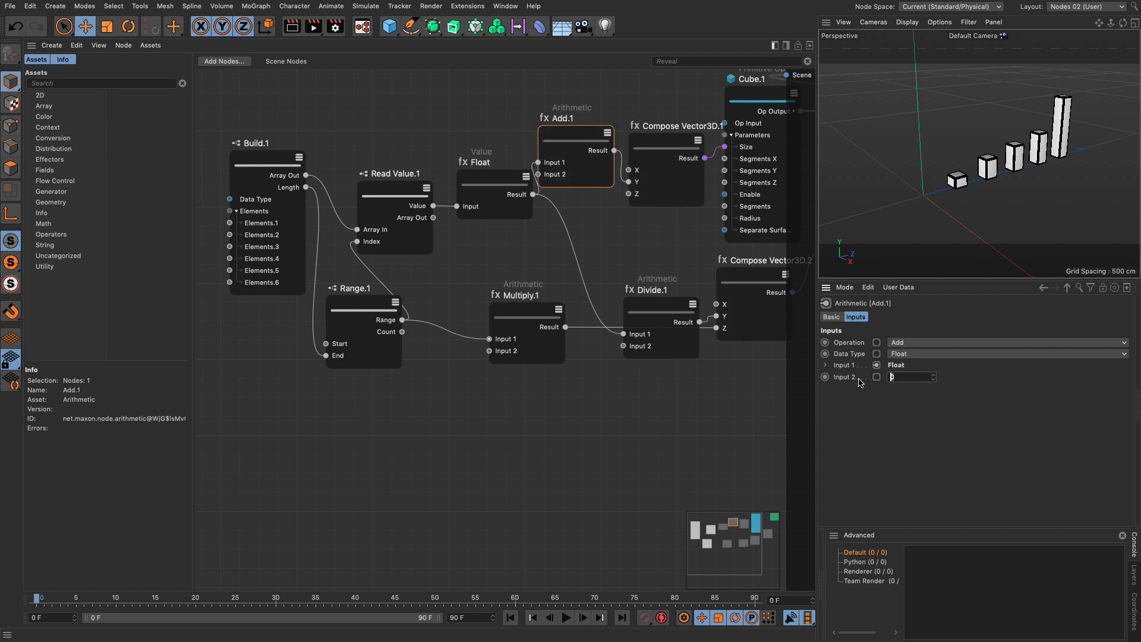
pyautogui.write('5')
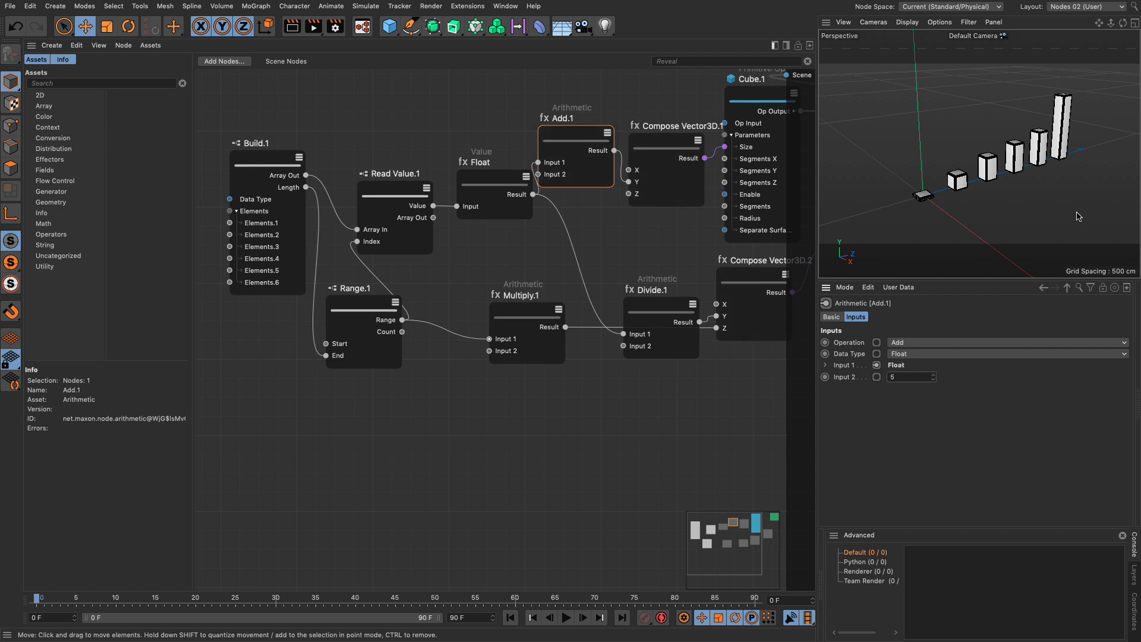
pyautogui.moveTo(459, 188)
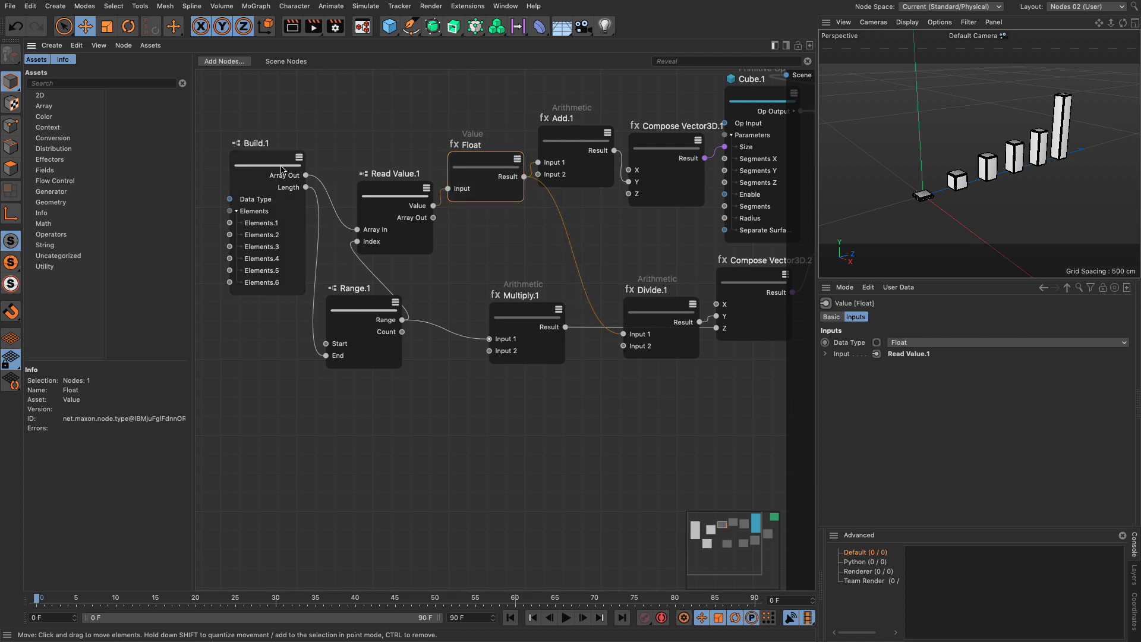
pyautogui.click(267, 143)
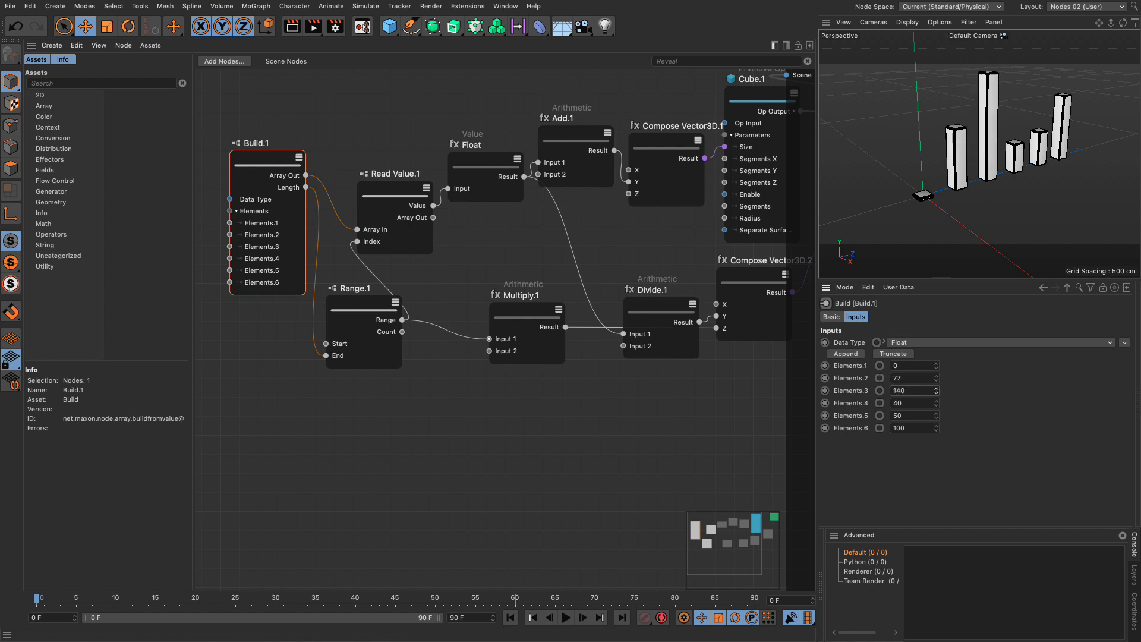
# Lower the third bar value to 102 and set the spacing Multiply.1 Input 2 to 31.
pyautogui.moveTo(937, 390); pyautogui.dragTo(937, 393)
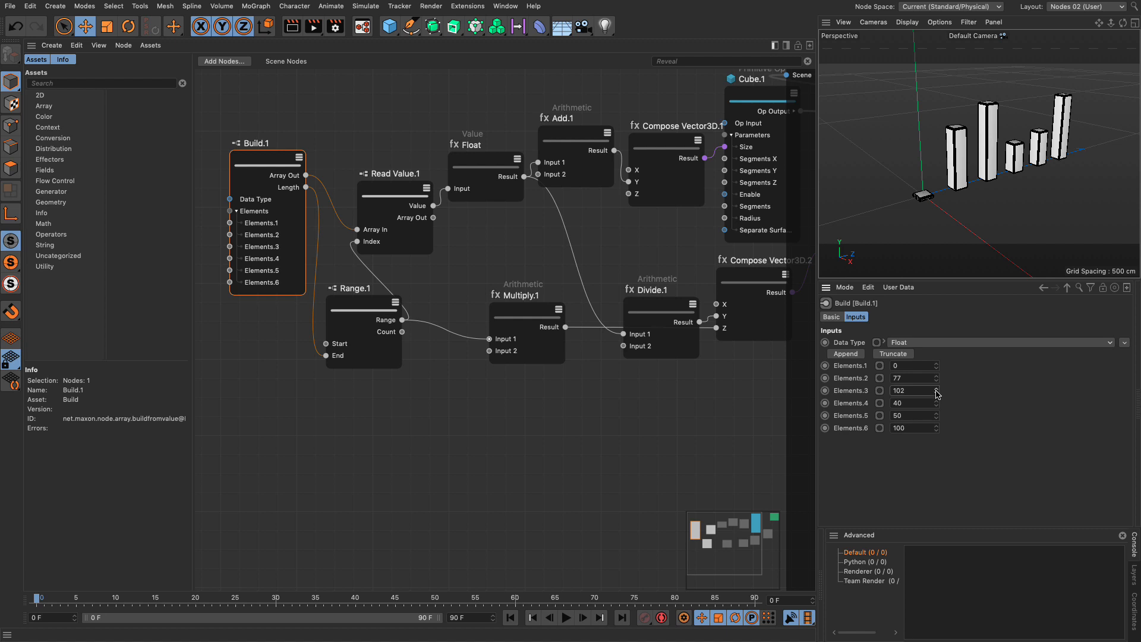
pyautogui.moveTo(947, 400)
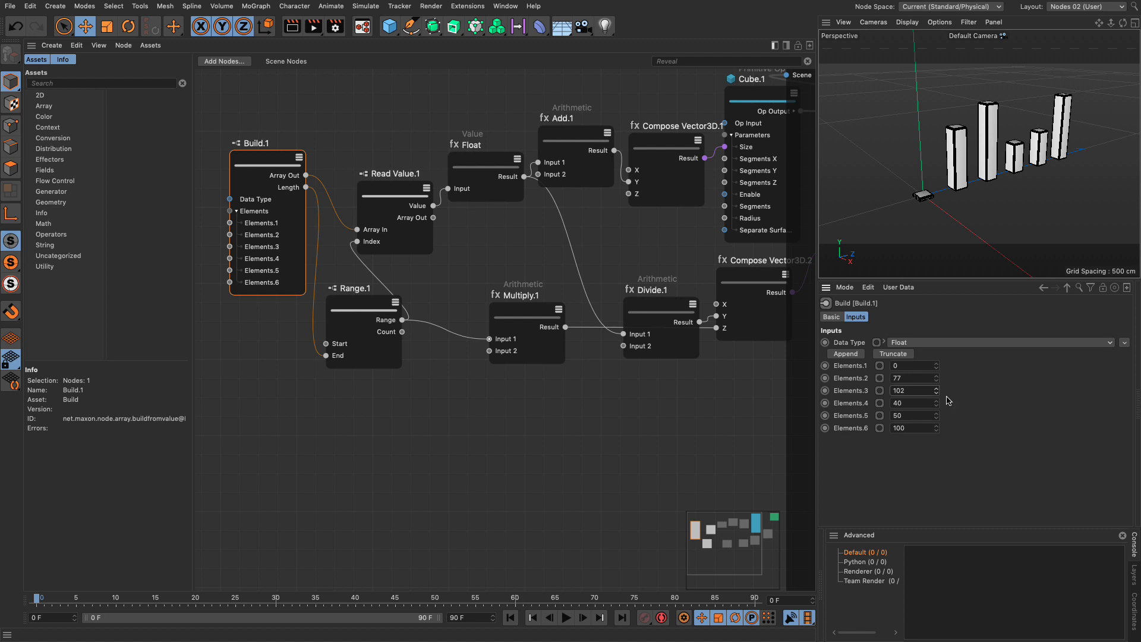
pyautogui.moveTo(556, 305)
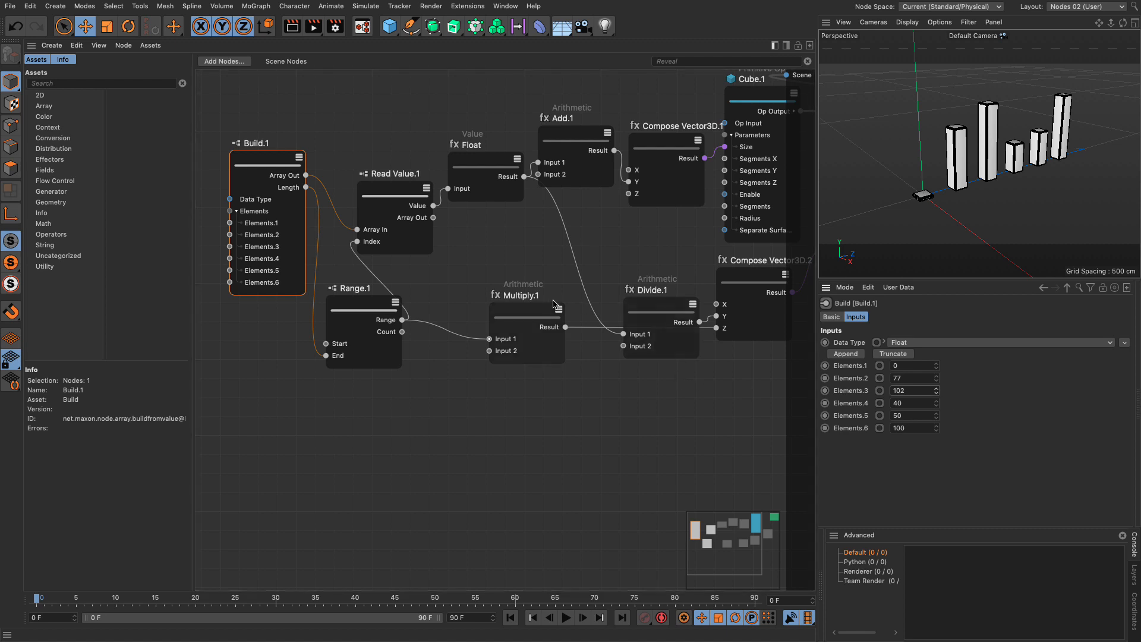
pyautogui.click(527, 312)
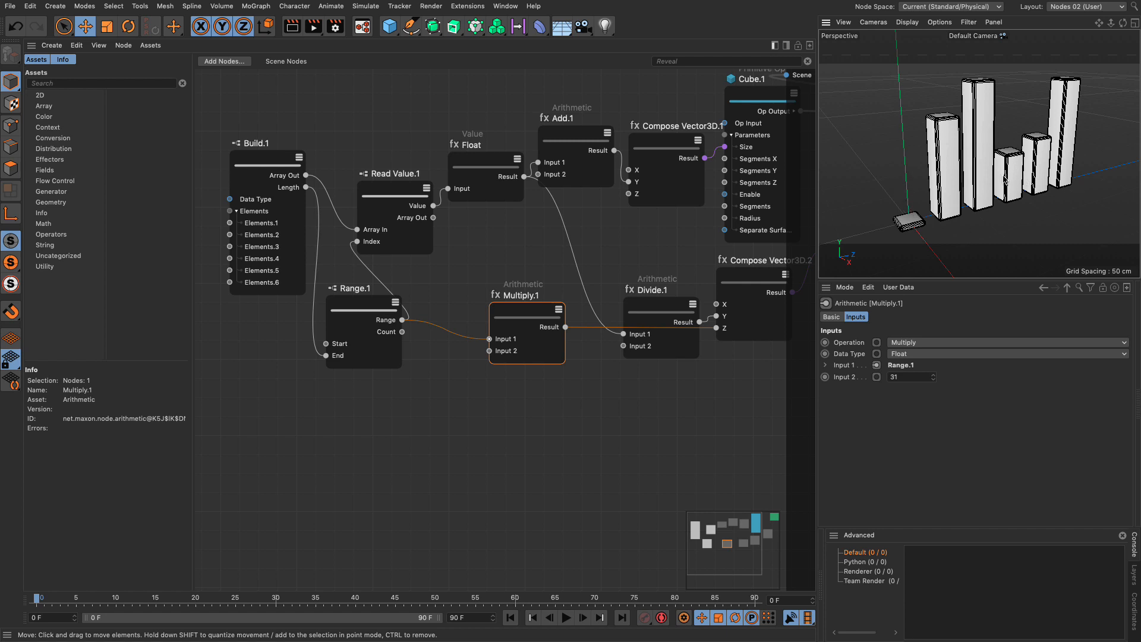
pyautogui.moveTo(1071, 150)
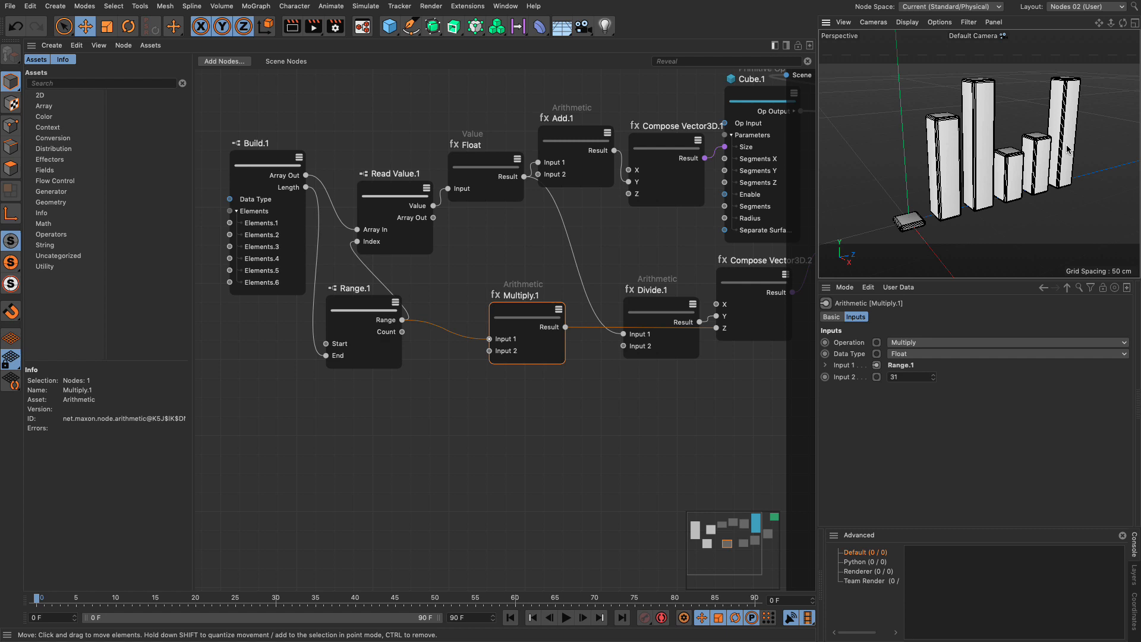
pyautogui.moveTo(475, 420)
pyautogui.write('aggr')
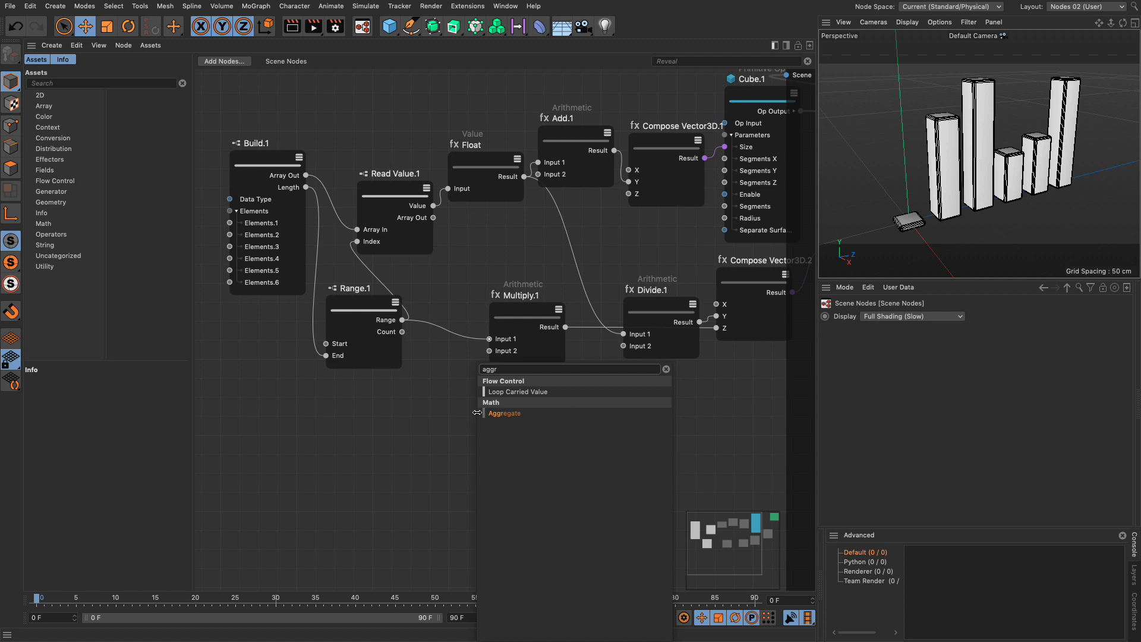
# Add an Aggregate node with extra inputs, Max operation and Stream Mode enabled.
pyautogui.click(504, 413)
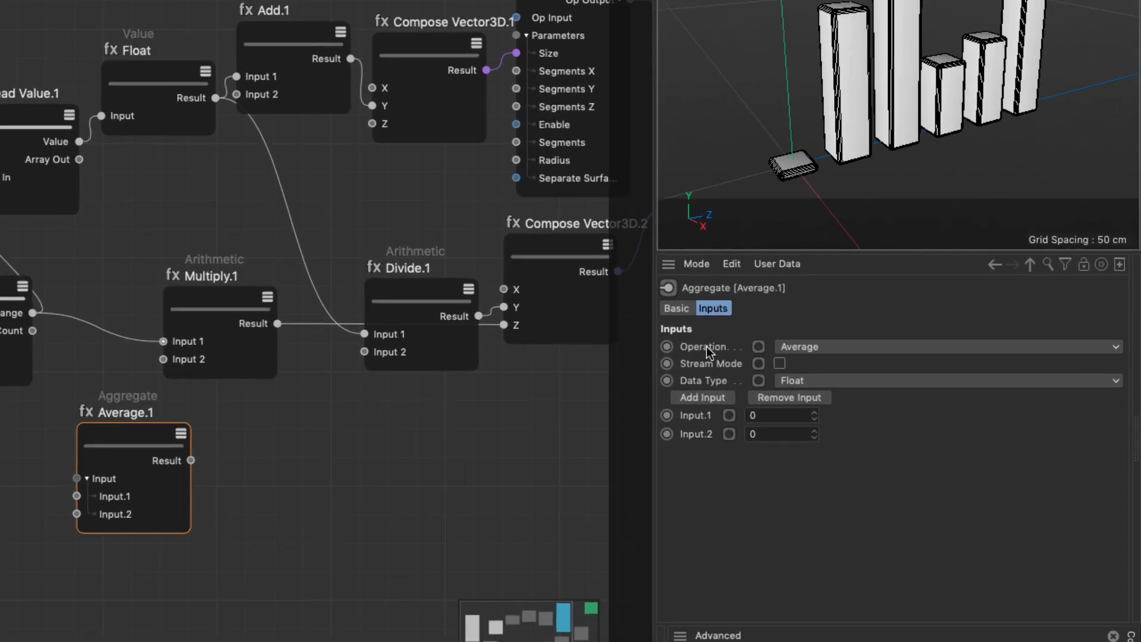
pyautogui.moveTo(801, 352)
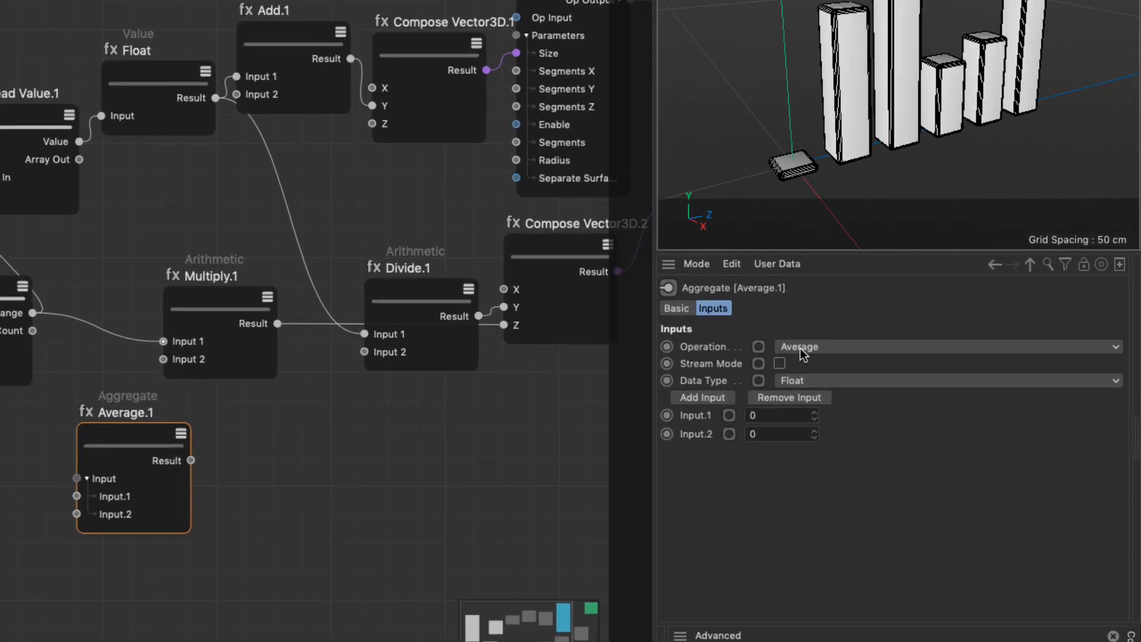
pyautogui.moveTo(769, 512)
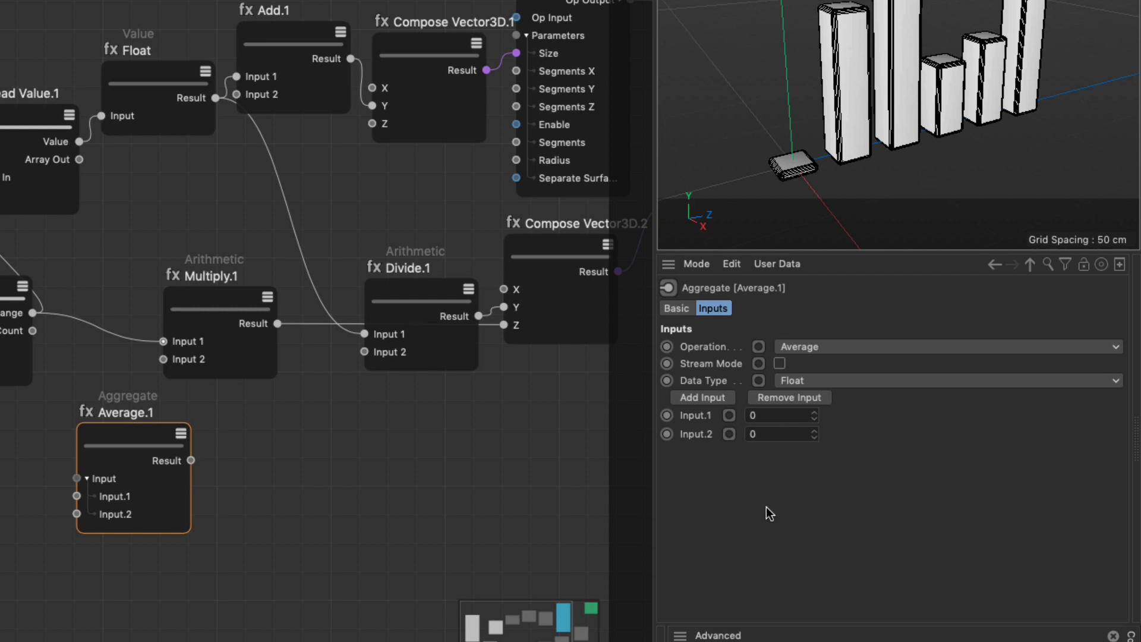
pyautogui.click(702, 397)
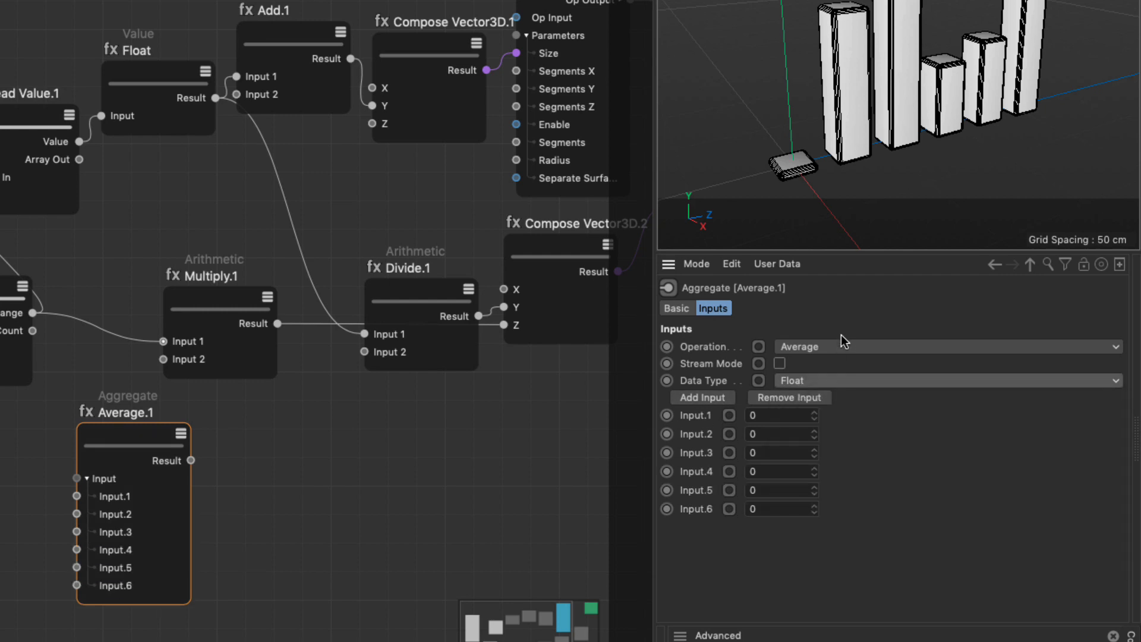
pyautogui.click(946, 346)
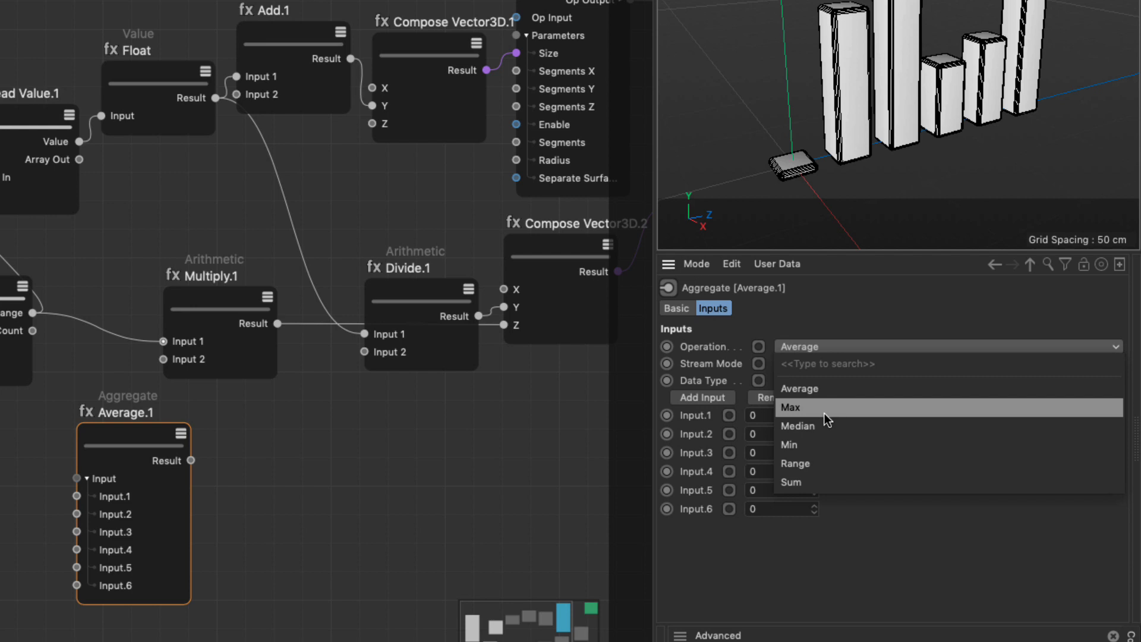
pyautogui.moveTo(818, 498)
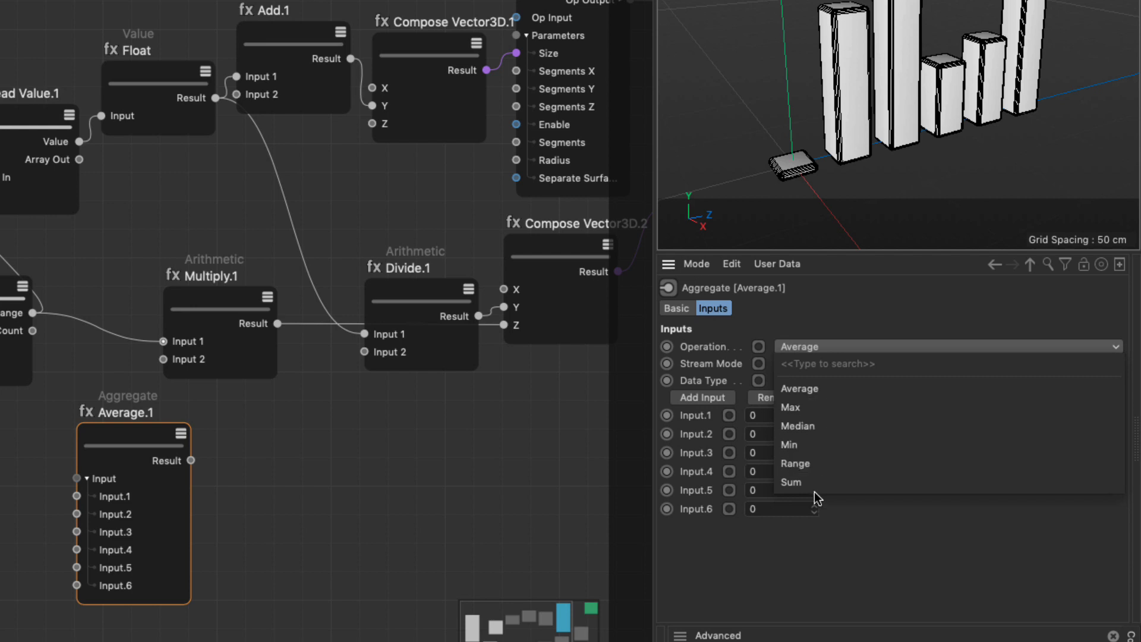
pyautogui.moveTo(814, 566)
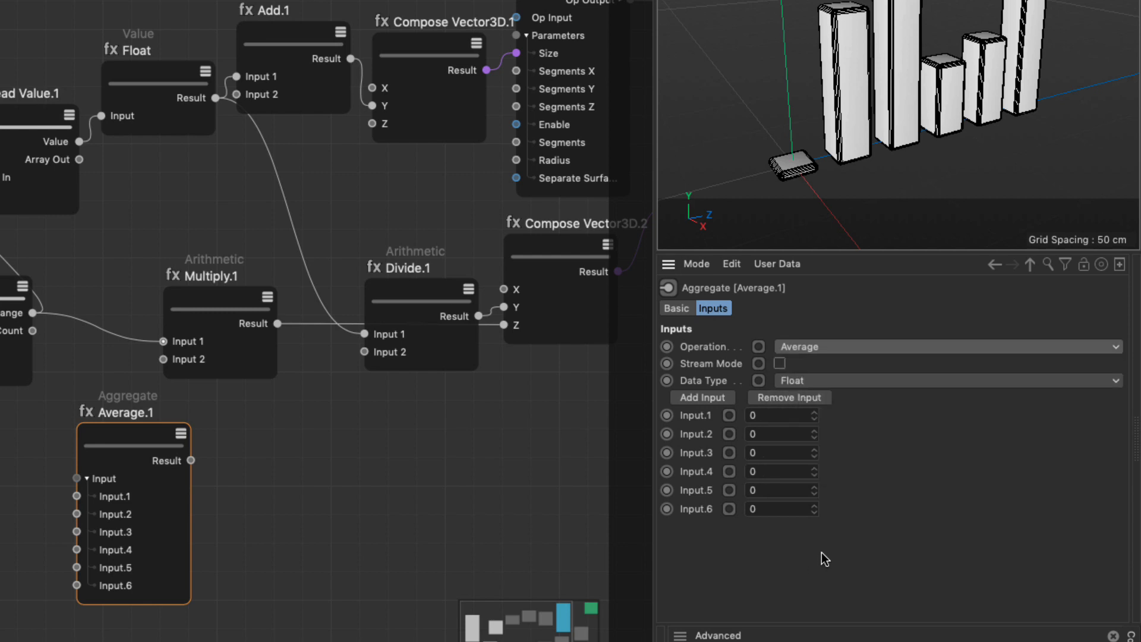
pyautogui.moveTo(696, 376)
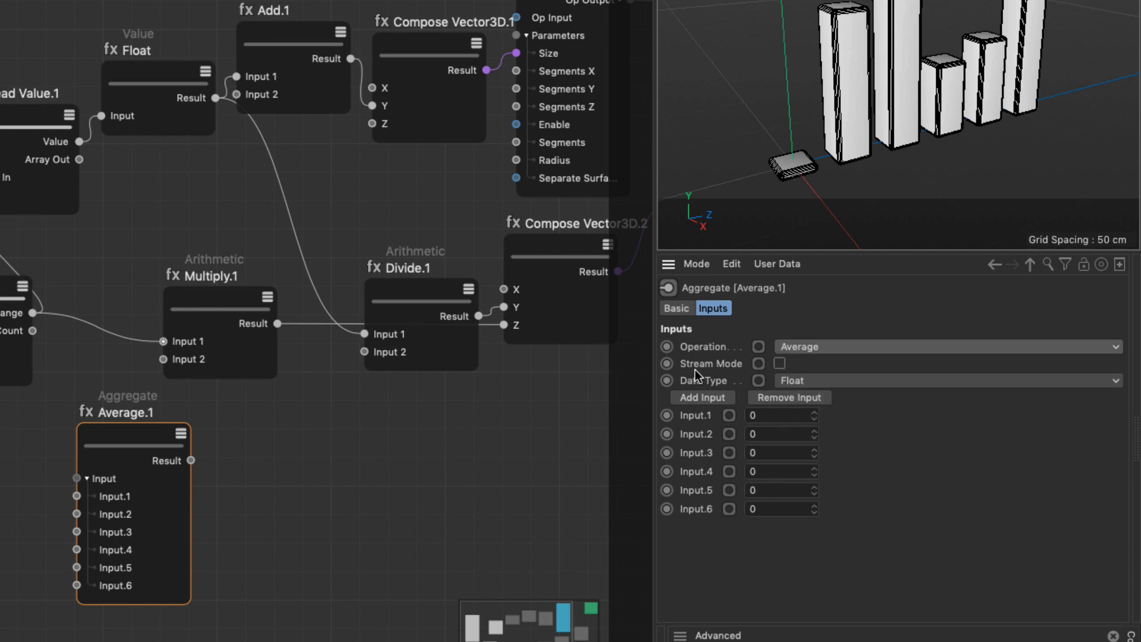
pyautogui.moveTo(724, 364)
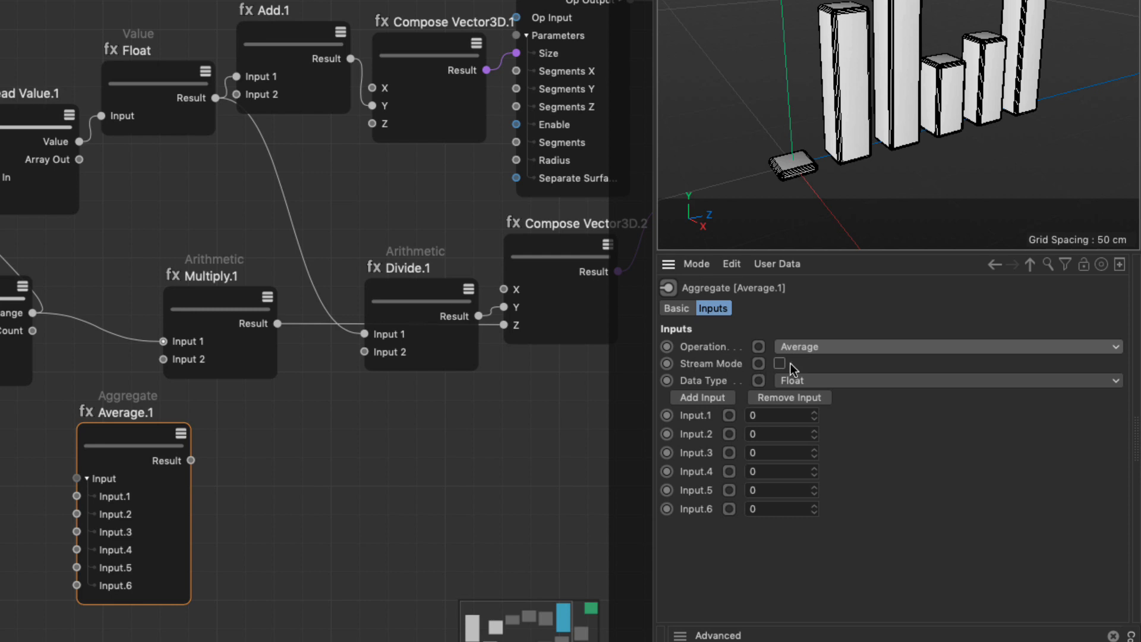
pyautogui.click(779, 363)
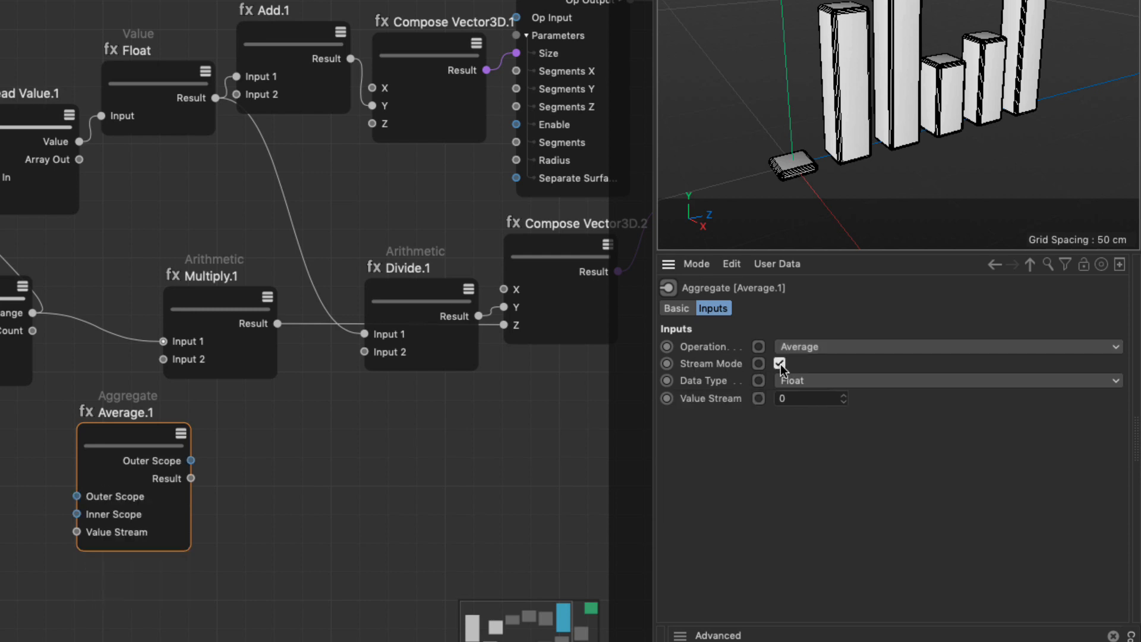
pyautogui.click(779, 364)
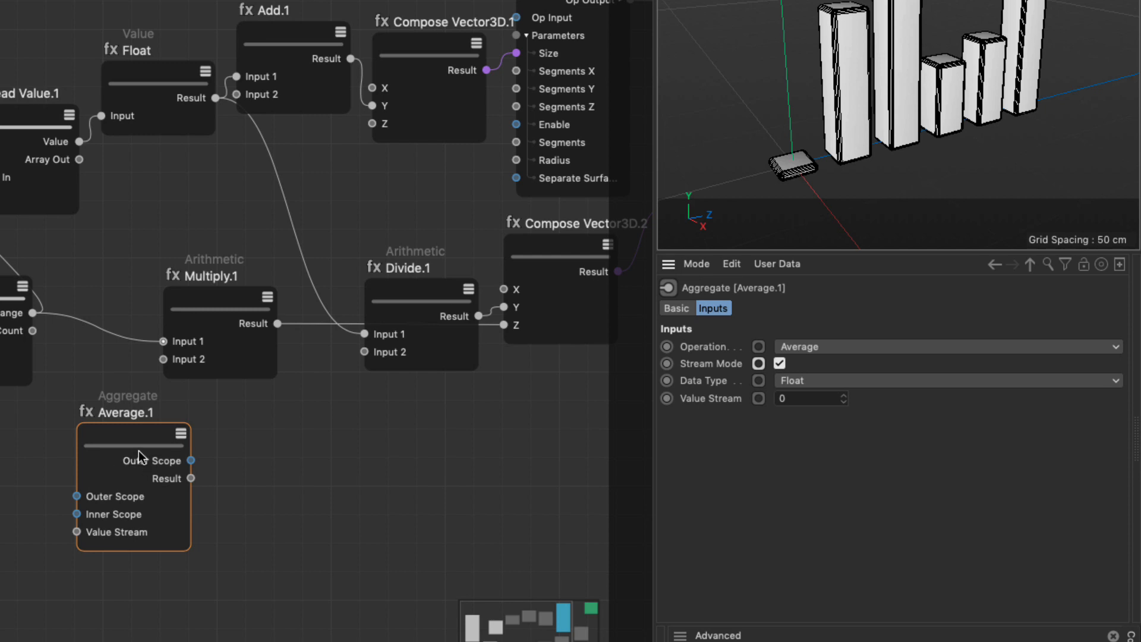
pyautogui.click(946, 347)
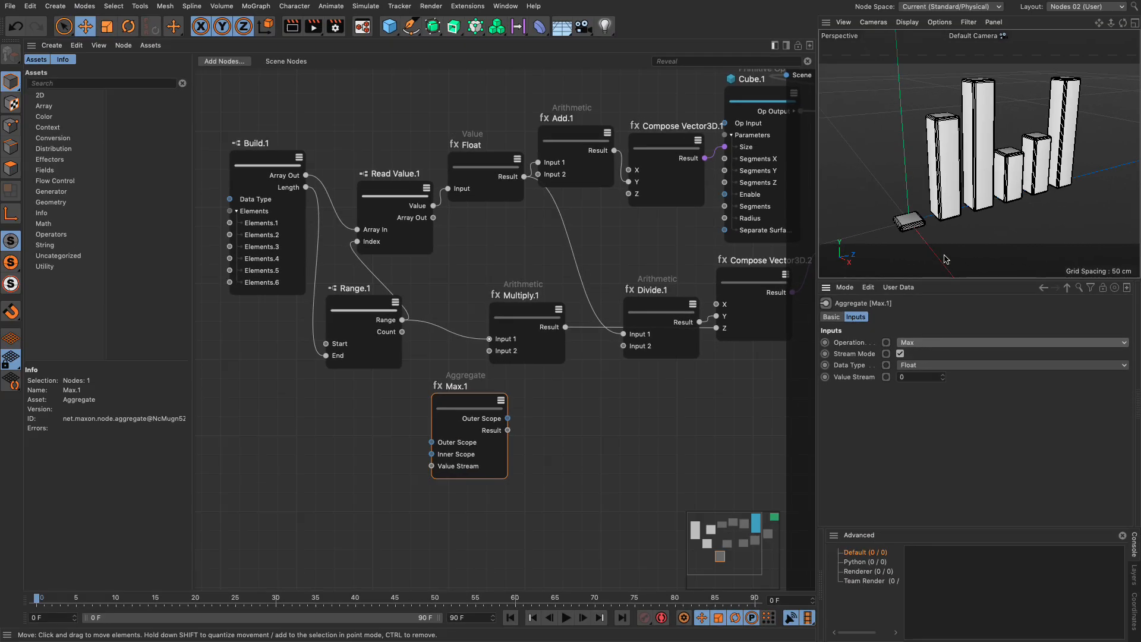
pyautogui.moveTo(1024, 81)
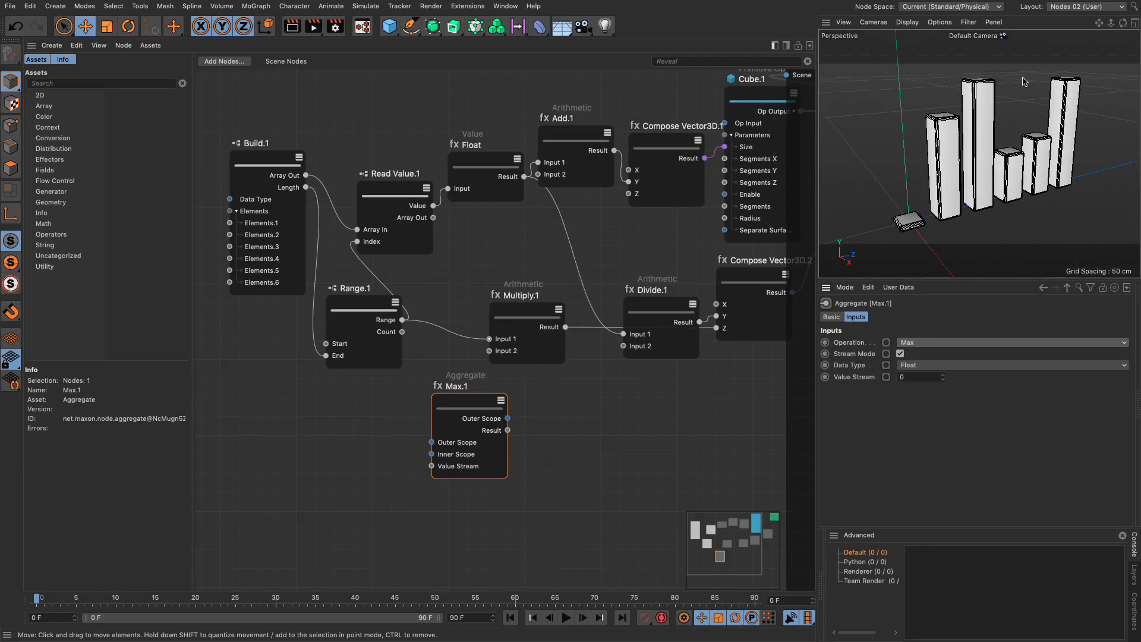
pyautogui.moveTo(984, 89)
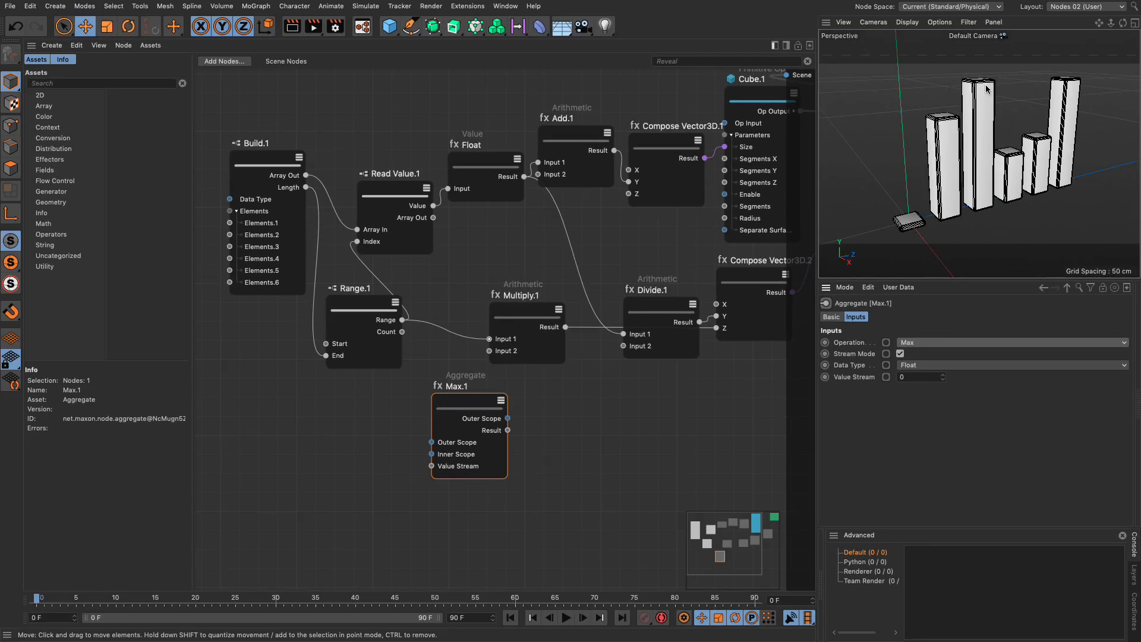
pyautogui.moveTo(573, 439)
pyautogui.write('range')
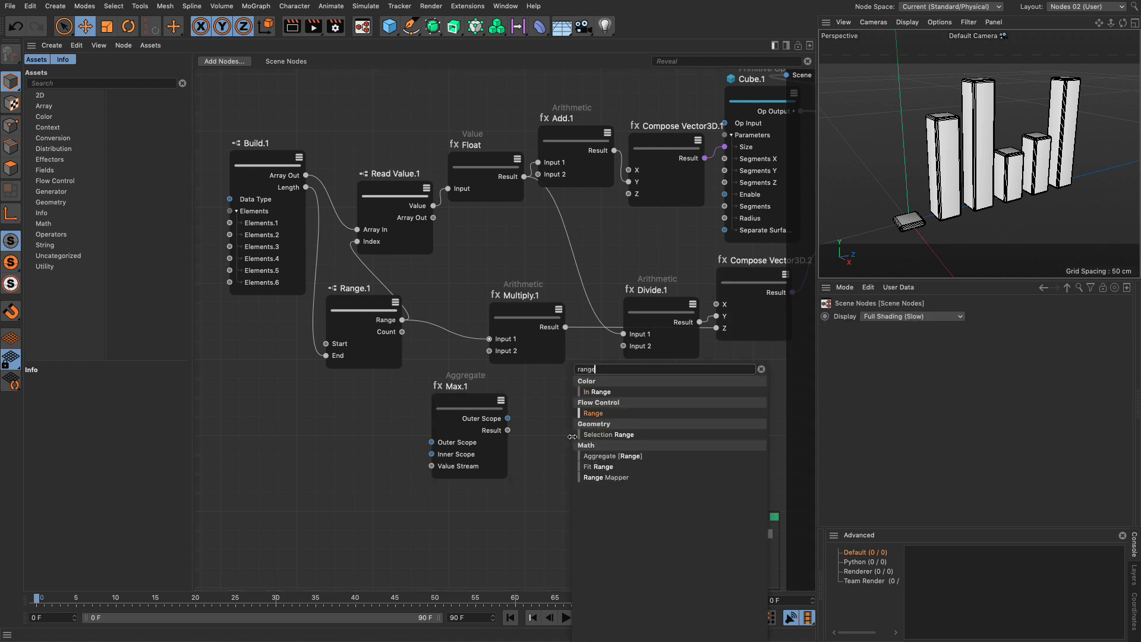
# Add a Range Mapper node and wire Max.1's Result into its Input Max.
pyautogui.click(606, 478)
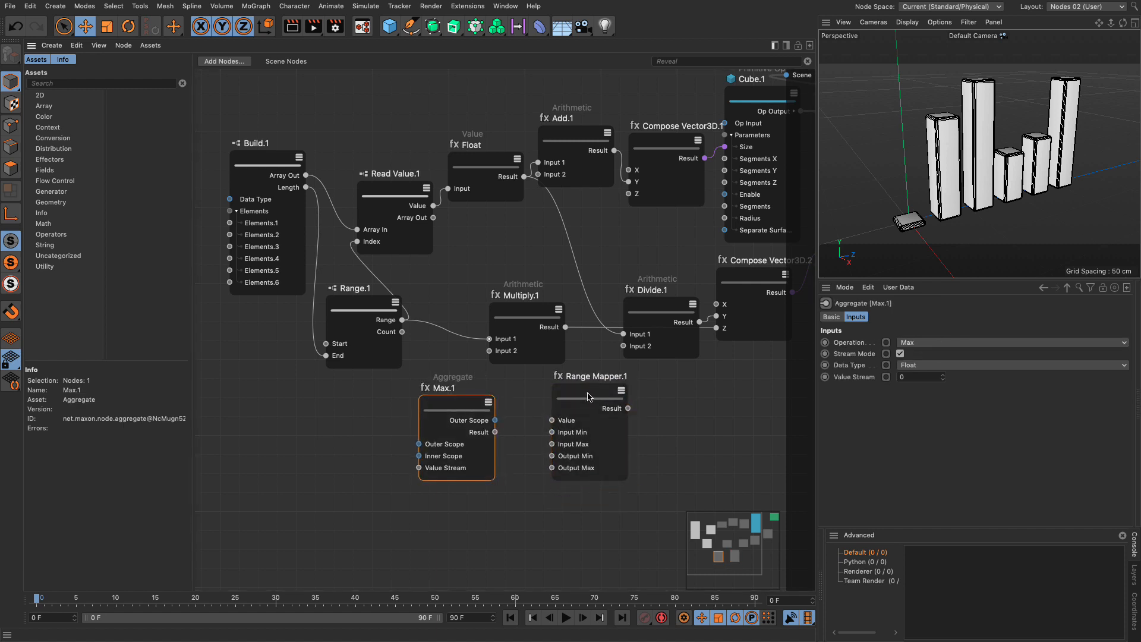
pyautogui.click(577, 390)
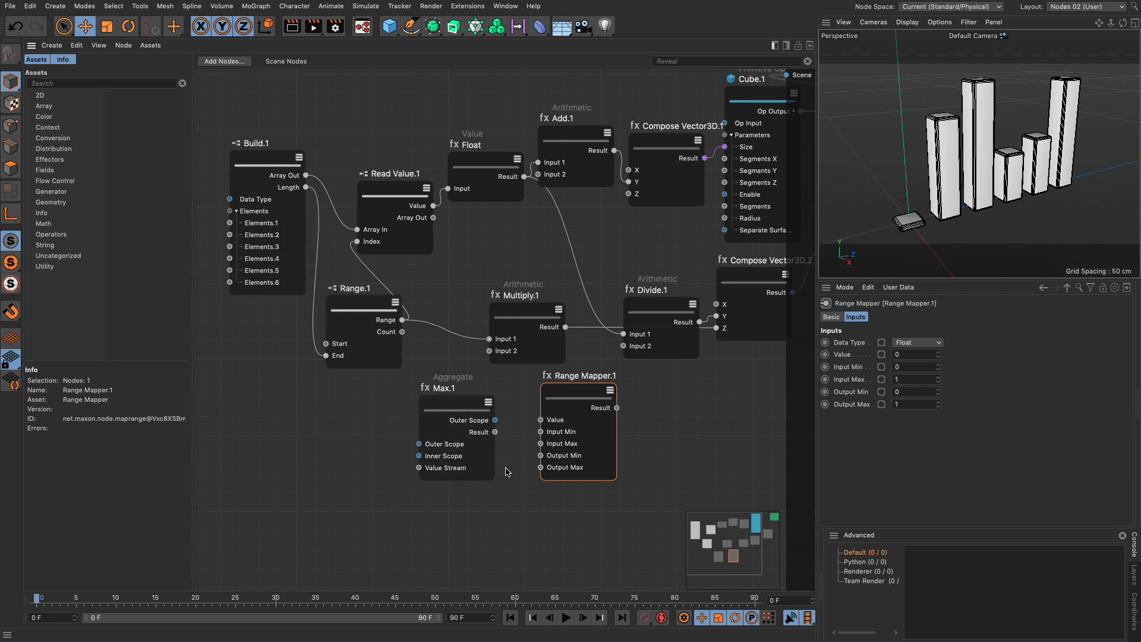
pyautogui.moveTo(392, 362)
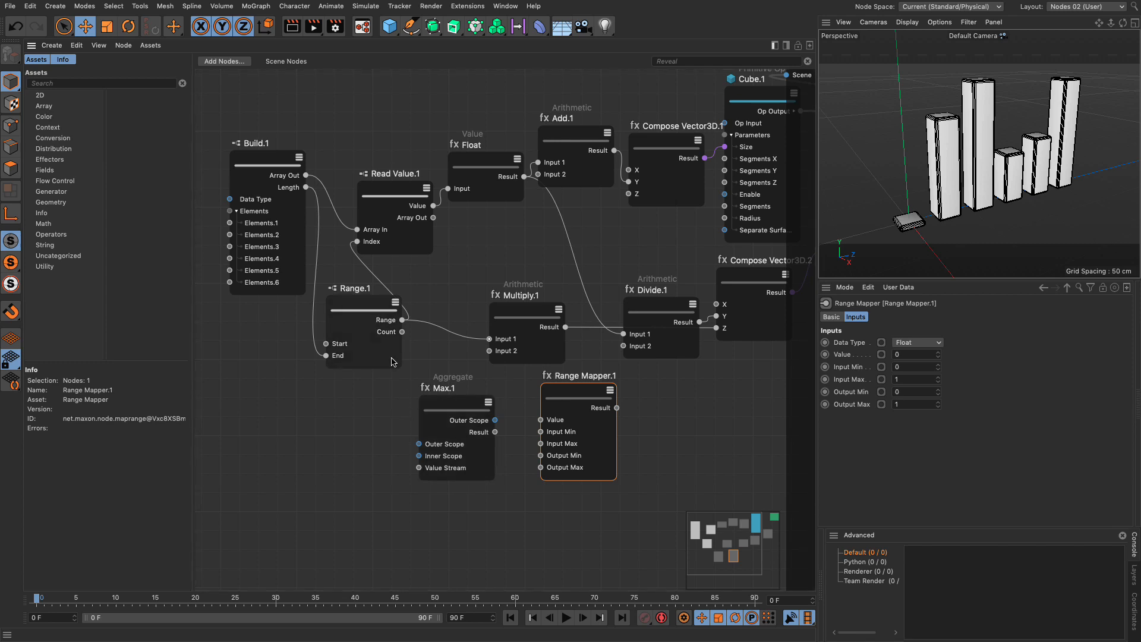
pyautogui.moveTo(479, 455)
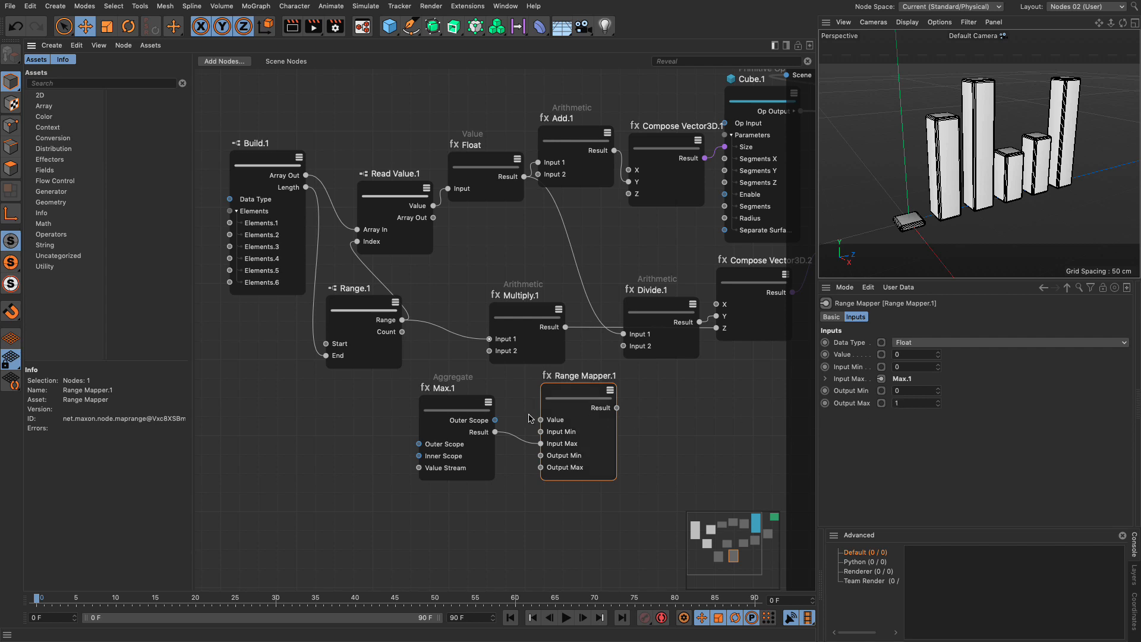
pyautogui.click(456, 408)
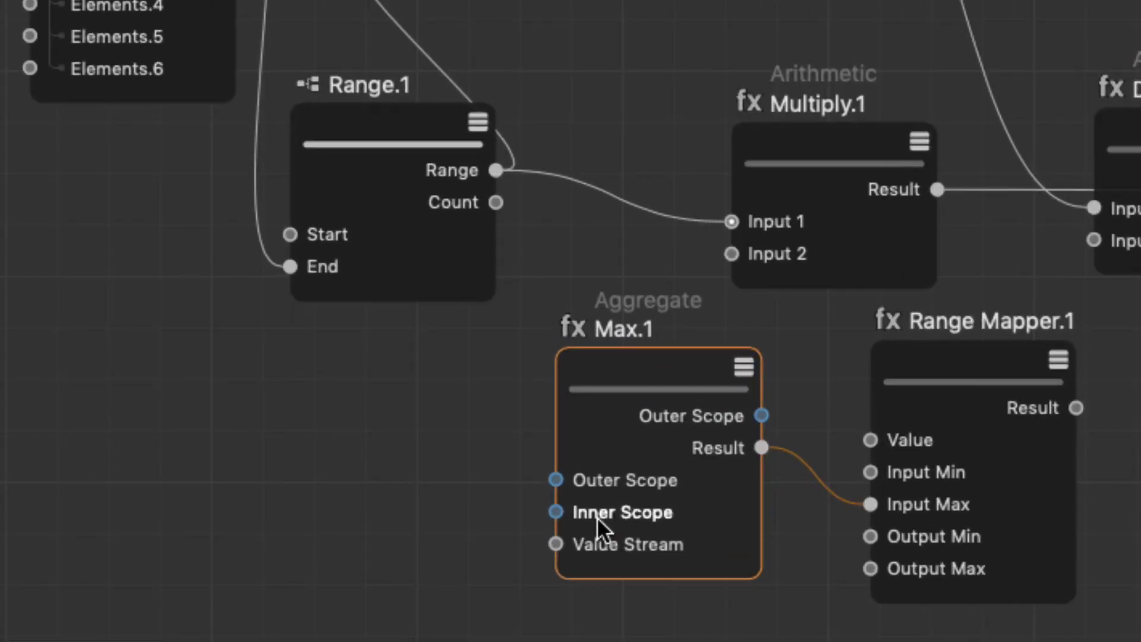
# Wire the Range scope into Max.1's scope ports and Read Value.1 into its Value Stream.
pyautogui.click(616, 513)
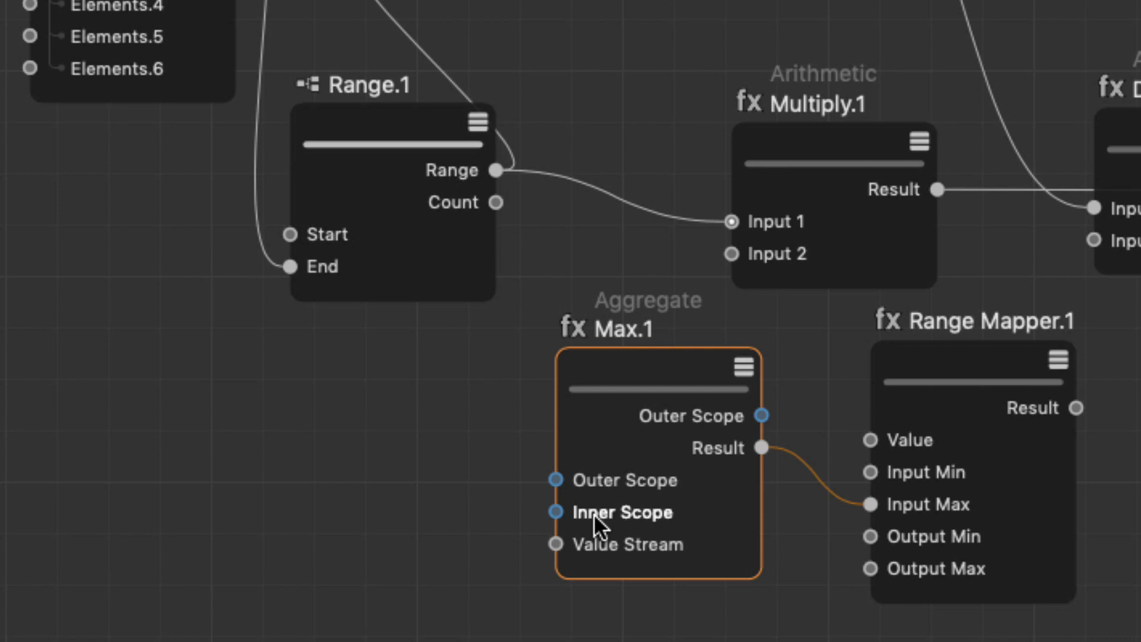
pyautogui.moveTo(534, 201)
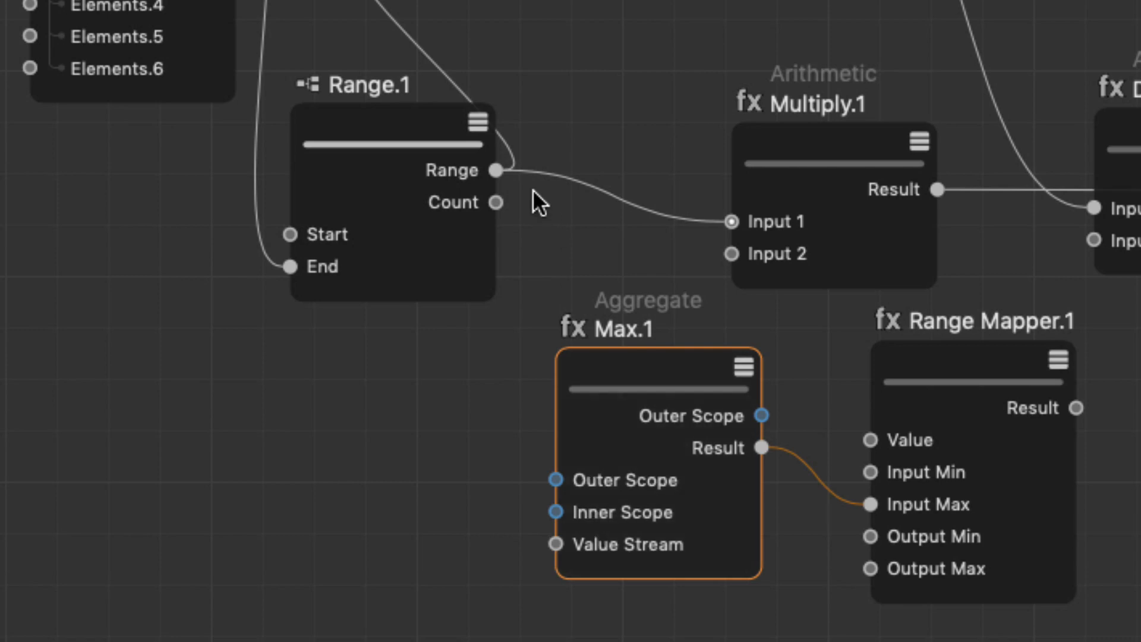
pyautogui.moveTo(496, 170); pyautogui.dragTo(553, 544)
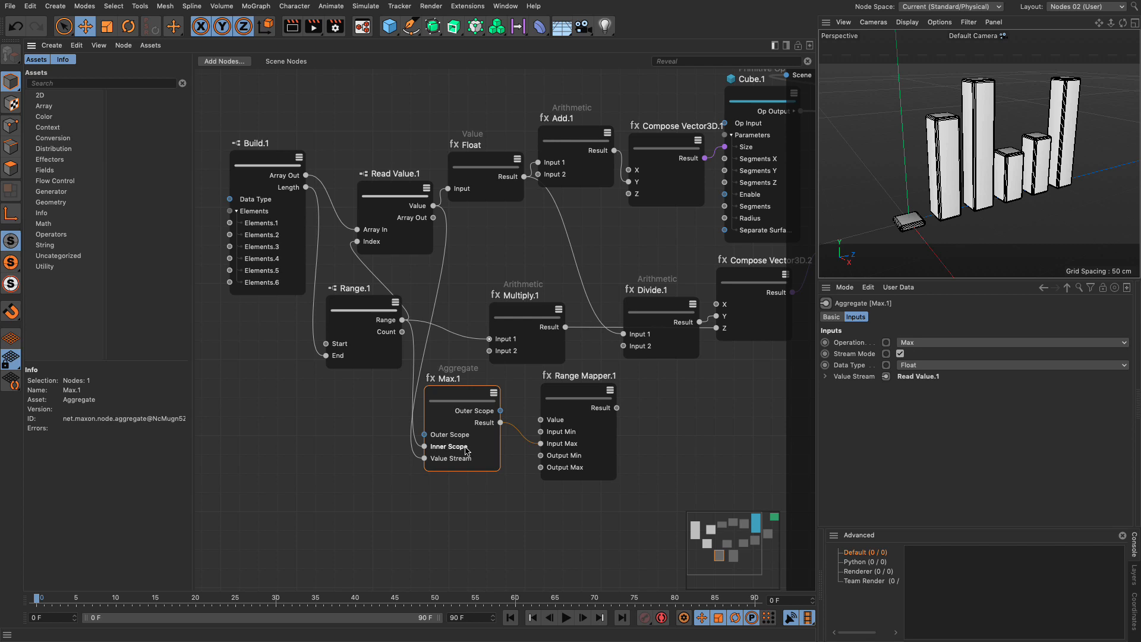
pyautogui.moveTo(452, 449)
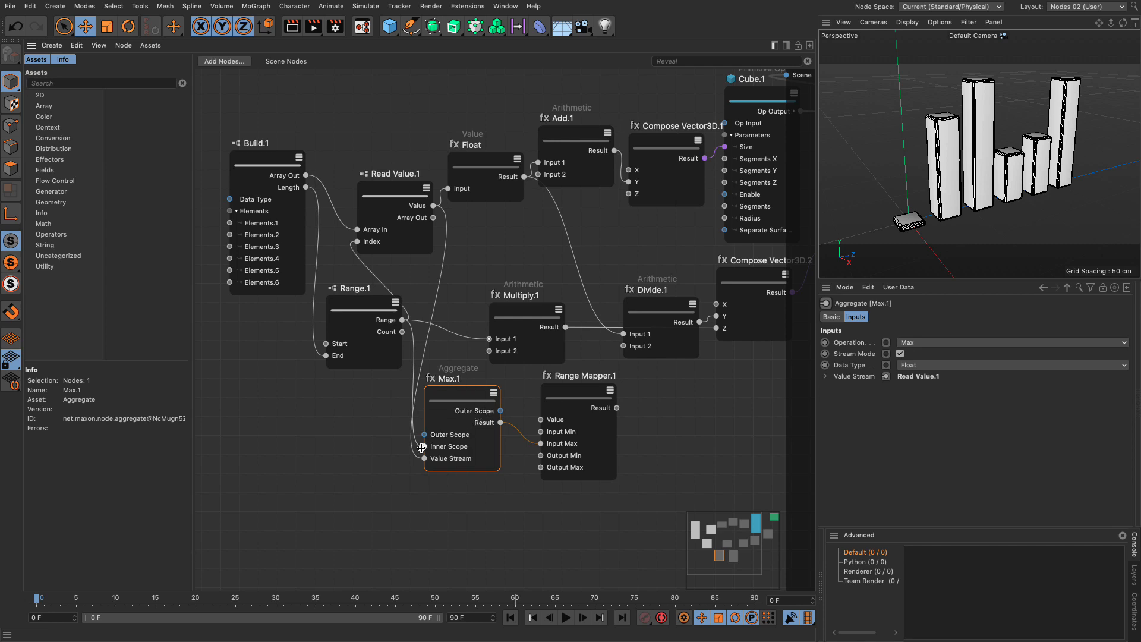
pyautogui.moveTo(471, 485)
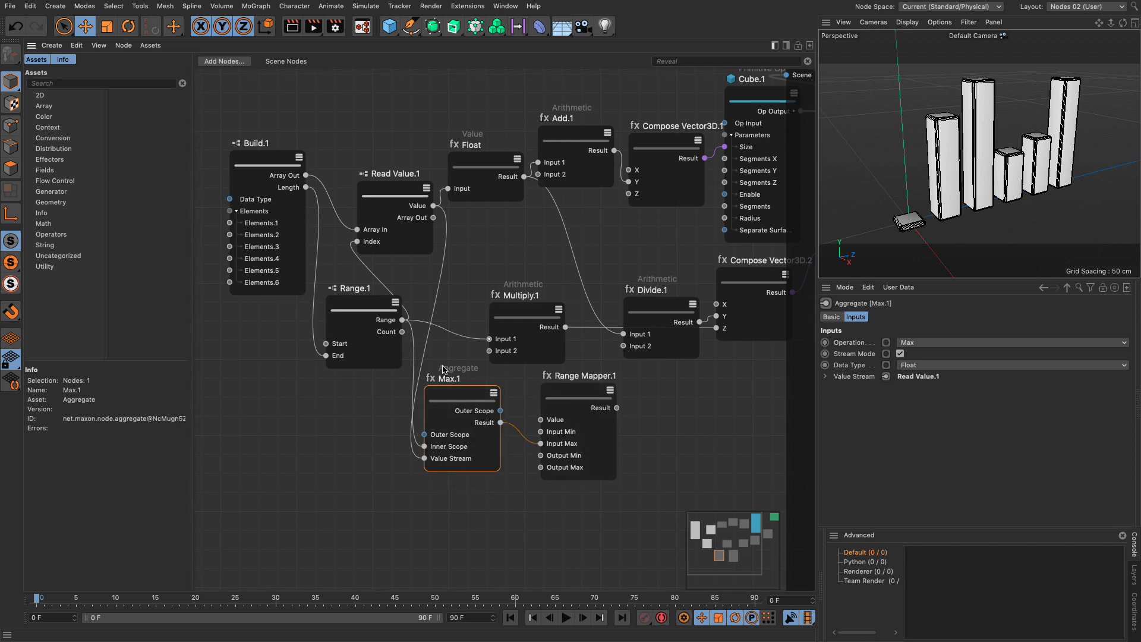
pyautogui.moveTo(372, 319)
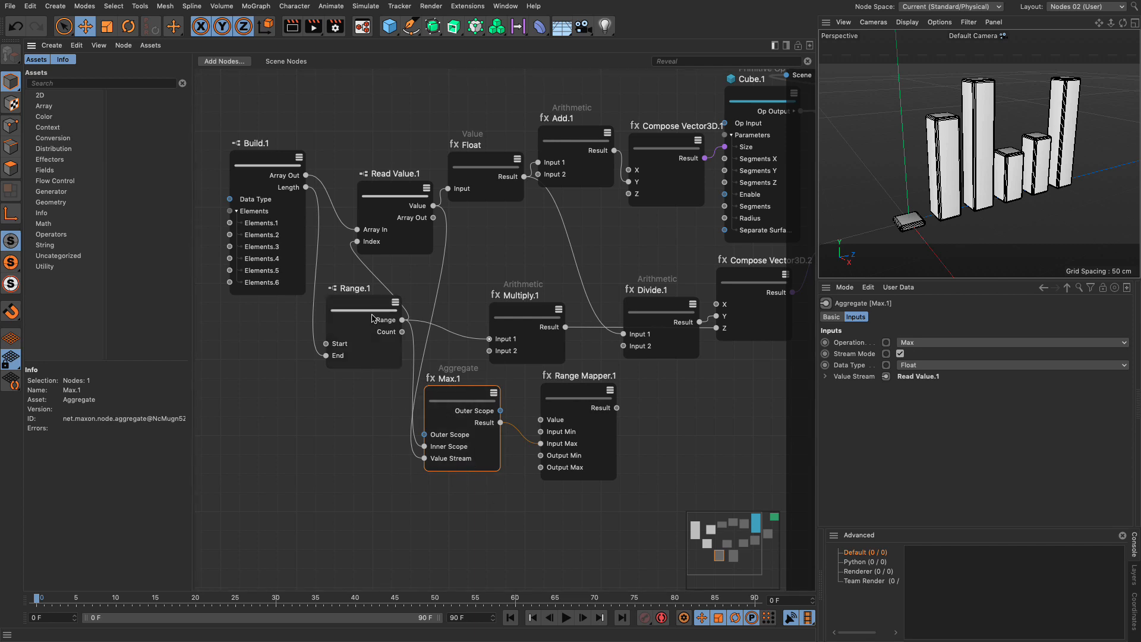
pyautogui.moveTo(486, 445)
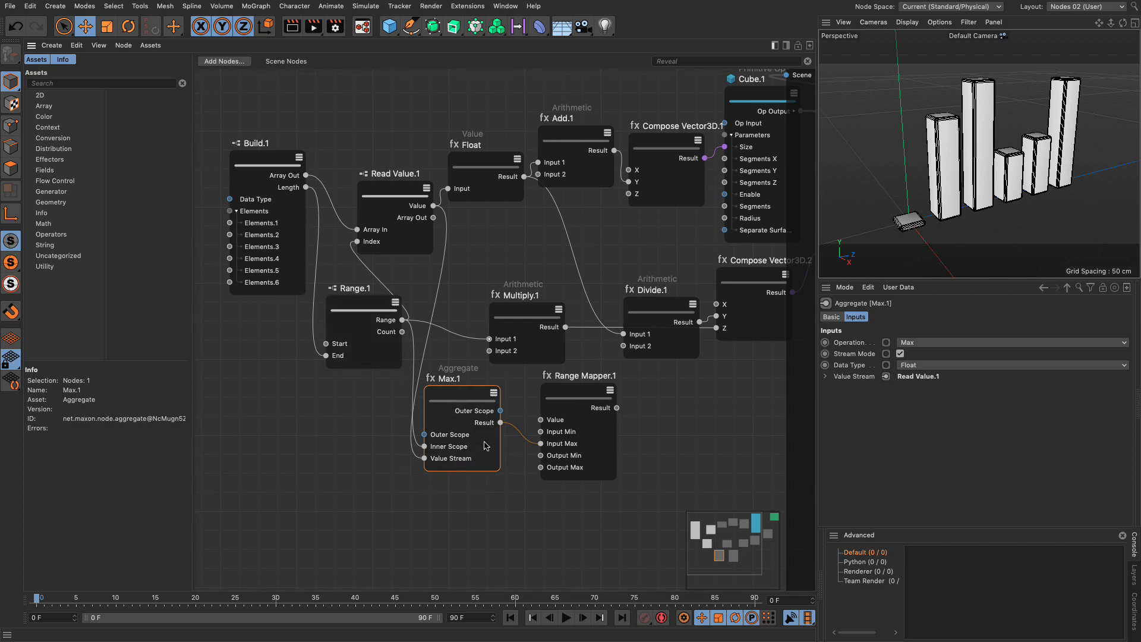
pyautogui.moveTo(589, 452)
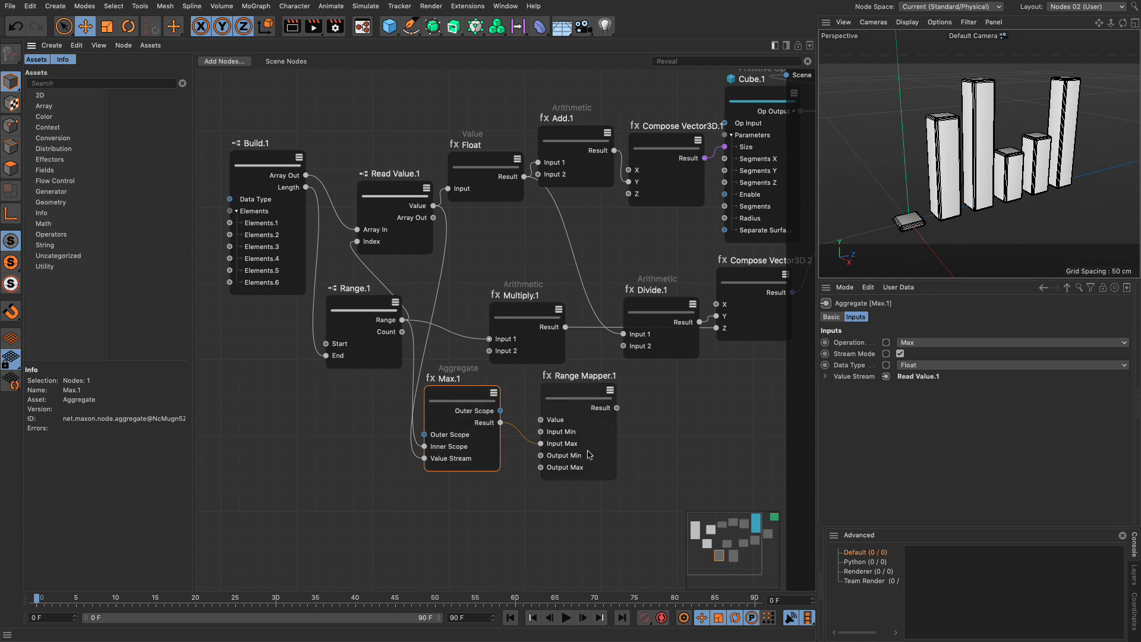
pyautogui.moveTo(588, 448)
pyautogui.write('gradien')
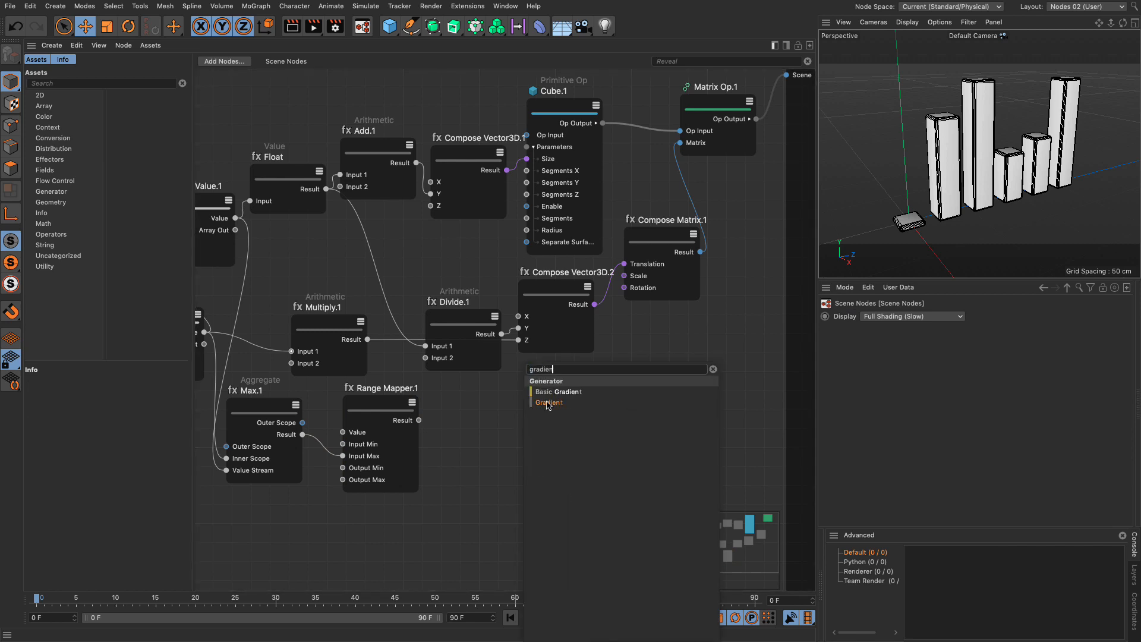
# Add a Gradient.1 node whose Position is driven by Range Mapper.1's Result.
pyautogui.click(548, 403)
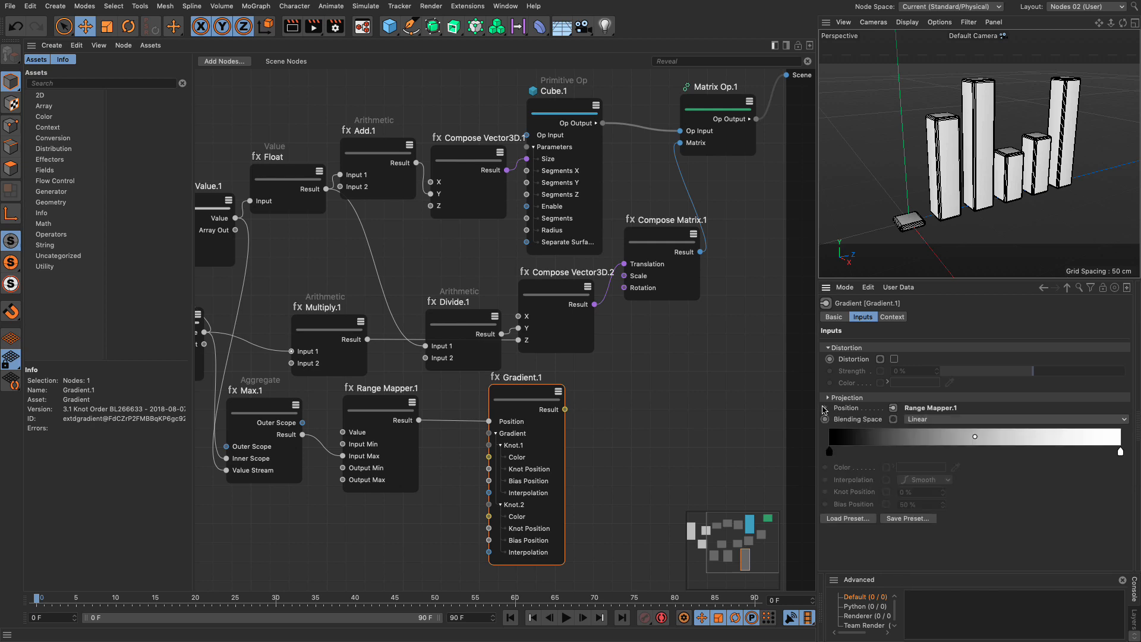
pyautogui.moveTo(707, 277)
pyautogui.write('olou')
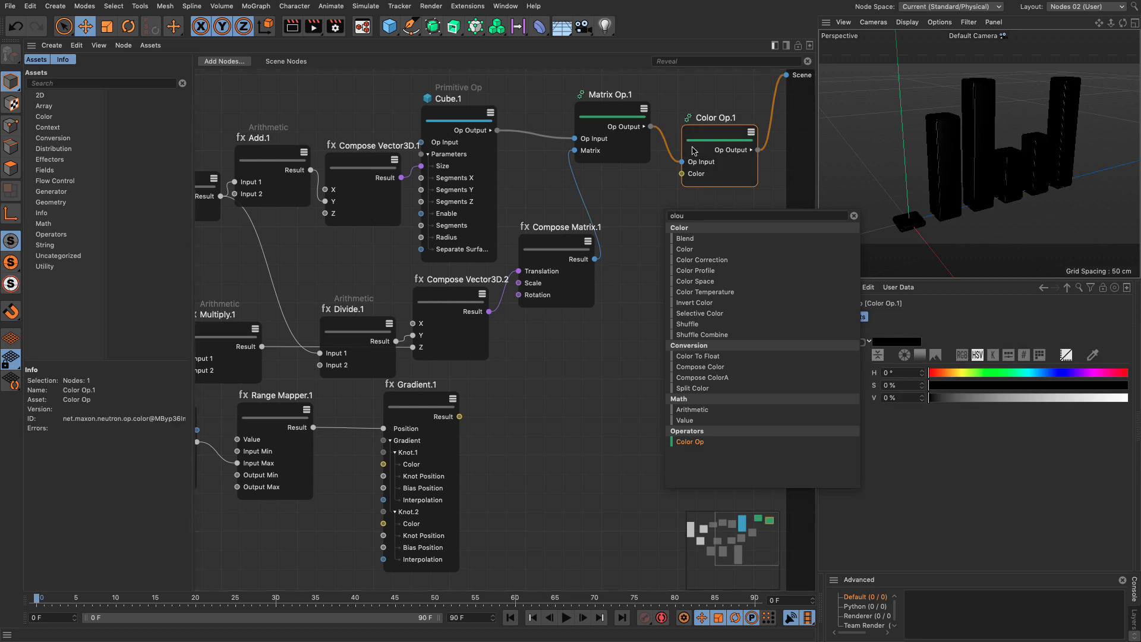
# Add Color Op.1 after Matrix Op.1, driving its Color from Gradient.1's Result.
pyautogui.moveTo(458, 416); pyautogui.dragTo(683, 173)
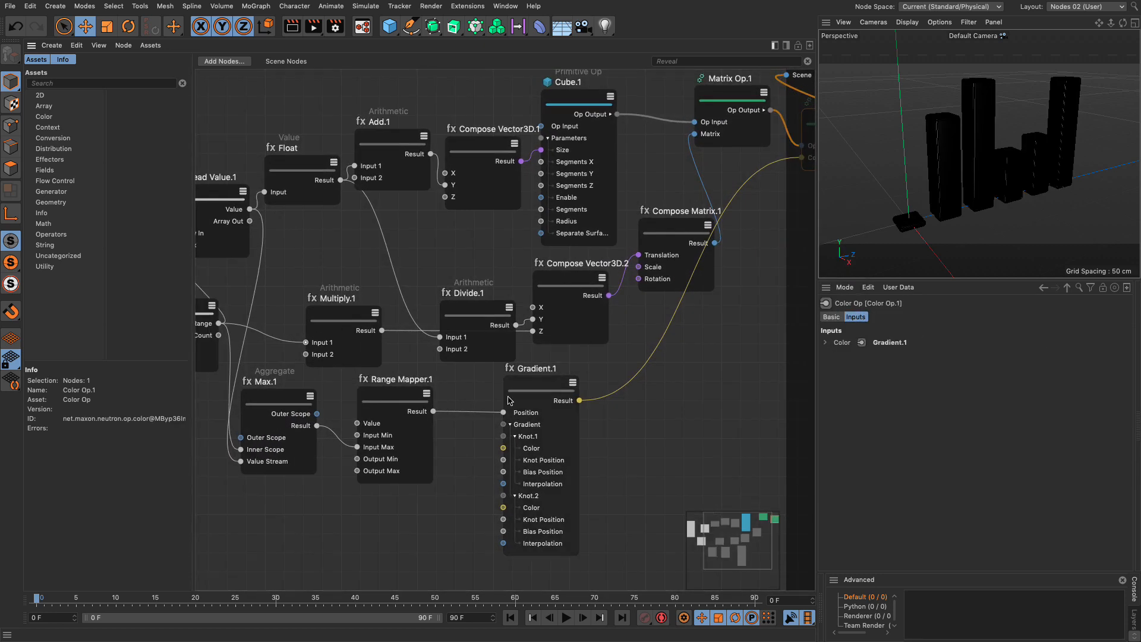
pyautogui.click(539, 380)
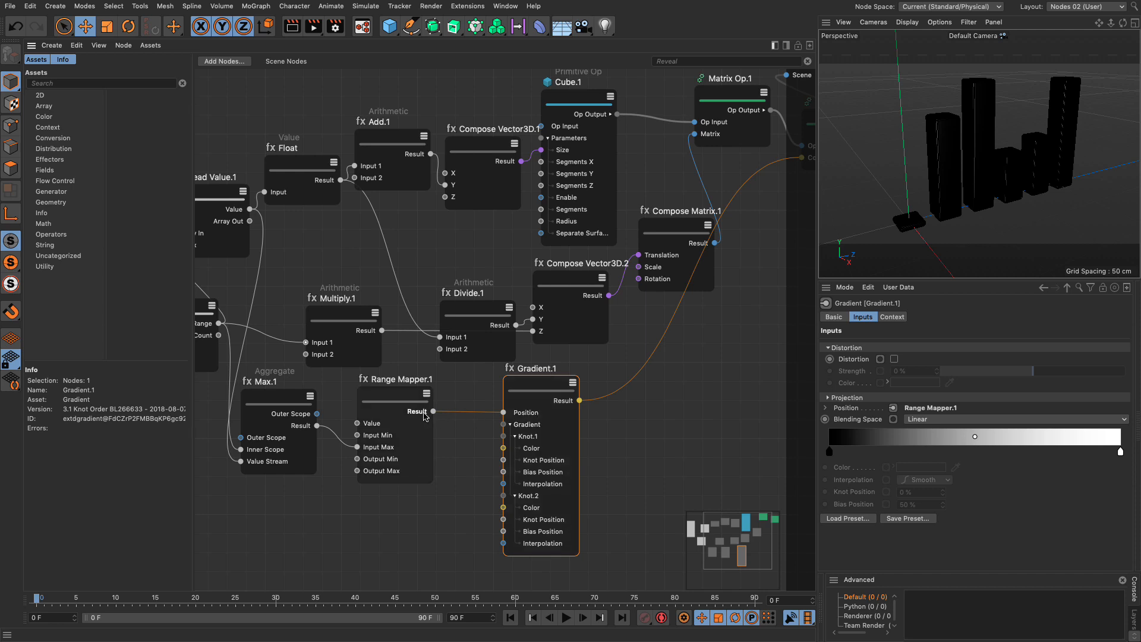
pyautogui.moveTo(407, 396)
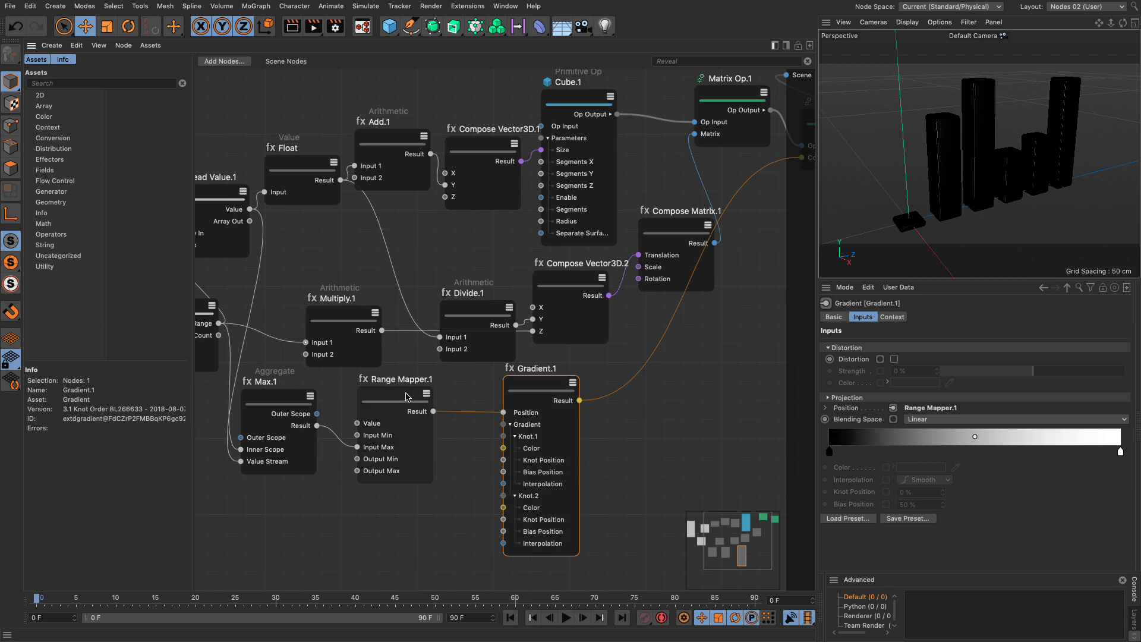
pyautogui.moveTo(357, 428)
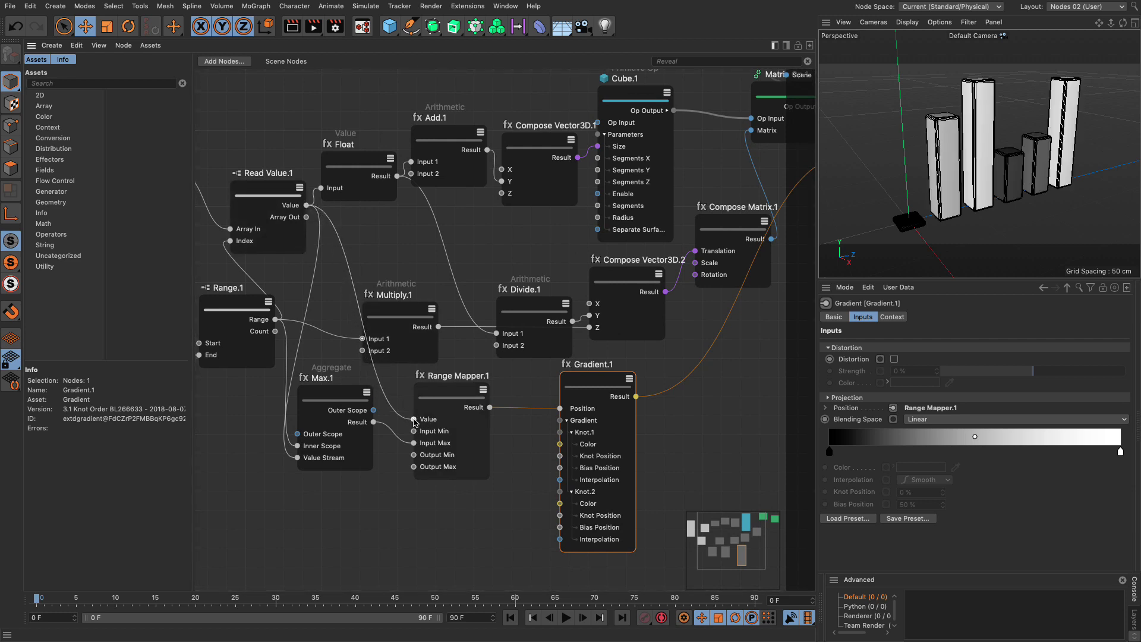
pyautogui.moveTo(658, 408)
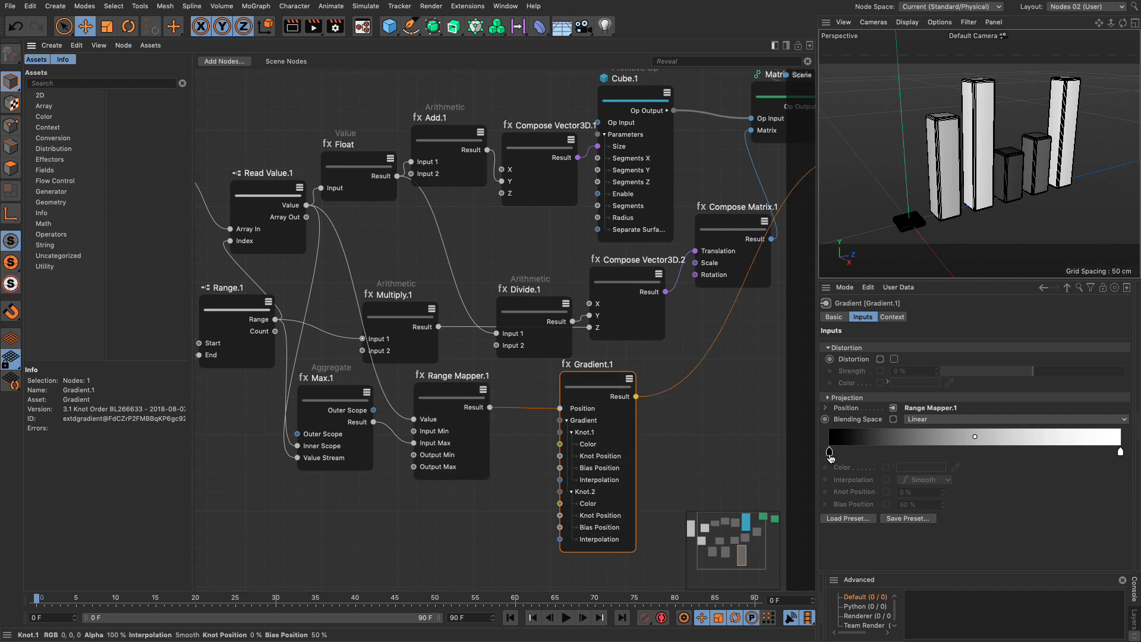
# Replace Gradient.1's black-to-white gradient with a multicolour spectrum preset.
pyautogui.click(1120, 450)
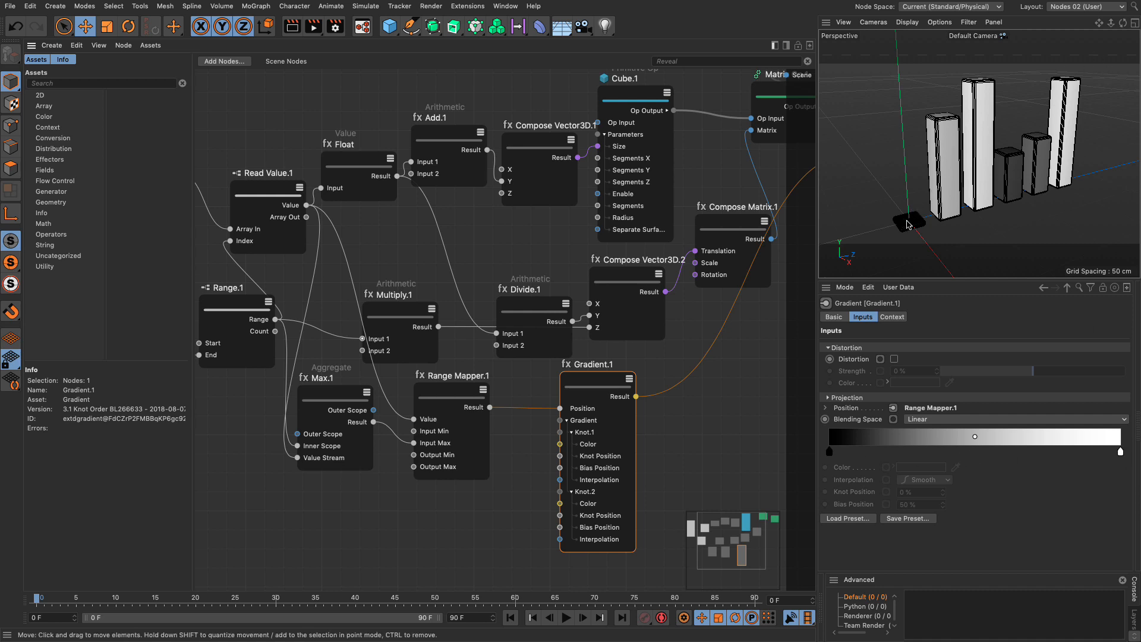
pyautogui.moveTo(908, 249)
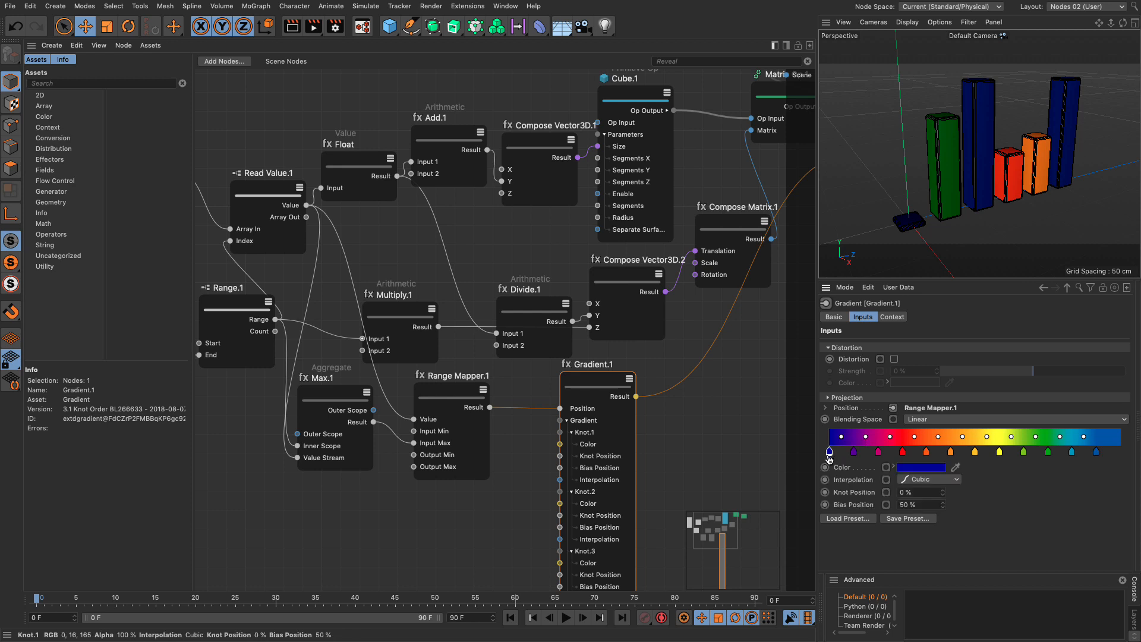
pyautogui.rightClick(948, 440)
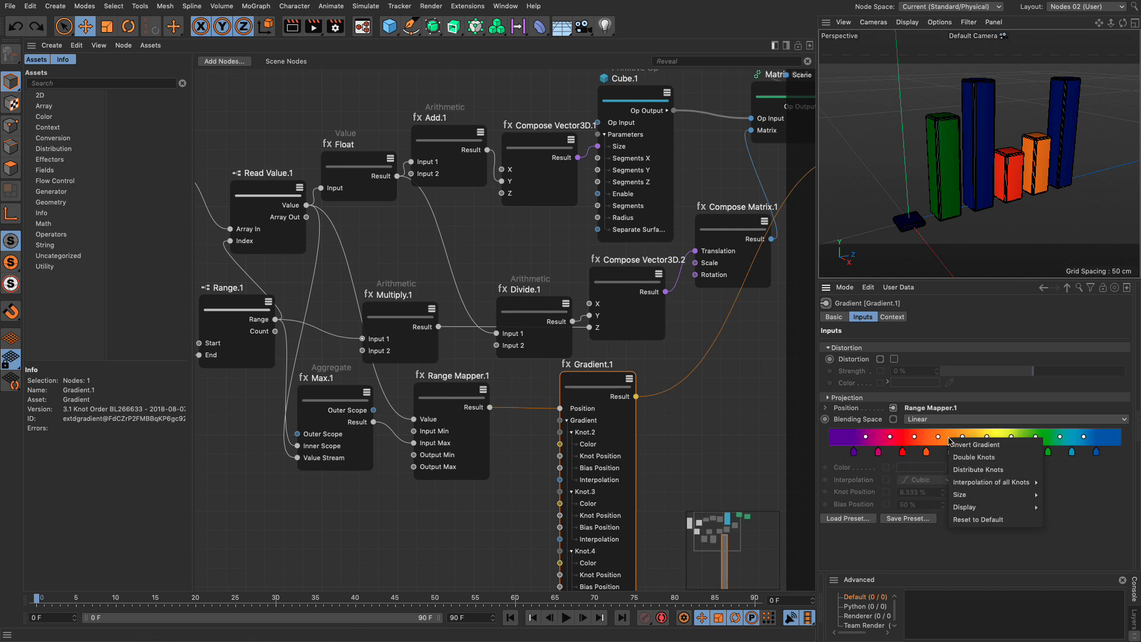
pyautogui.click(978, 469)
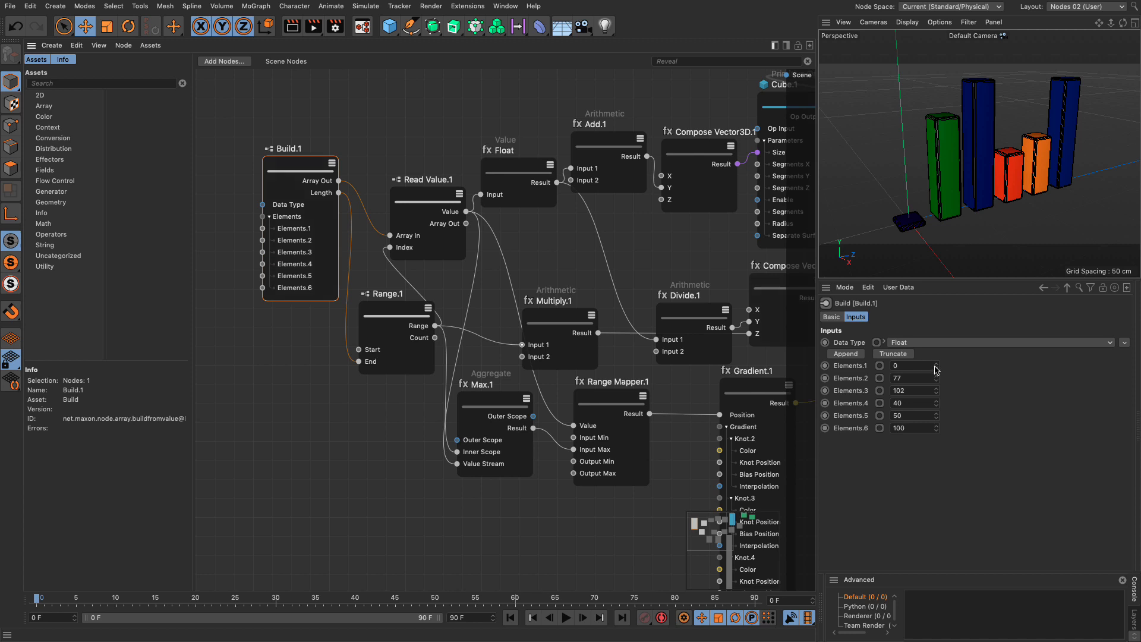
# Edit the bar values and append a seventh value of 41 to the array.
pyautogui.write('106')
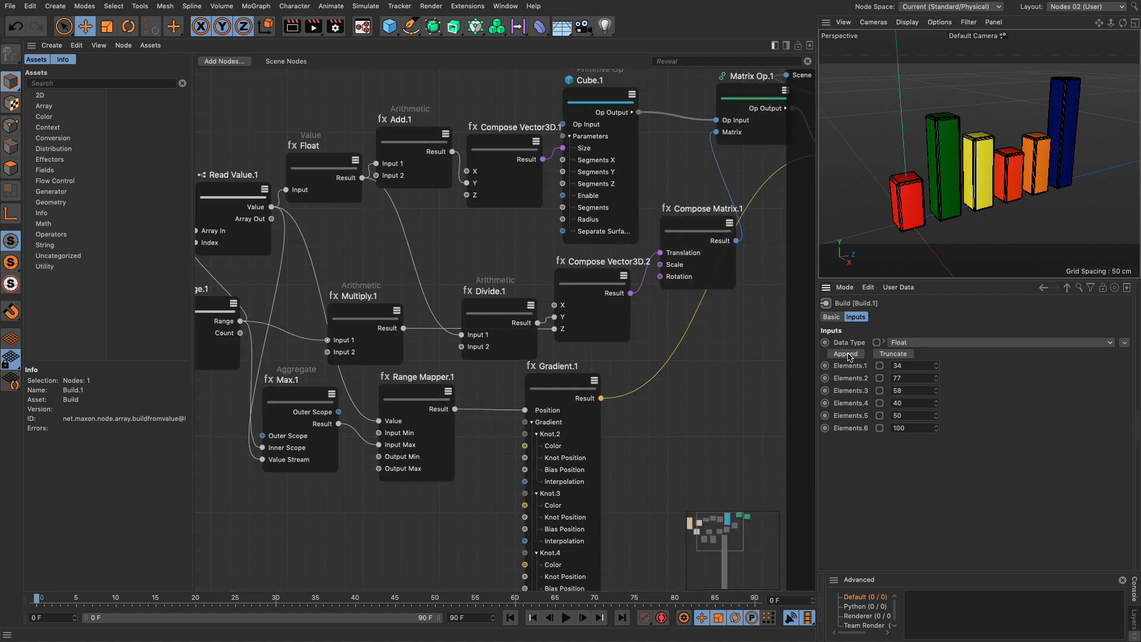
pyautogui.click(845, 353)
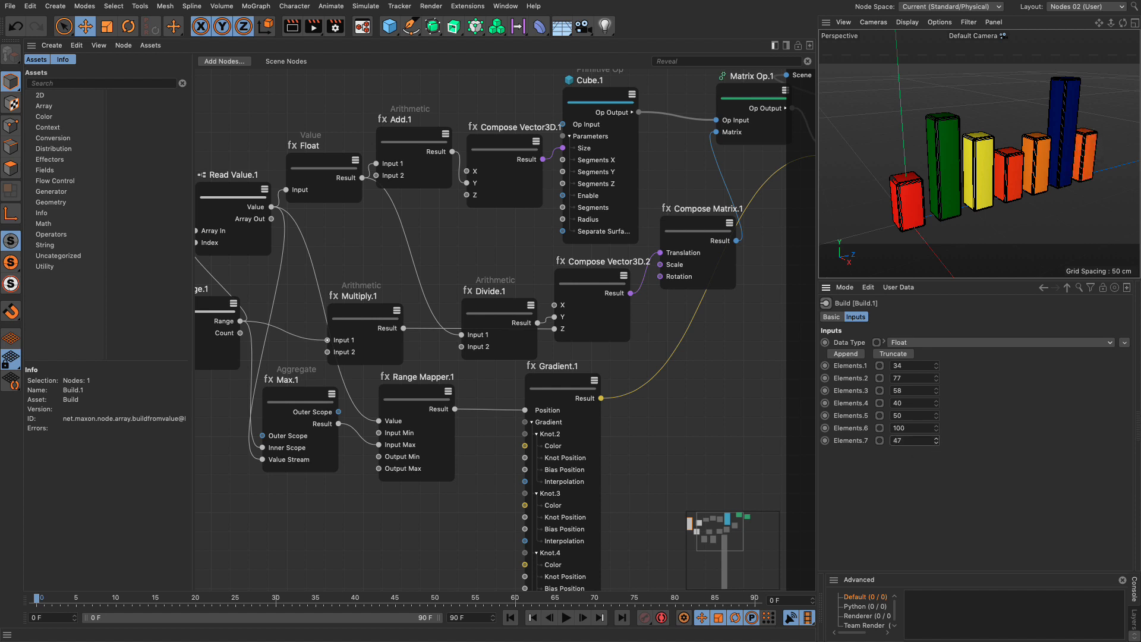
pyautogui.write('41')
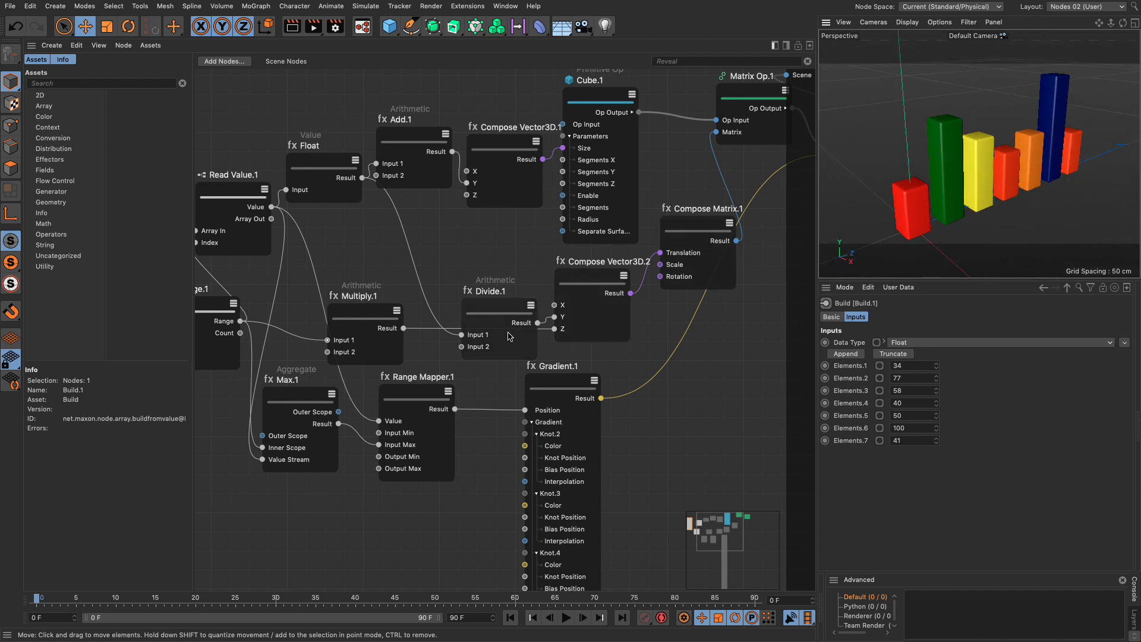
pyautogui.moveTo(494, 199)
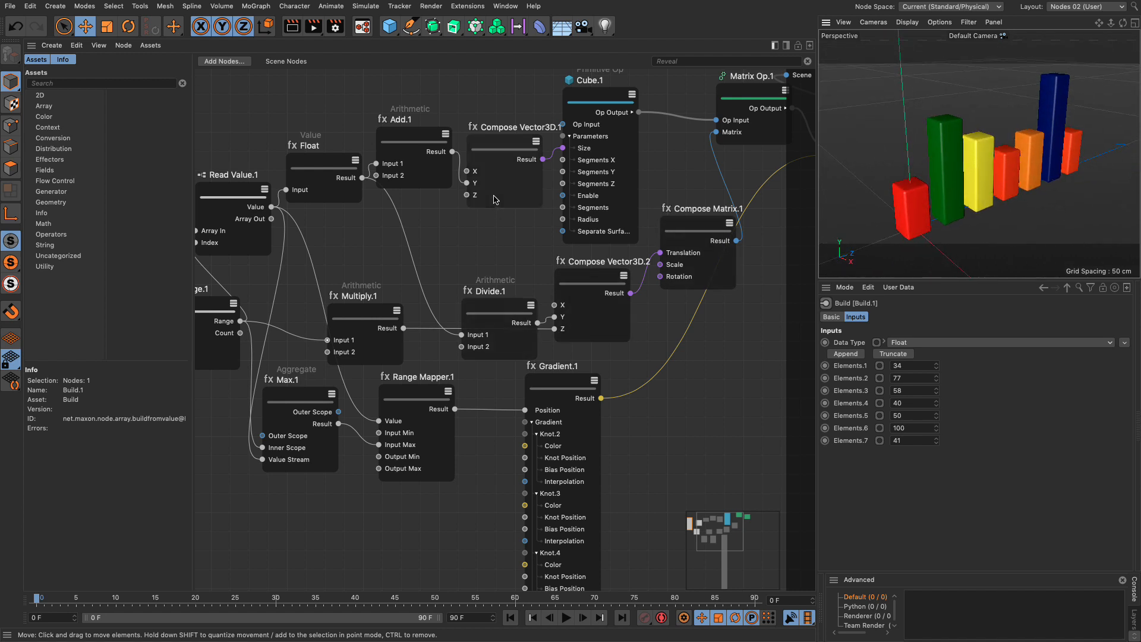
# Set the bar spacing multiplier to 24.
pyautogui.click(364, 318)
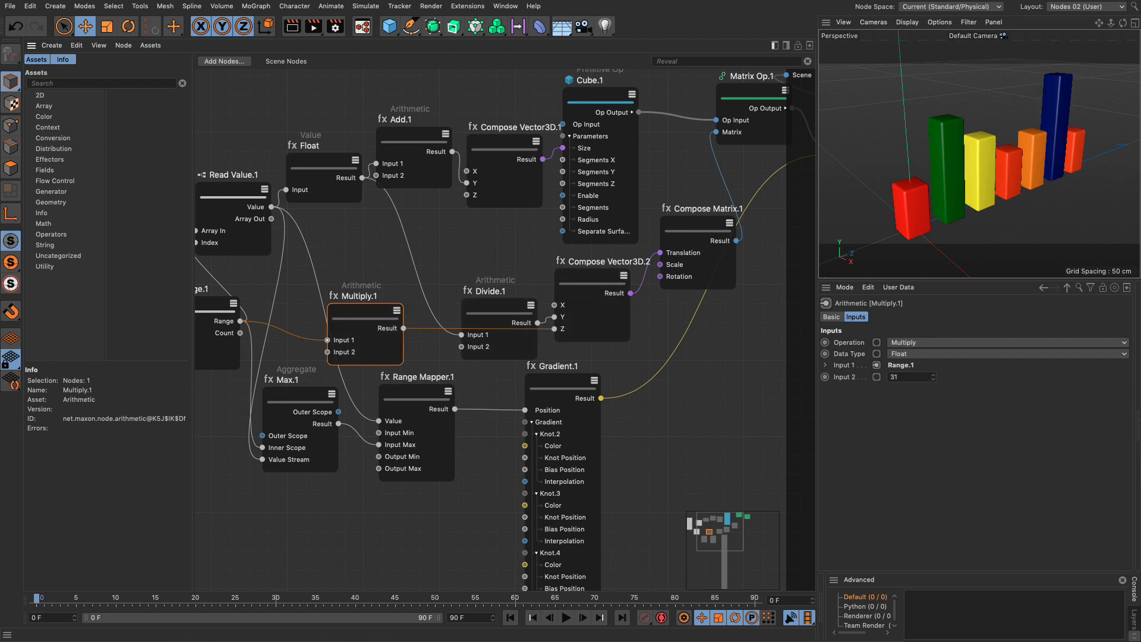
pyautogui.write('24')
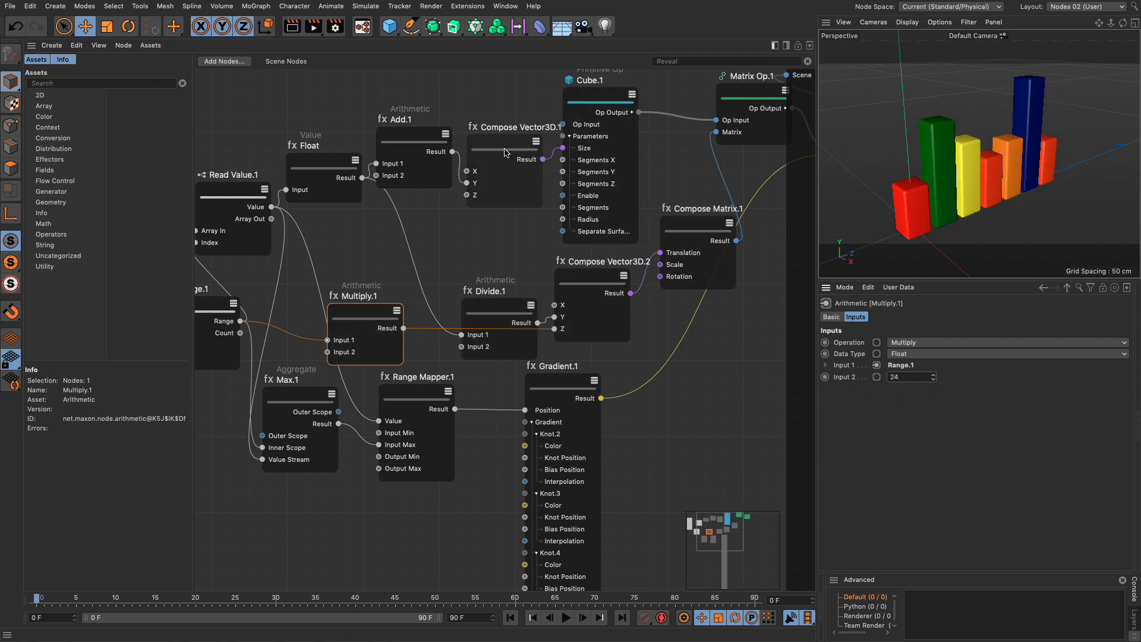
pyautogui.click(503, 141)
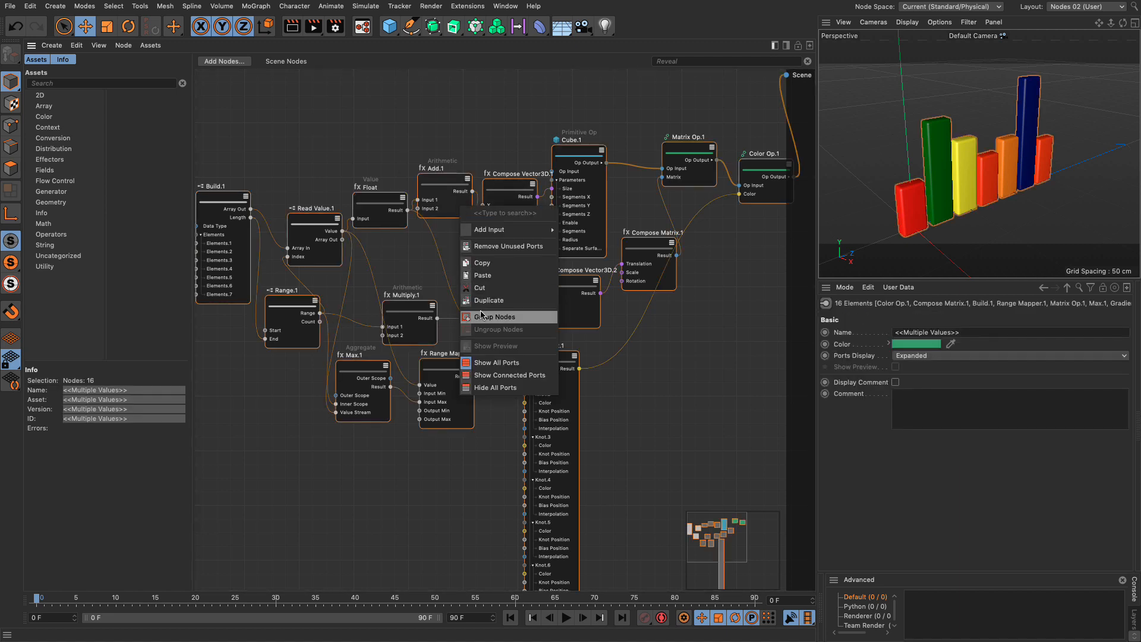
# Group all bar-chart nodes into 'Simple Bar Graph' and step inside the group.
pyautogui.click(495, 317)
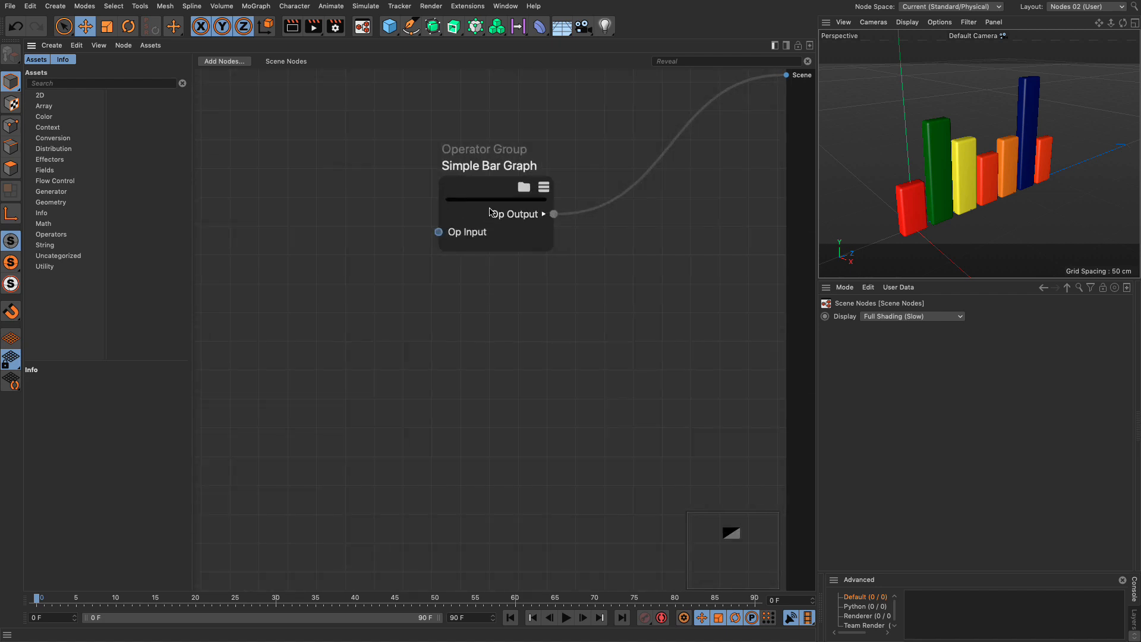
pyautogui.doubleClick(489, 166)
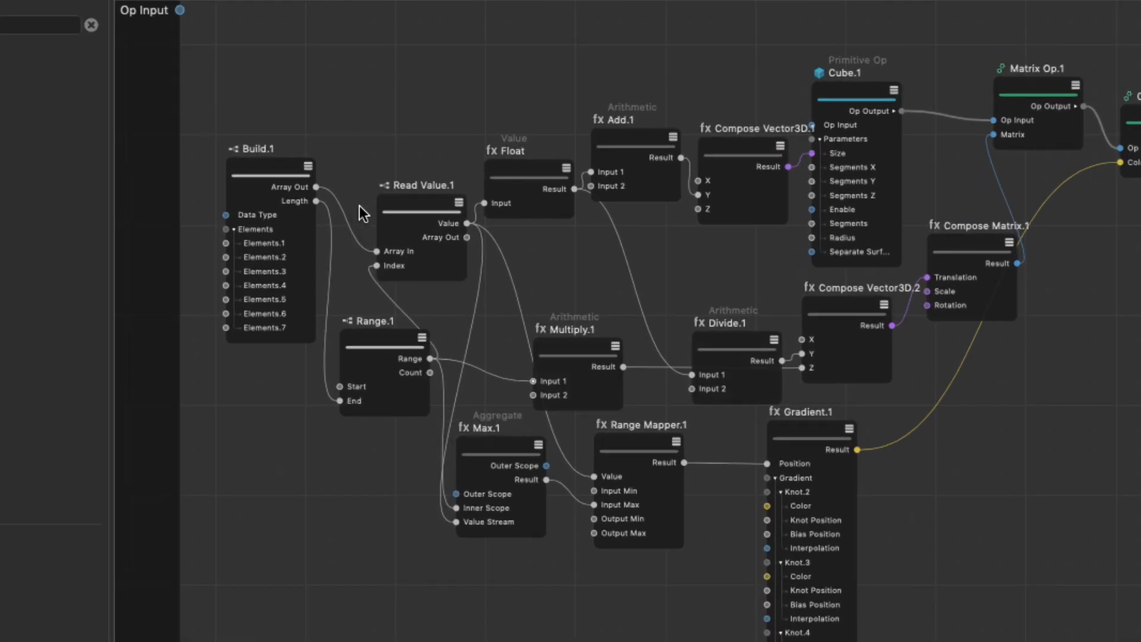
pyautogui.moveTo(233, 249)
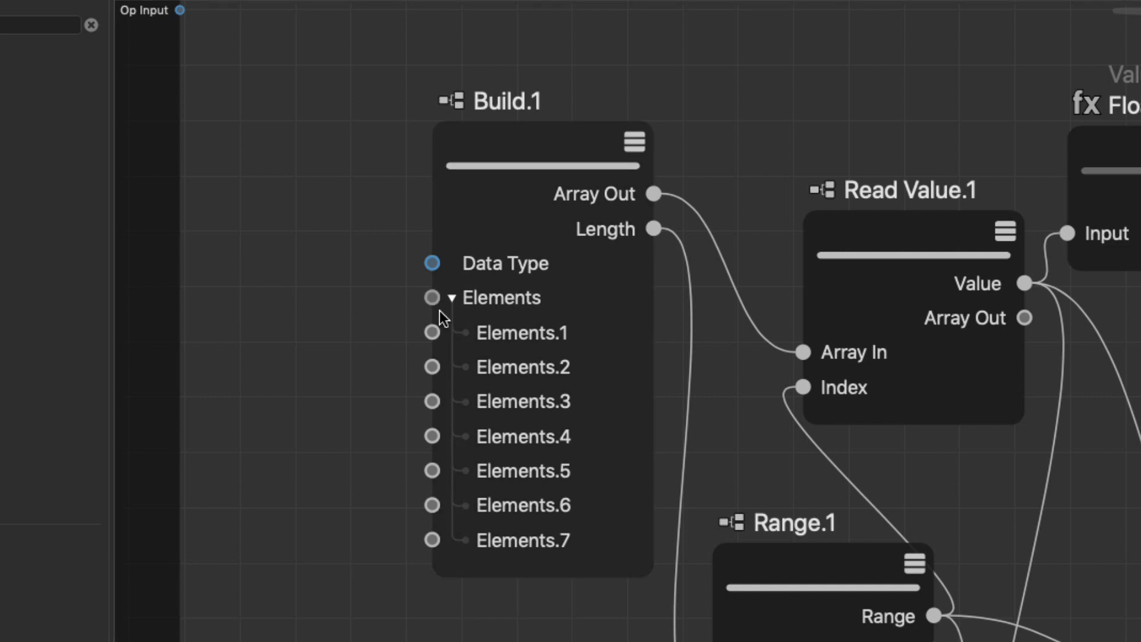
pyautogui.moveTo(434, 306)
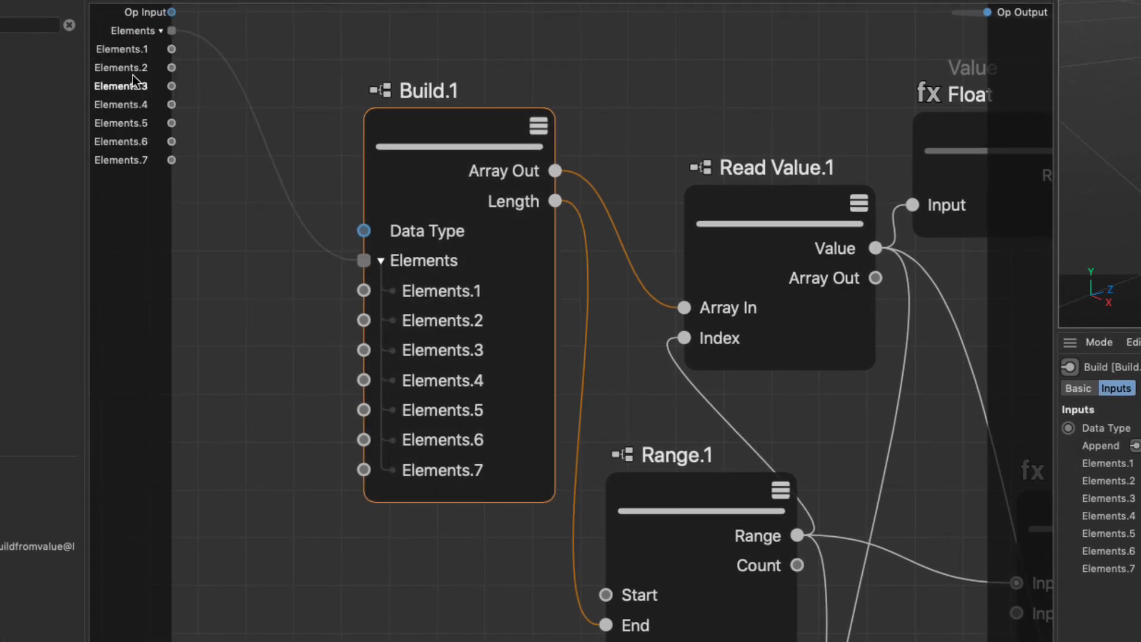
# Name the exposed Build.1 Elements group input 'Graph Values'.
pyautogui.write('Graph Values')
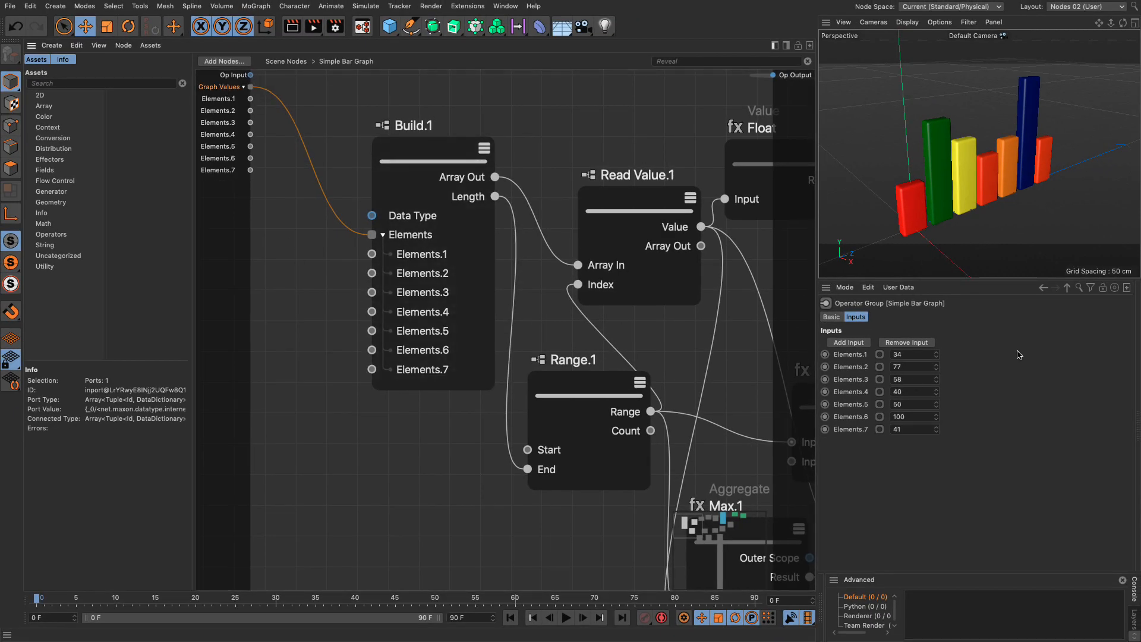
pyautogui.moveTo(852, 410)
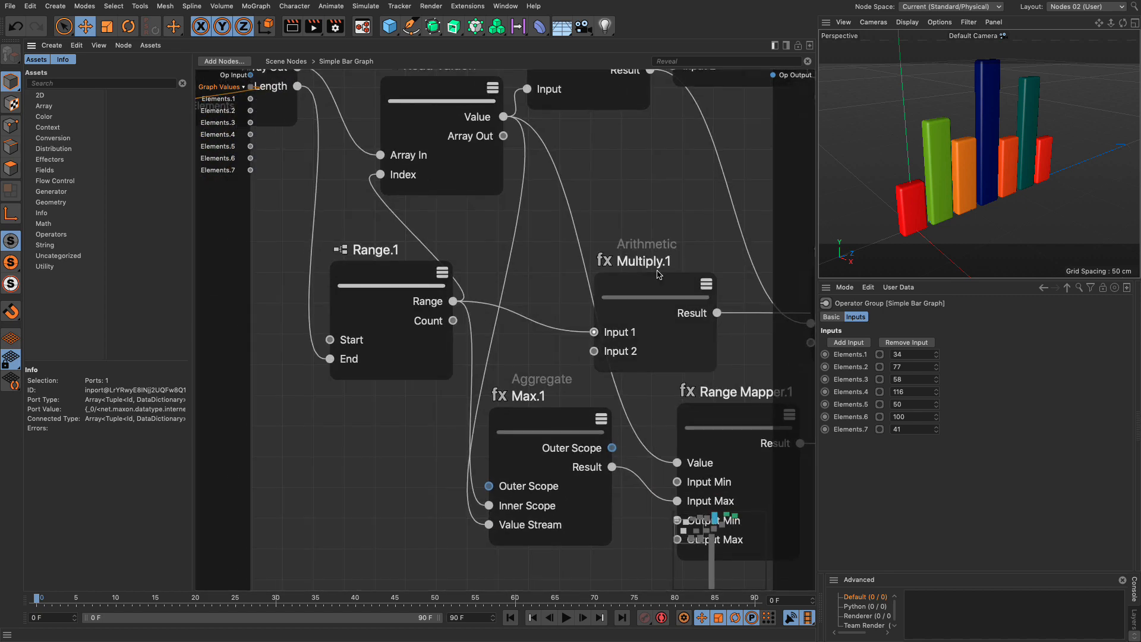
# Expose the multiplier, bar size X/Z and gradient ports as Spacing, Depth, Width and Colors inputs.
pyautogui.click(654, 299)
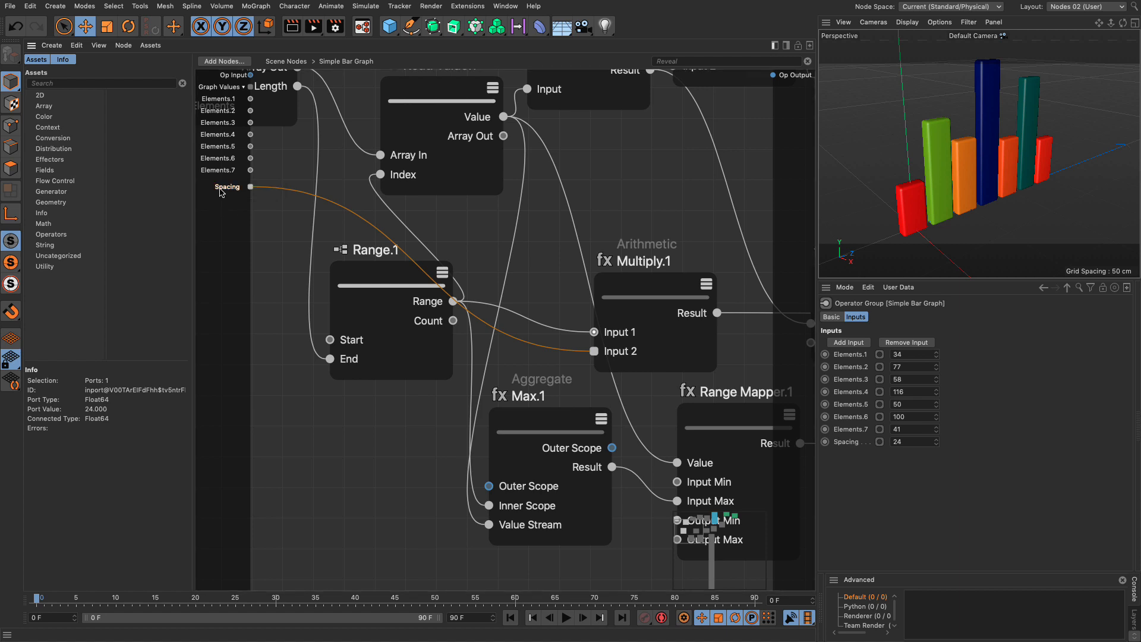
pyautogui.click(938, 439)
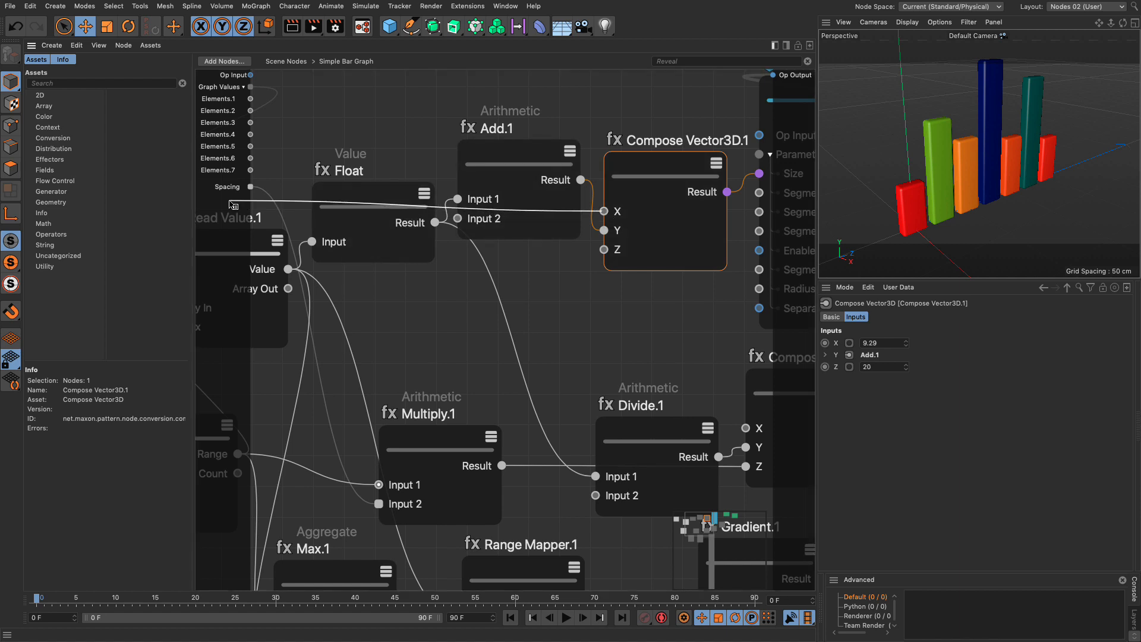
pyautogui.click(249, 187)
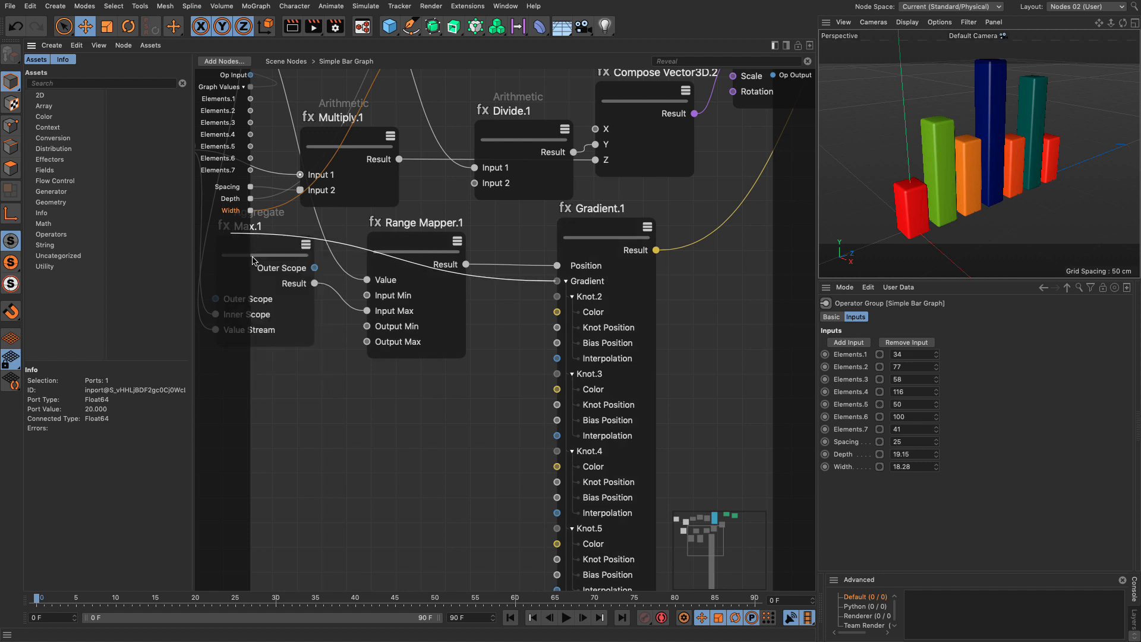
pyautogui.click(237, 222)
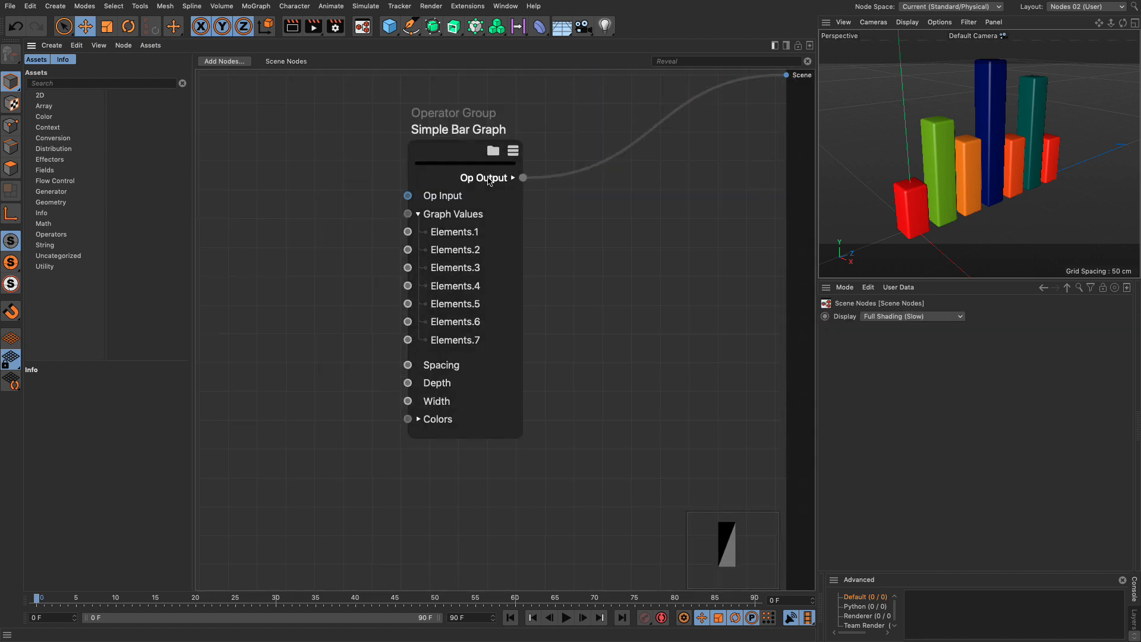
# On the selected group, set the first graph value to 26 and remove the trailing graph values.
pyautogui.click(459, 129)
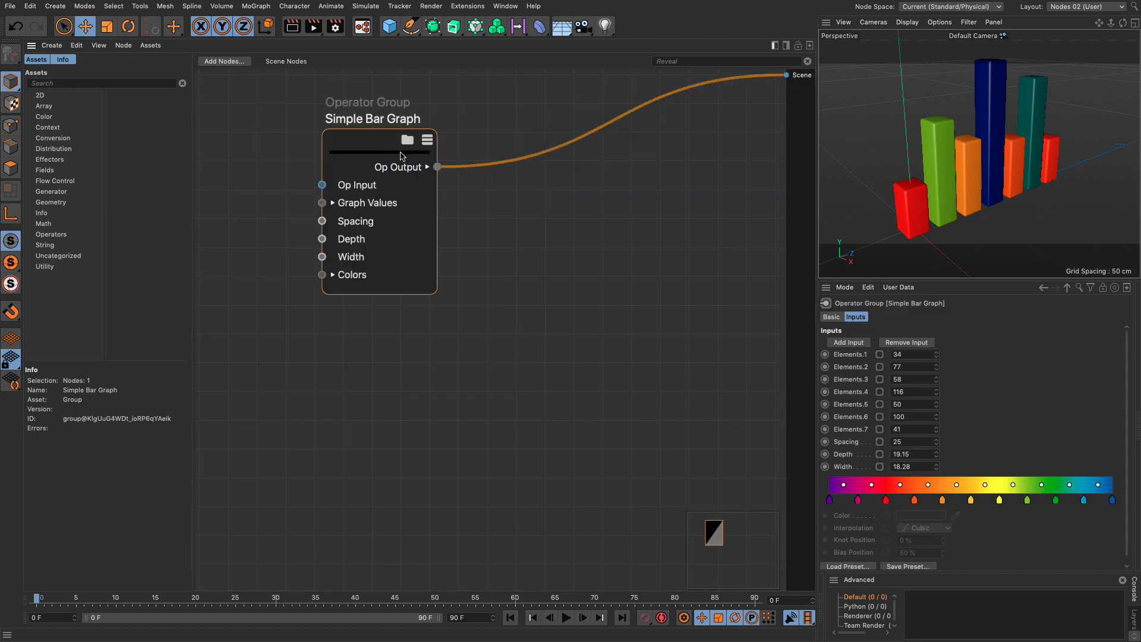
pyautogui.write('50')
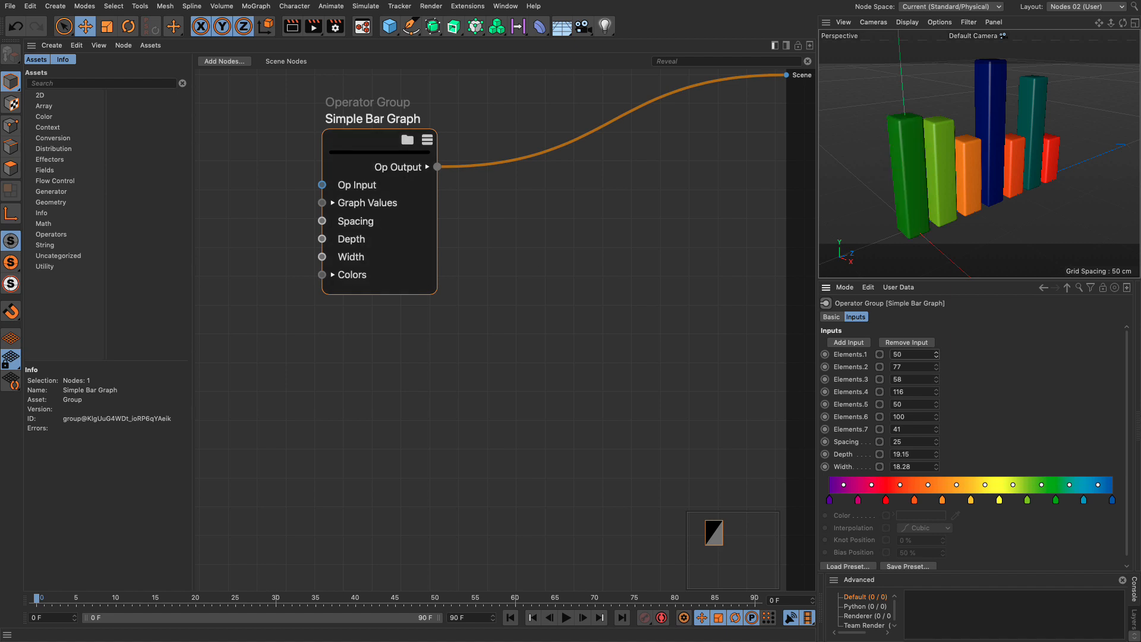
pyautogui.write('26')
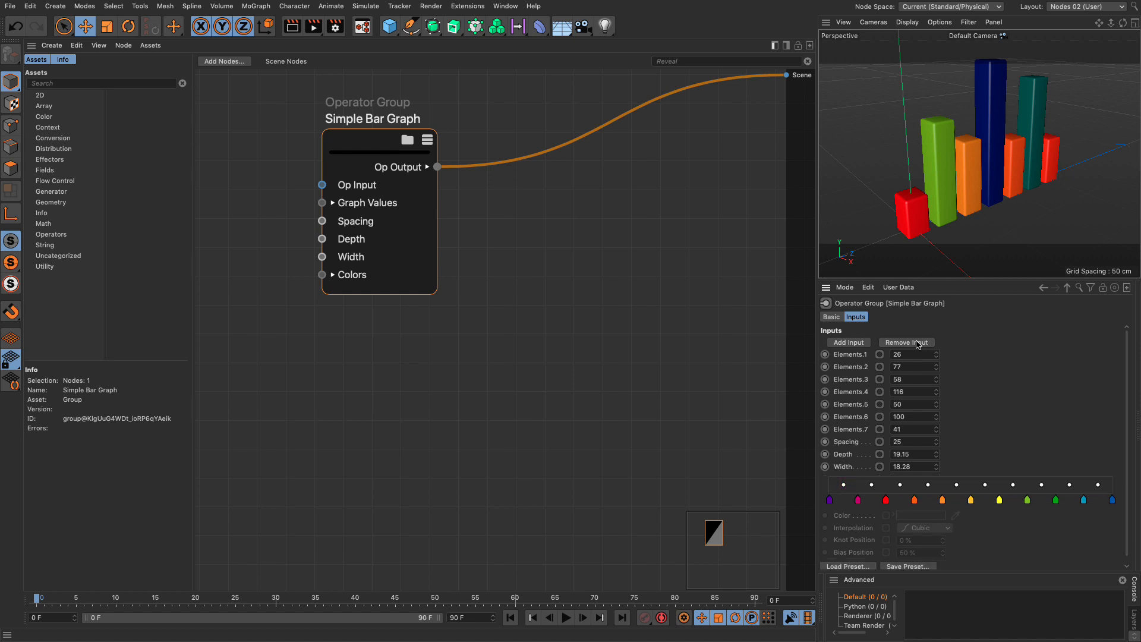
pyautogui.click(907, 343)
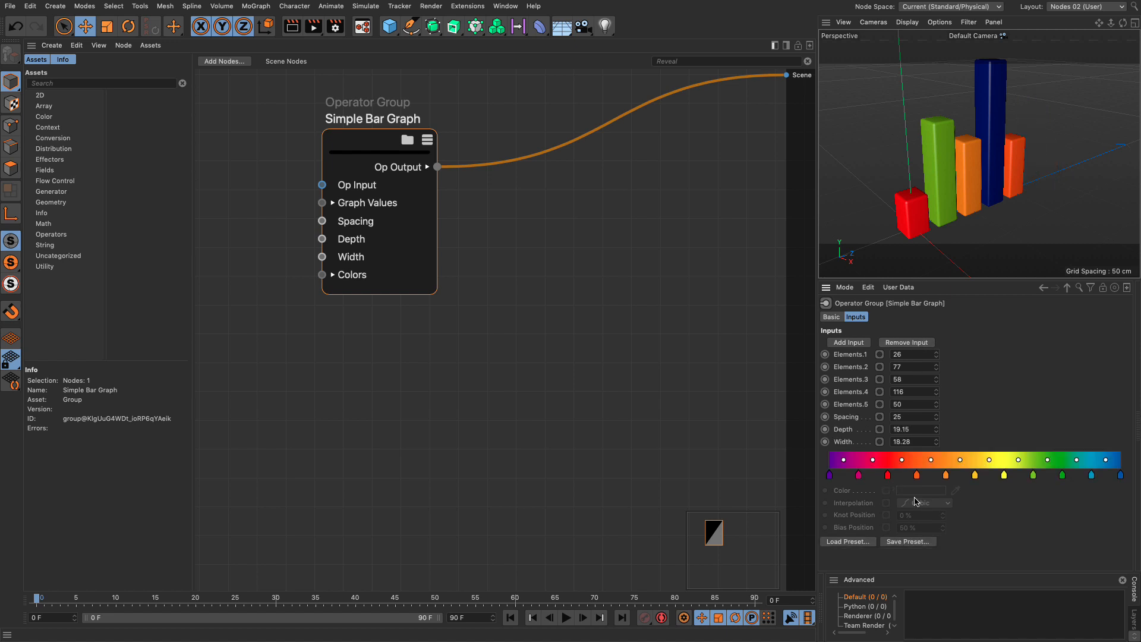
# Apply a stepped multicolour gradient preset to the bars and set Depth to 16.32.
pyautogui.click(848, 542)
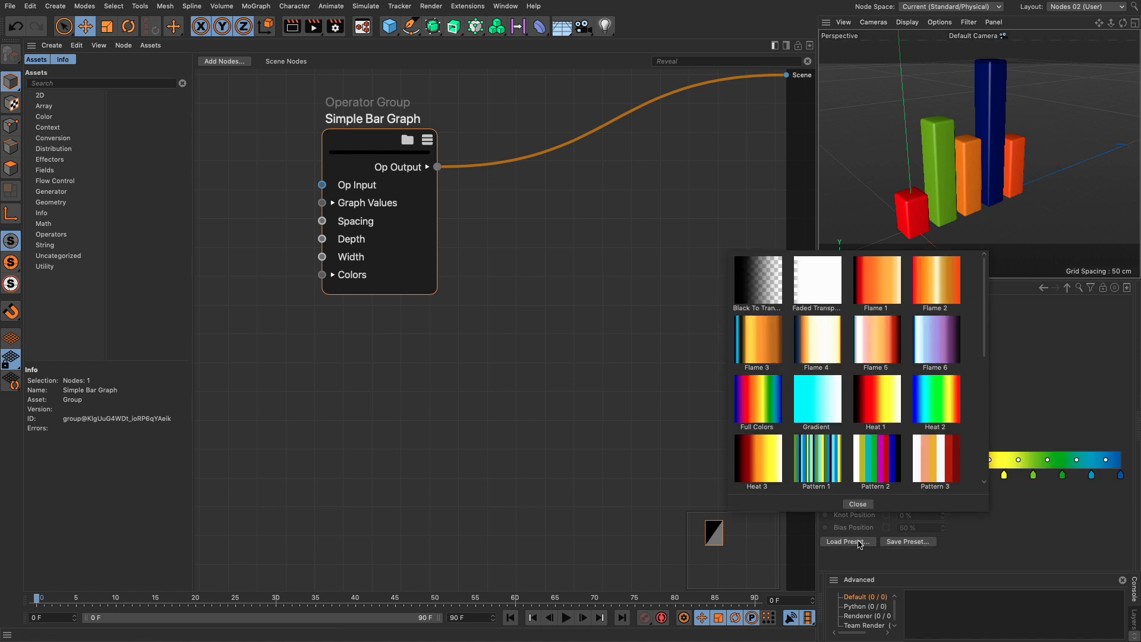
pyautogui.click(858, 504)
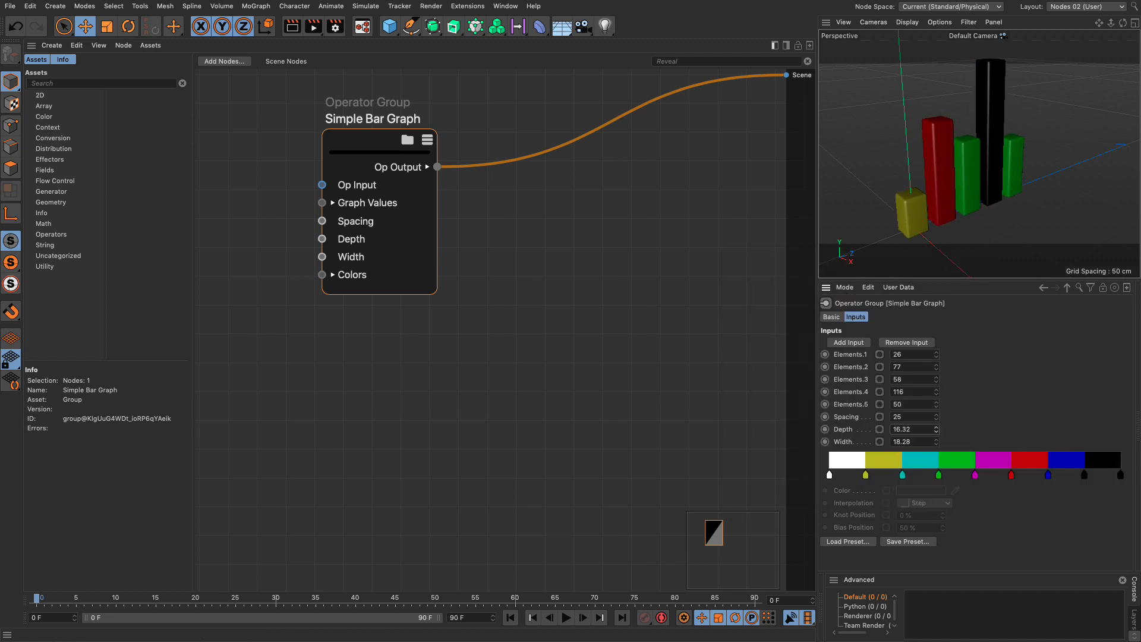
pyautogui.click(911, 417)
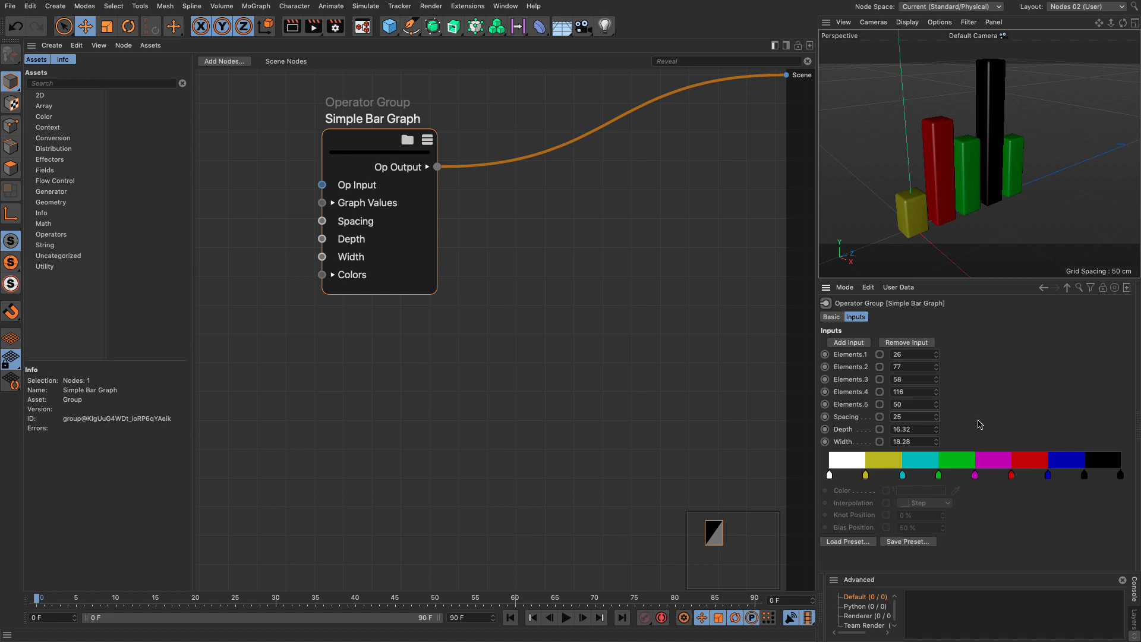
pyautogui.click(911, 416)
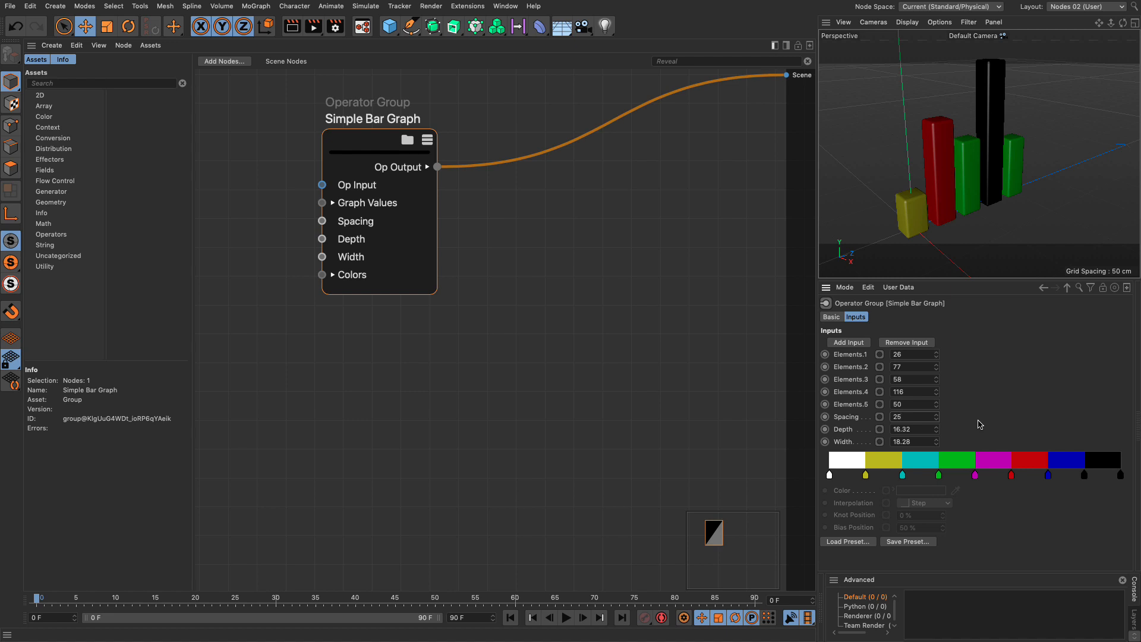
pyautogui.click(911, 416)
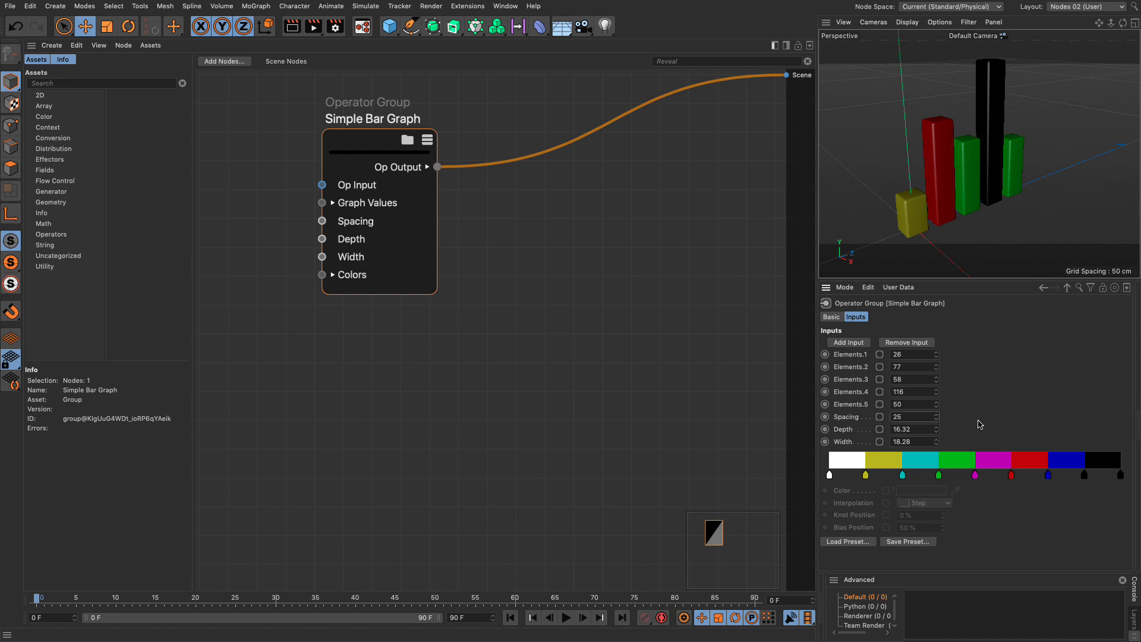
pyautogui.click(912, 417)
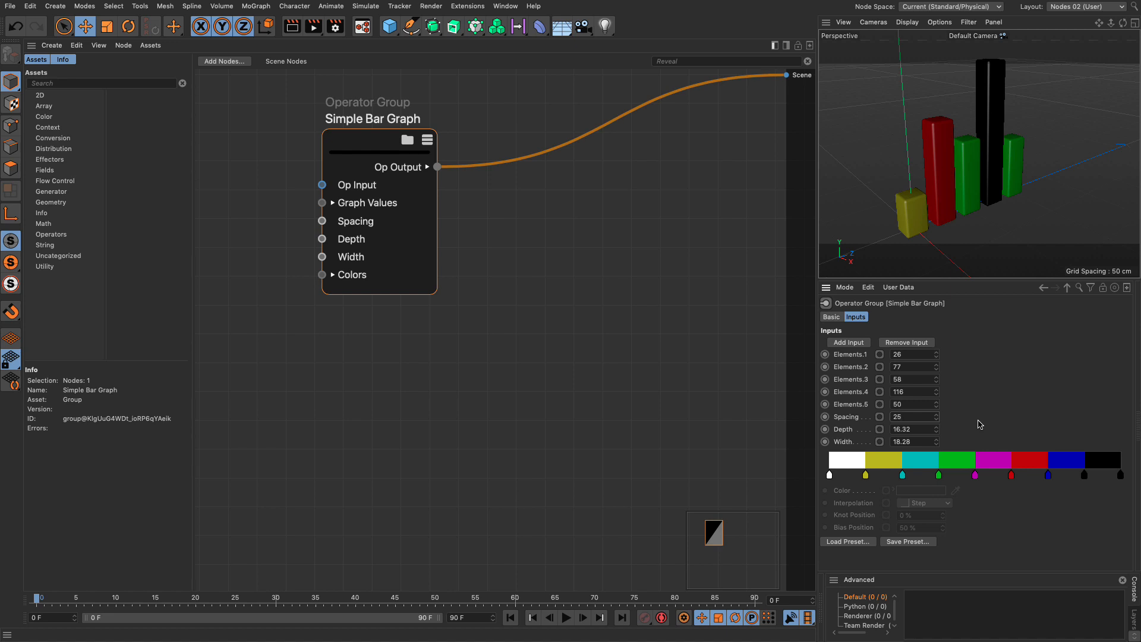
pyautogui.click(911, 417)
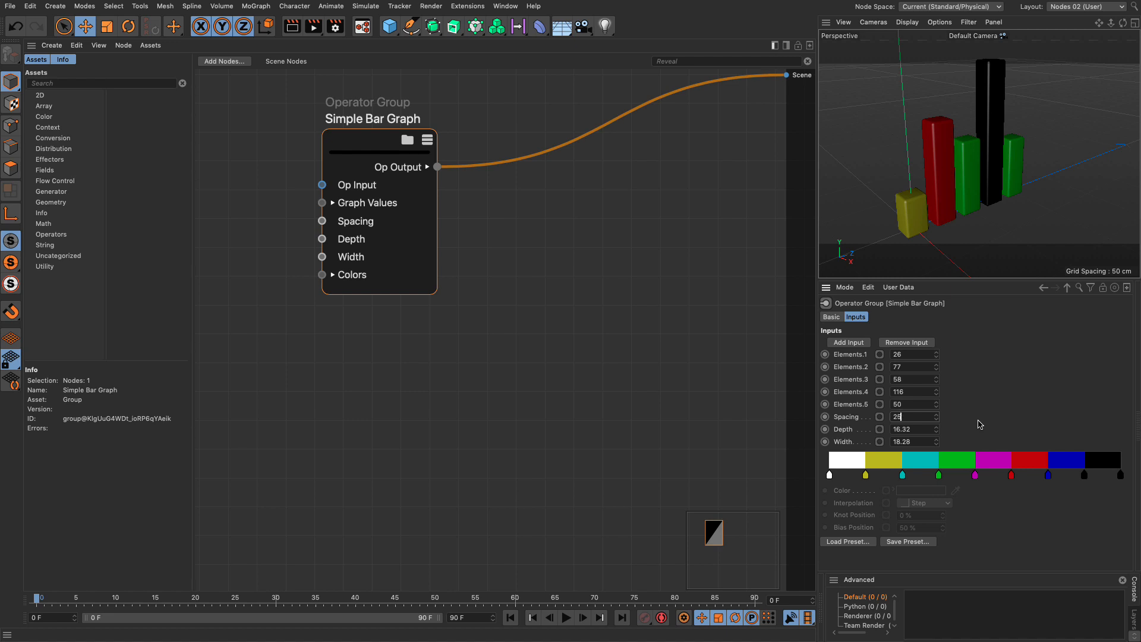